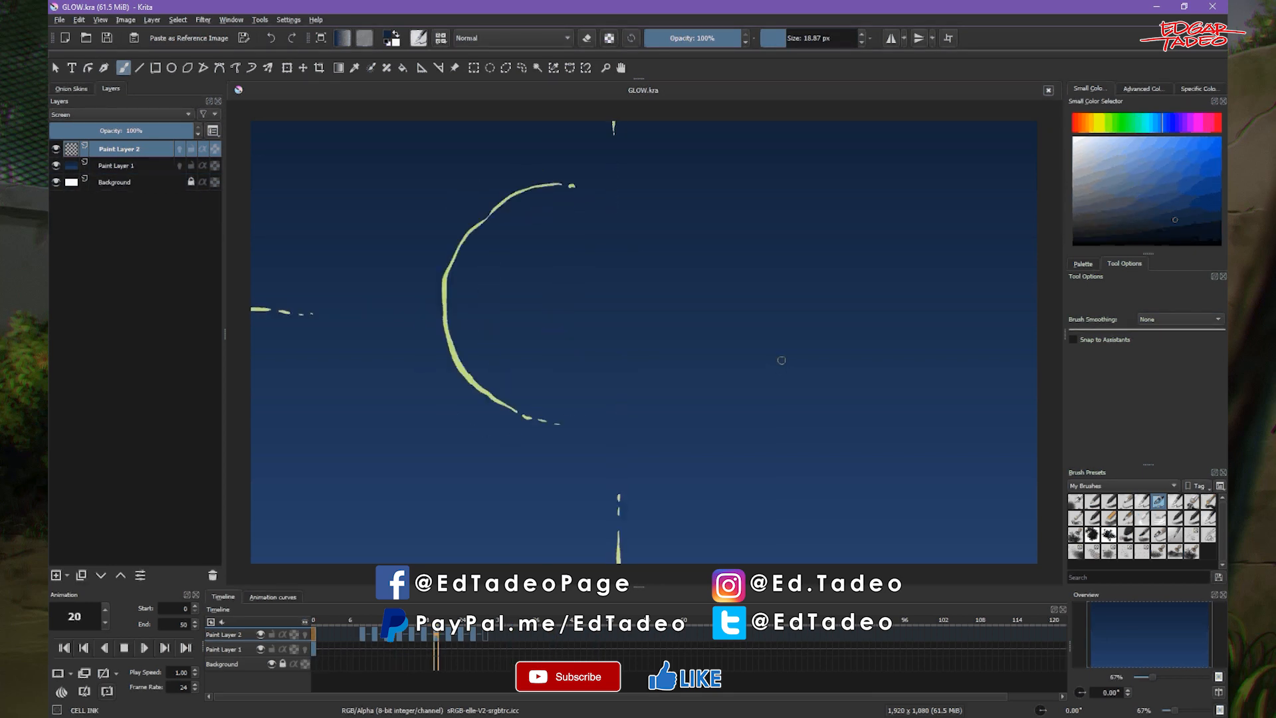
# - Step through the timeline frames to review the crescent flare animation
pyautogui.click(104, 648)
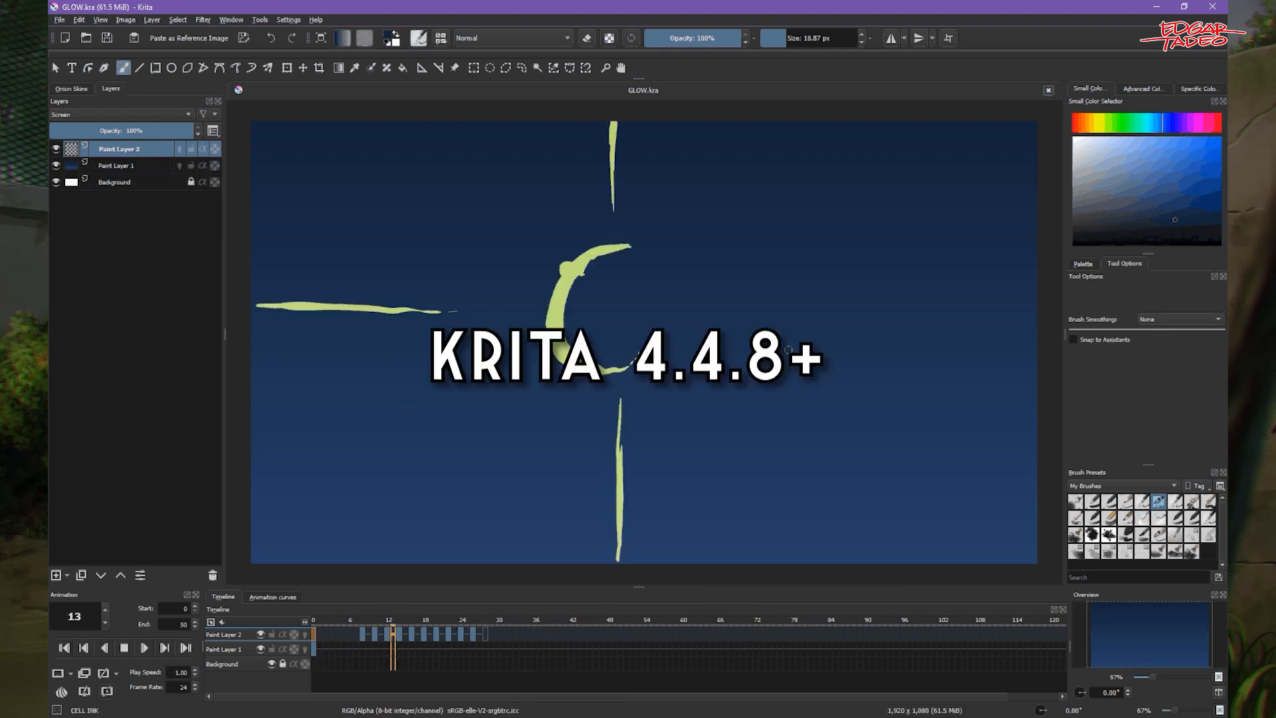
pyautogui.click(362, 634)
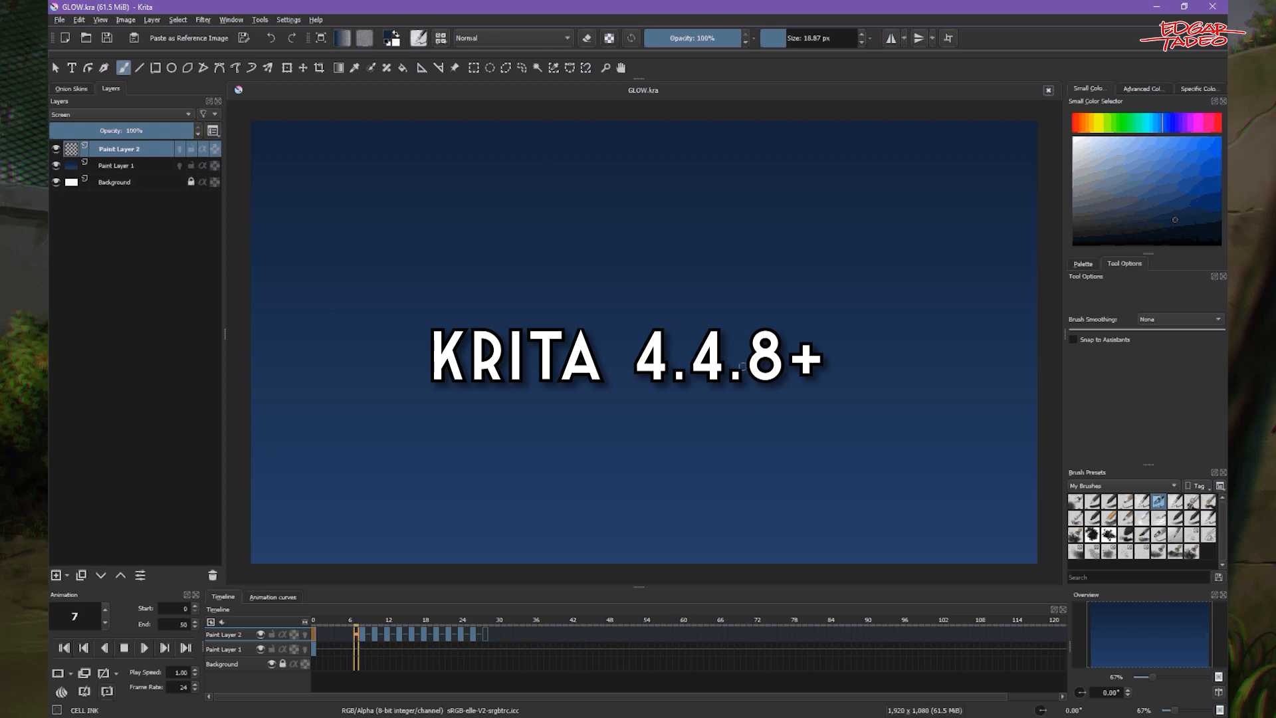
pyautogui.click(64, 647)
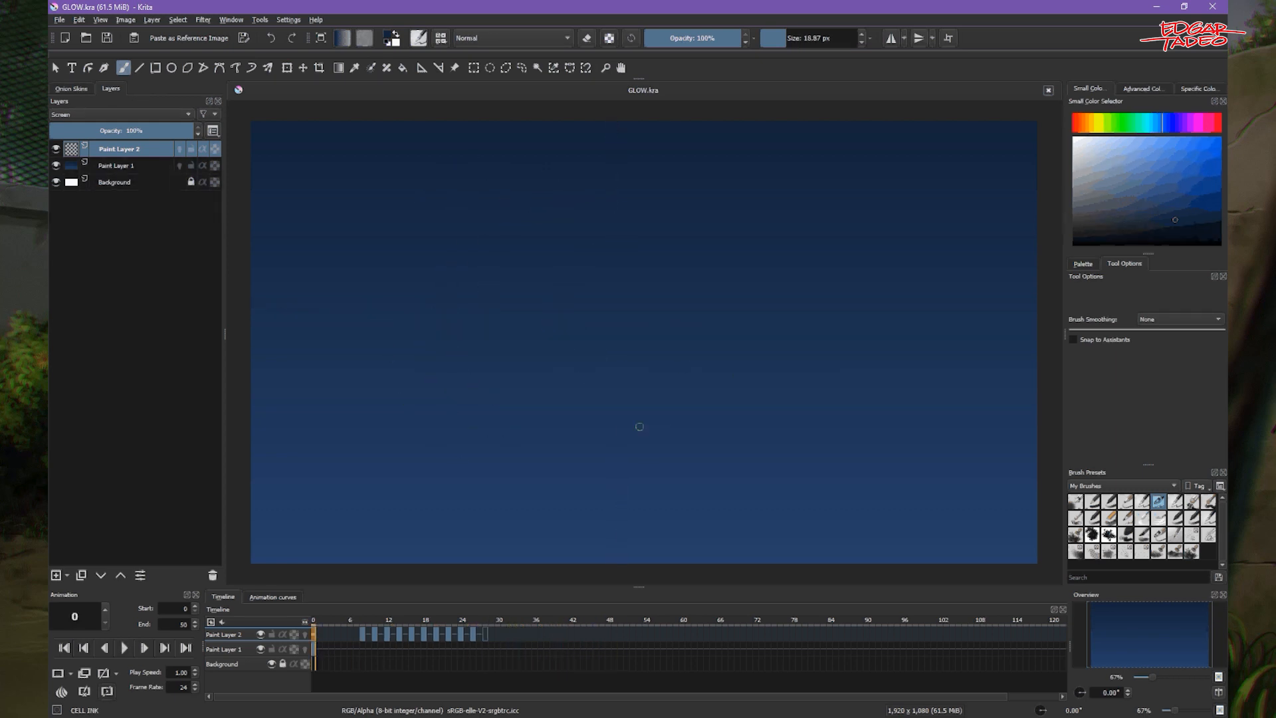
pyautogui.click(424, 623)
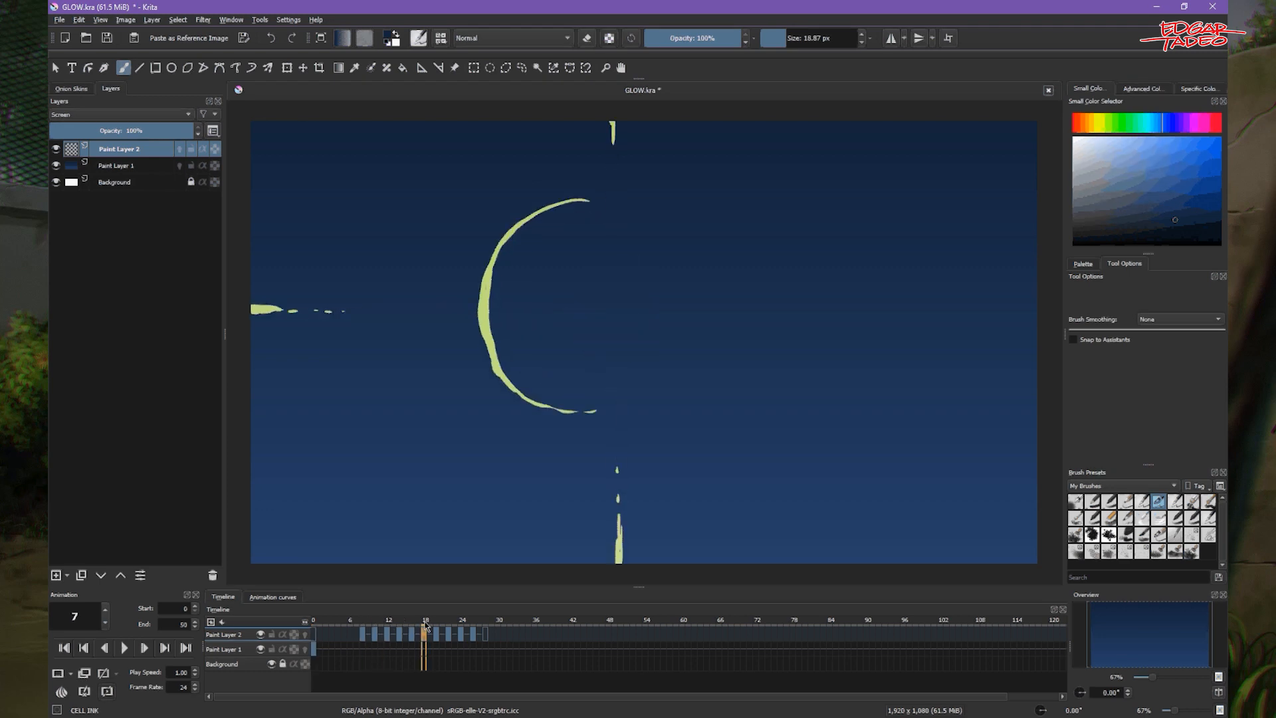
pyautogui.click(464, 623)
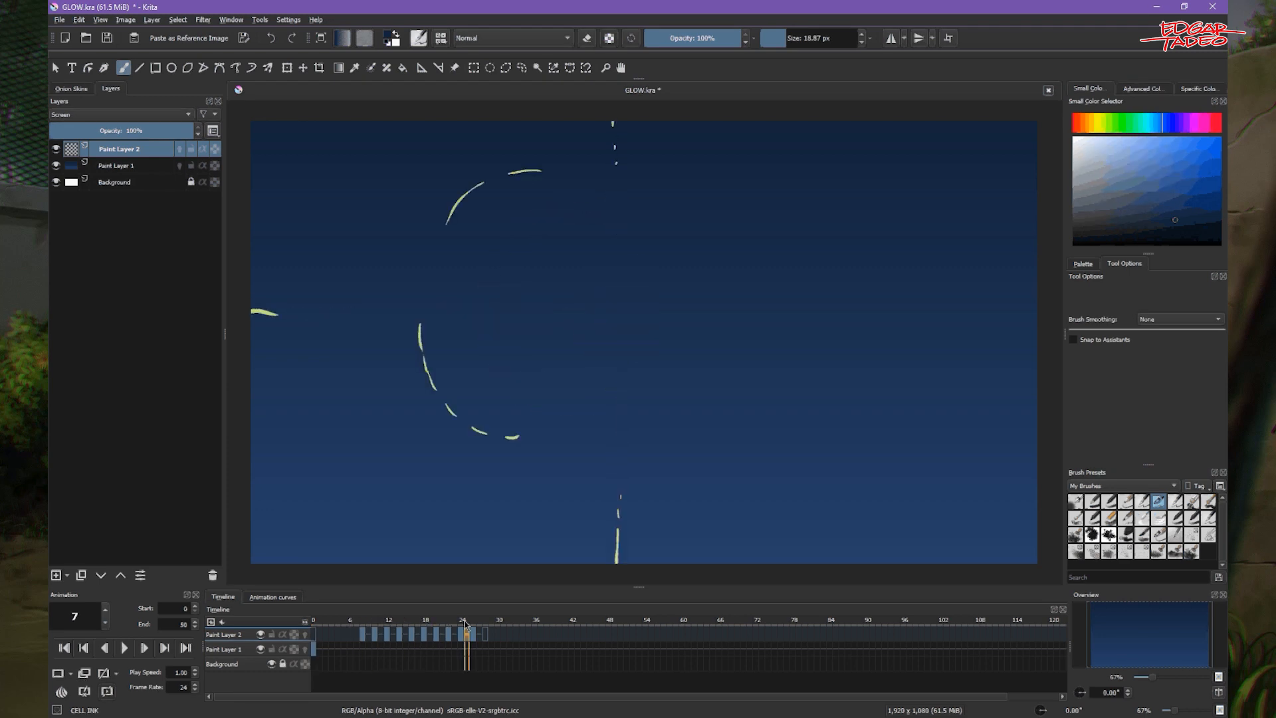
pyautogui.click(400, 634)
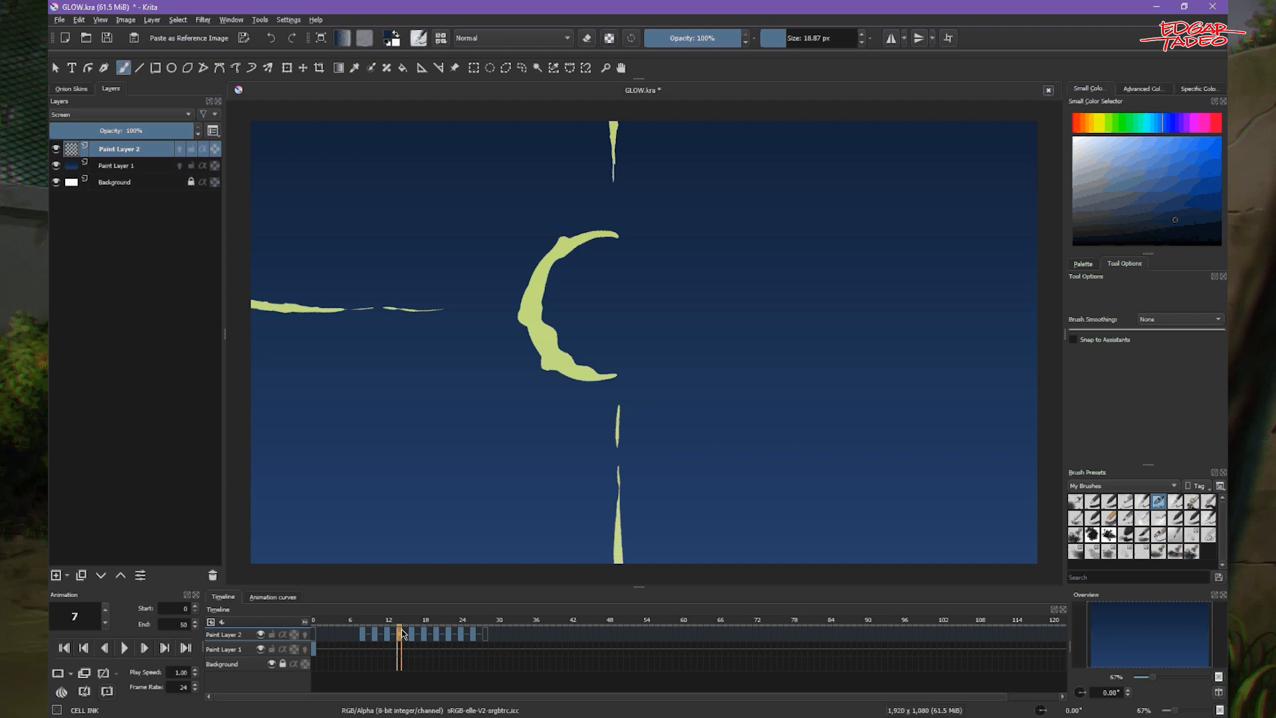
pyautogui.click(392, 634)
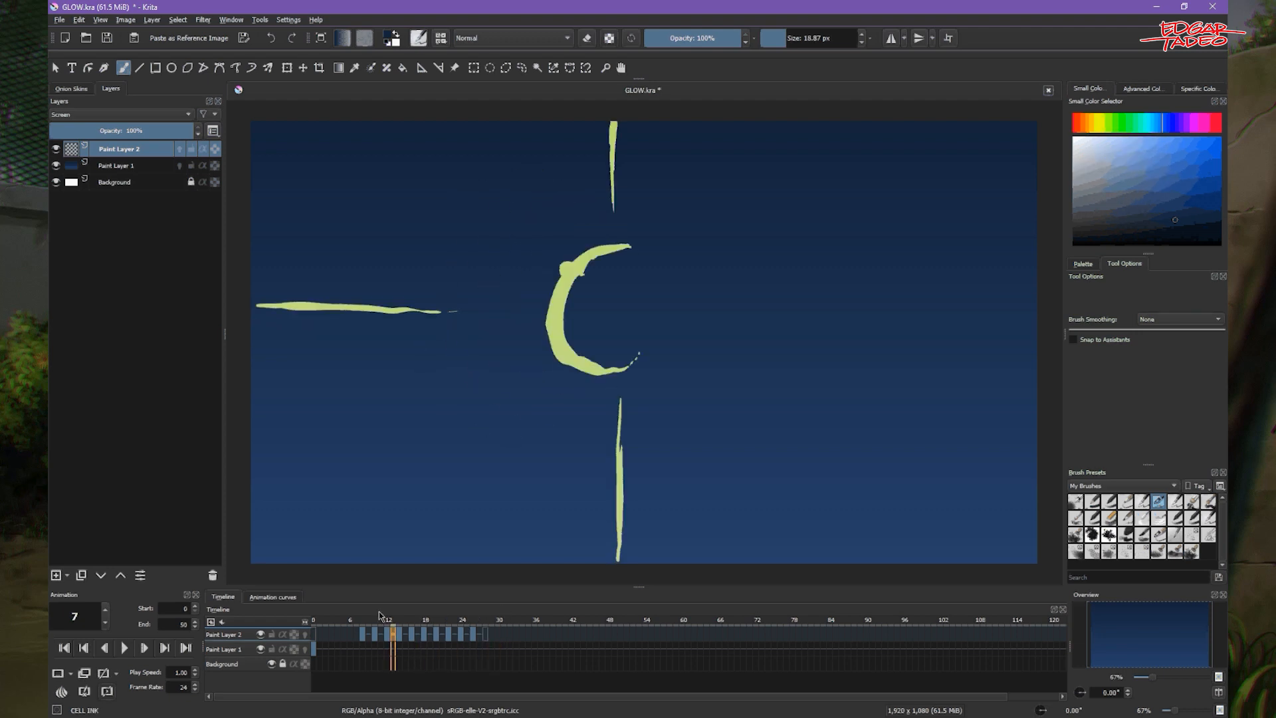
pyautogui.click(355, 627)
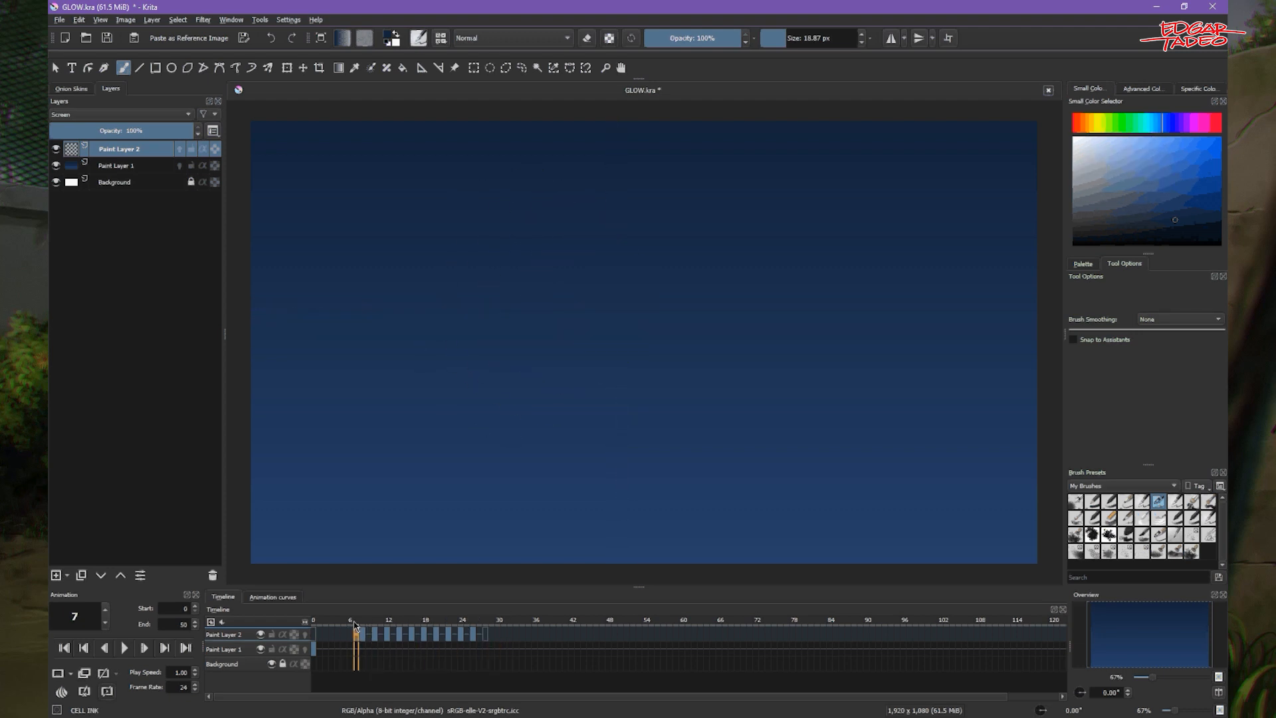
pyautogui.click(351, 633)
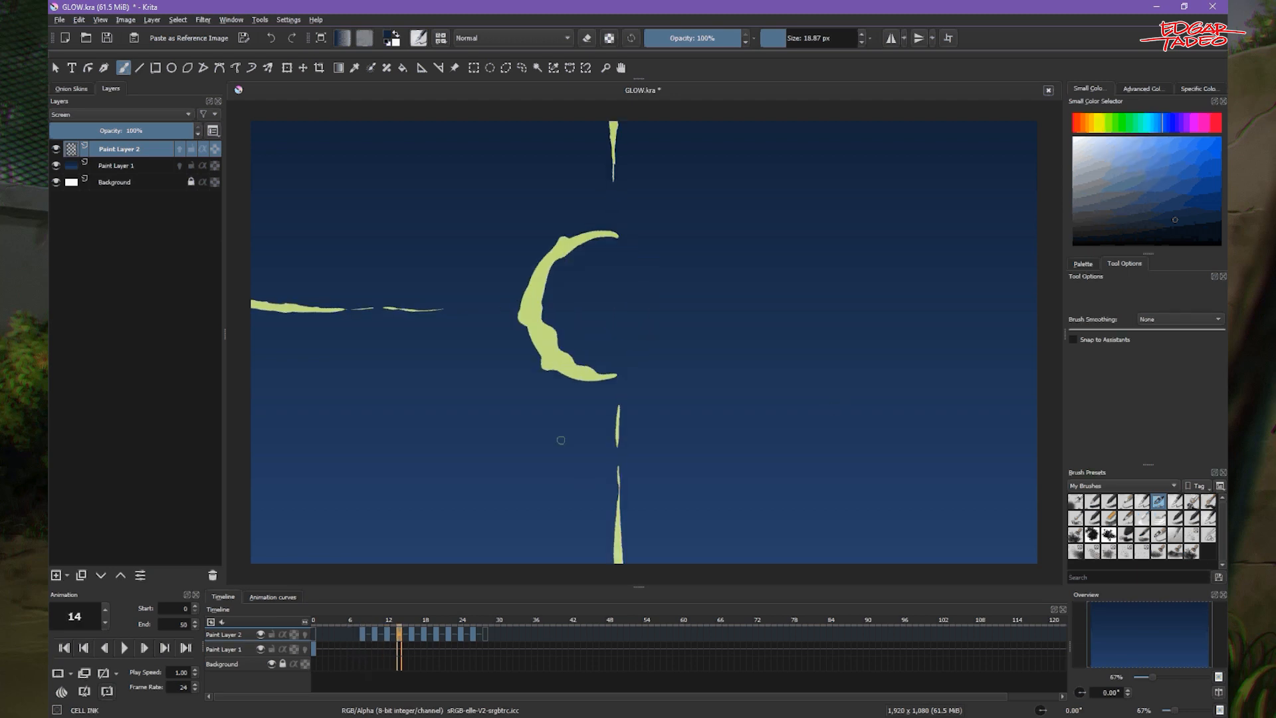
pyautogui.click(423, 634)
pyautogui.write('ANI')
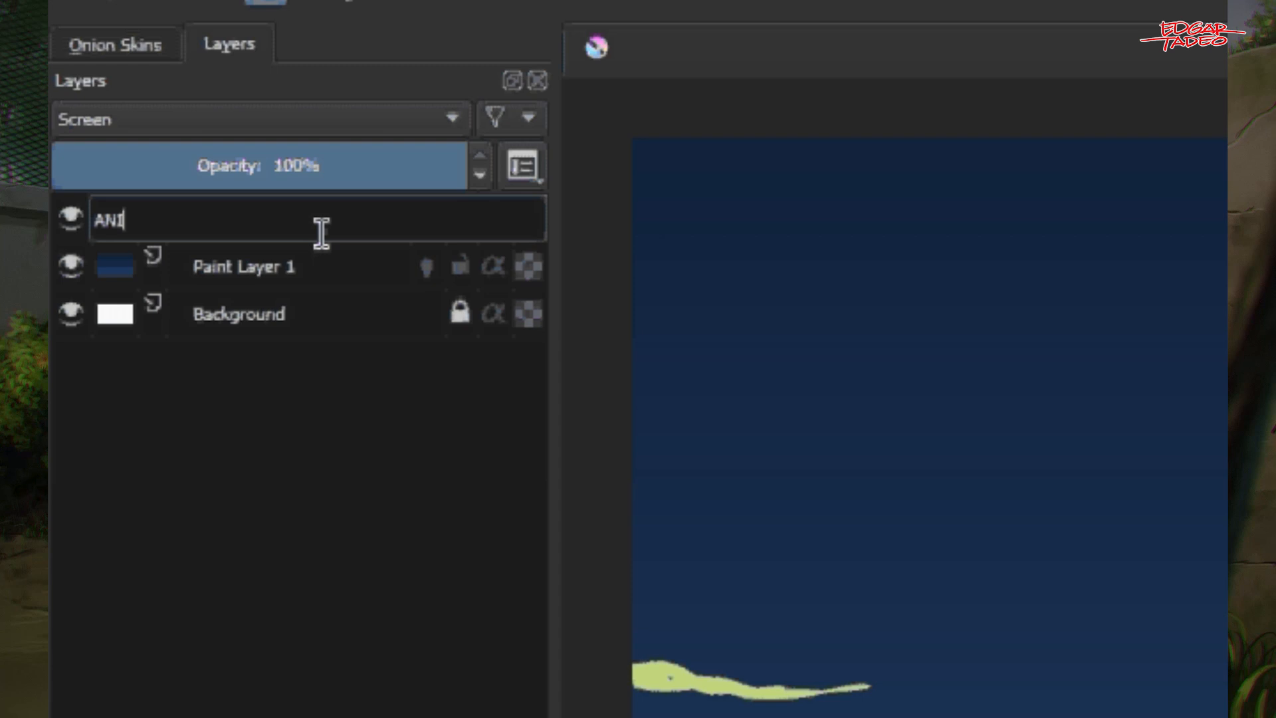
# - Rename the flare layer to ANIMATION and make it the active layer
pyautogui.write('MATIONN')
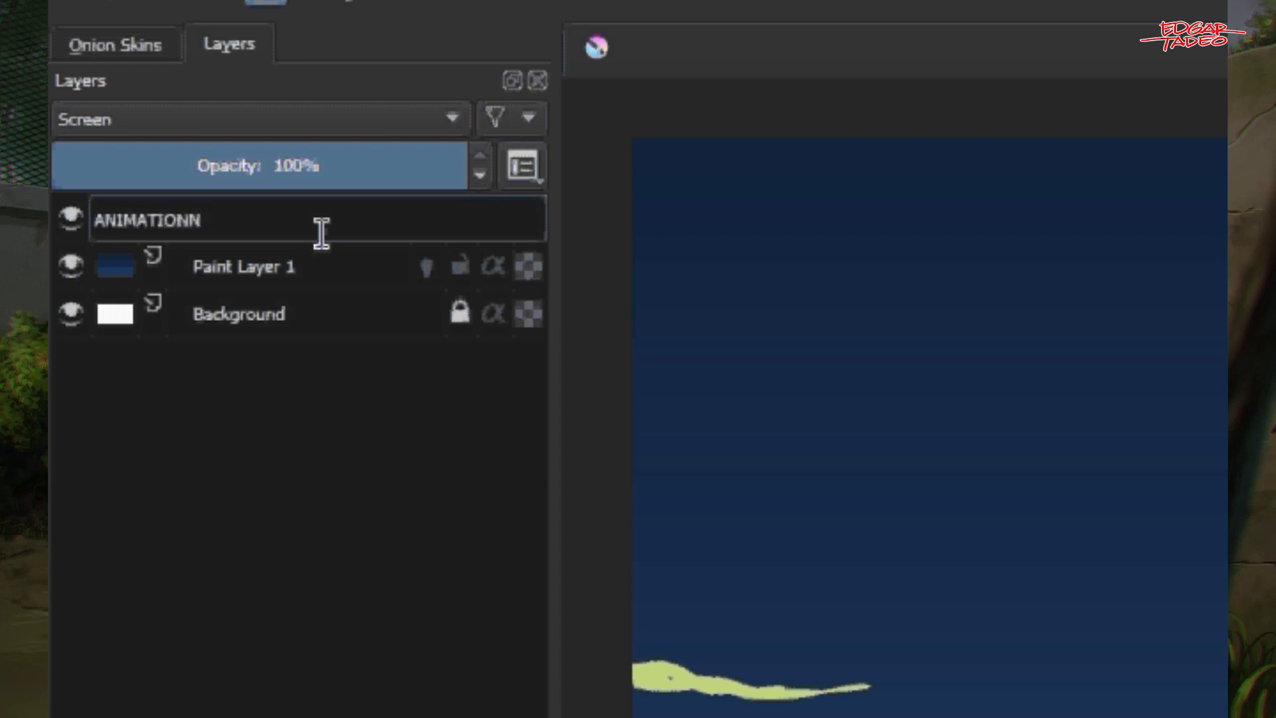
pyautogui.press('Return')
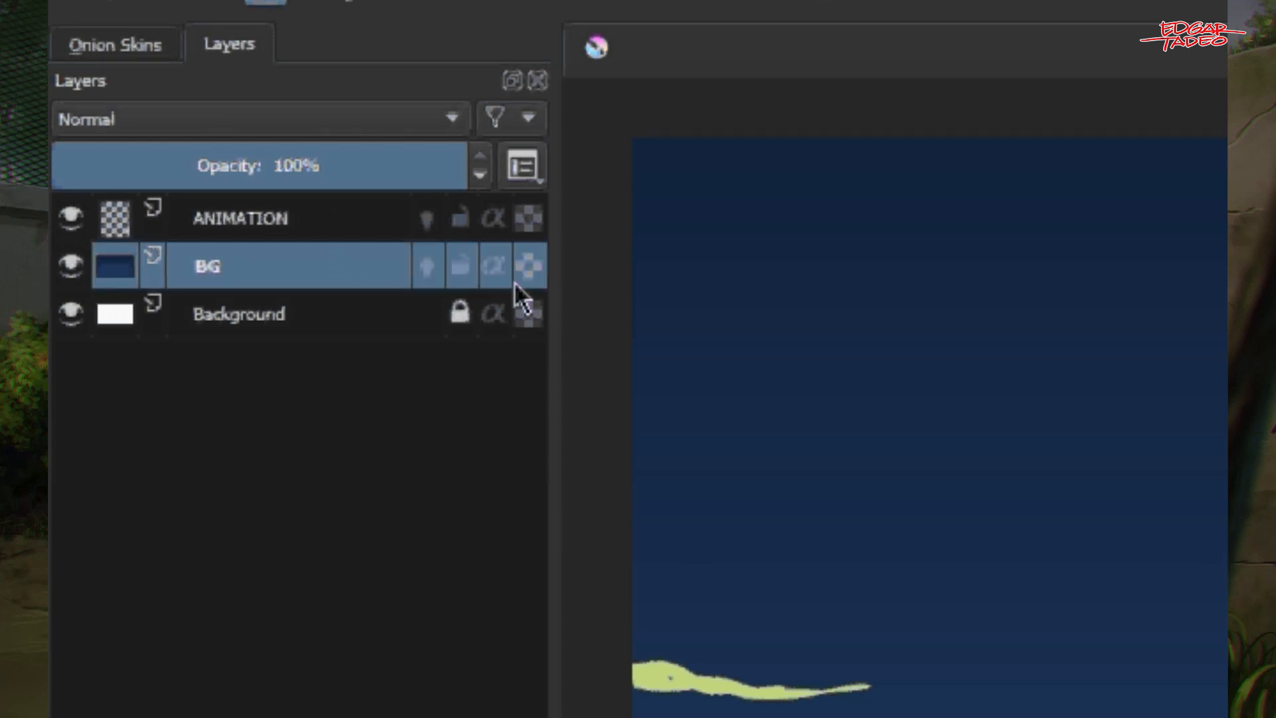
pyautogui.click(239, 217)
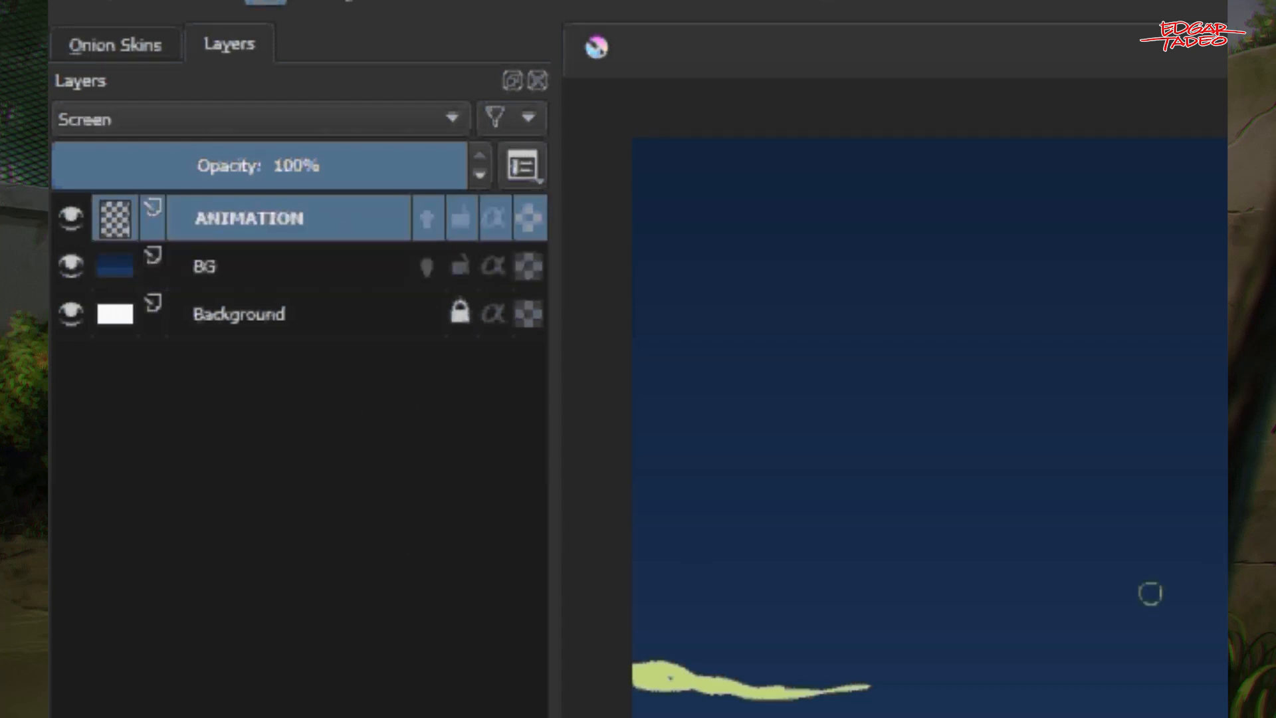
pyautogui.moveTo(779, 466)
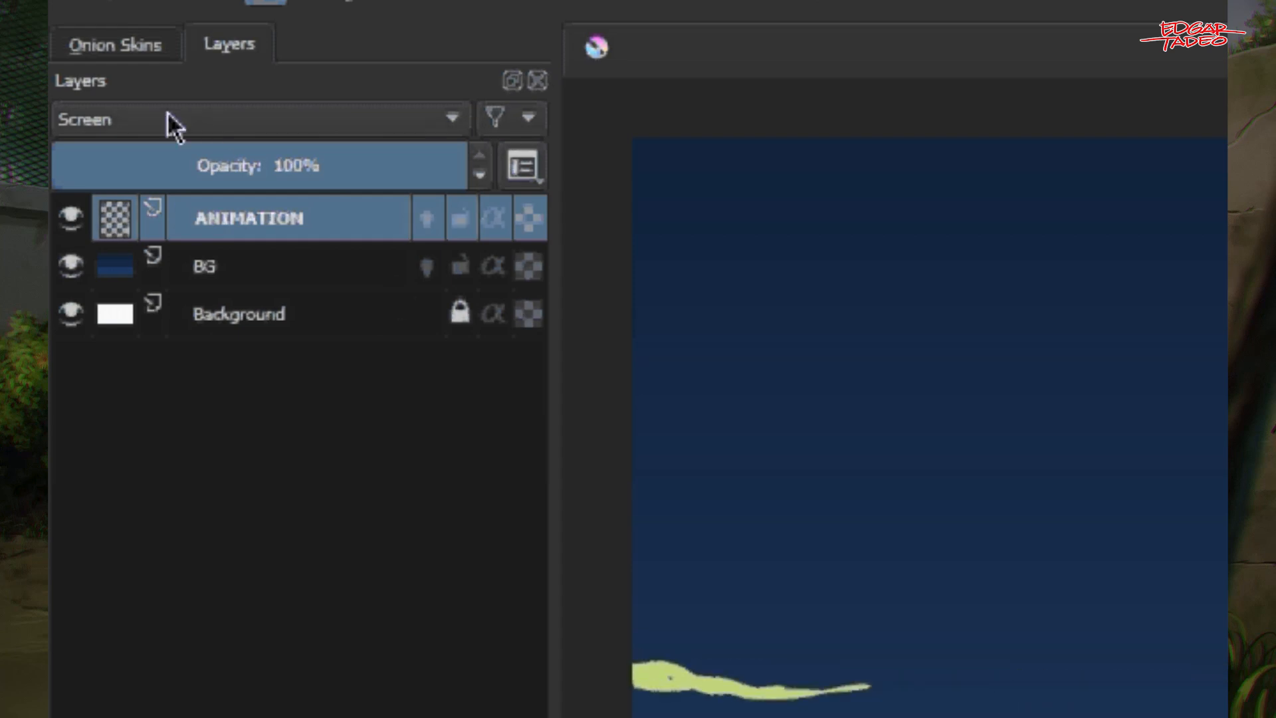
pyautogui.click(259, 119)
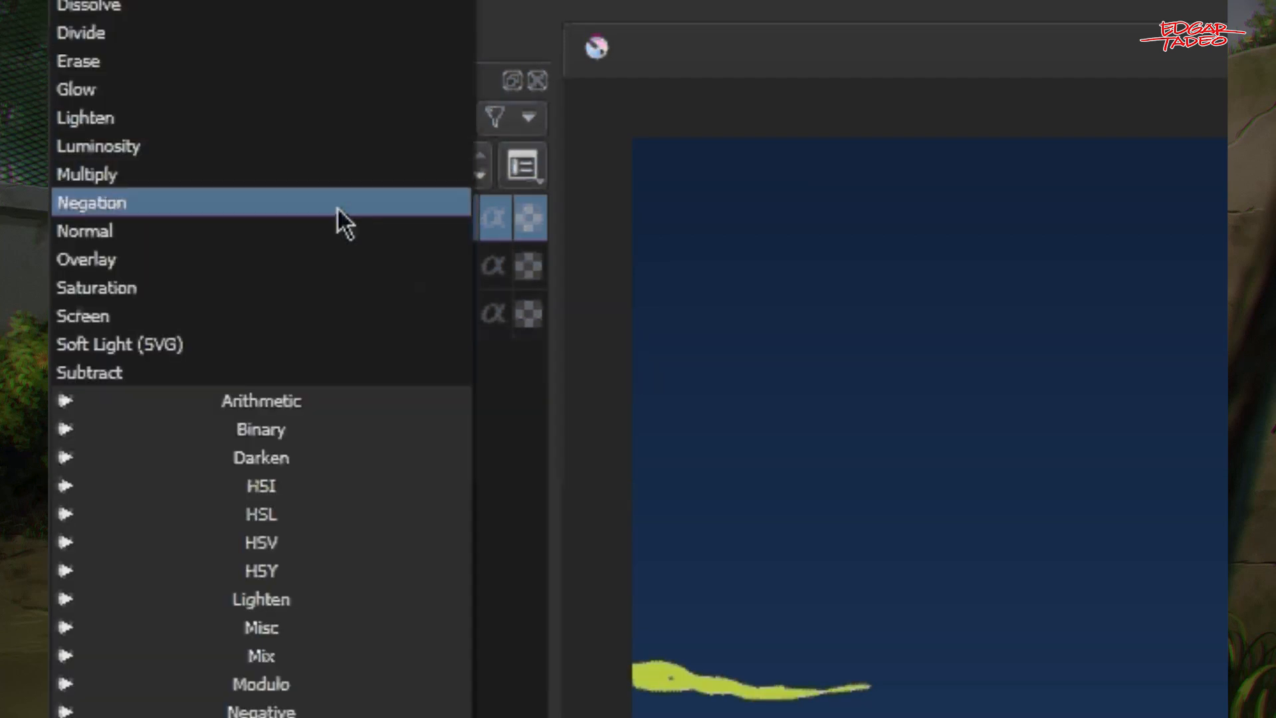
pyautogui.click(83, 316)
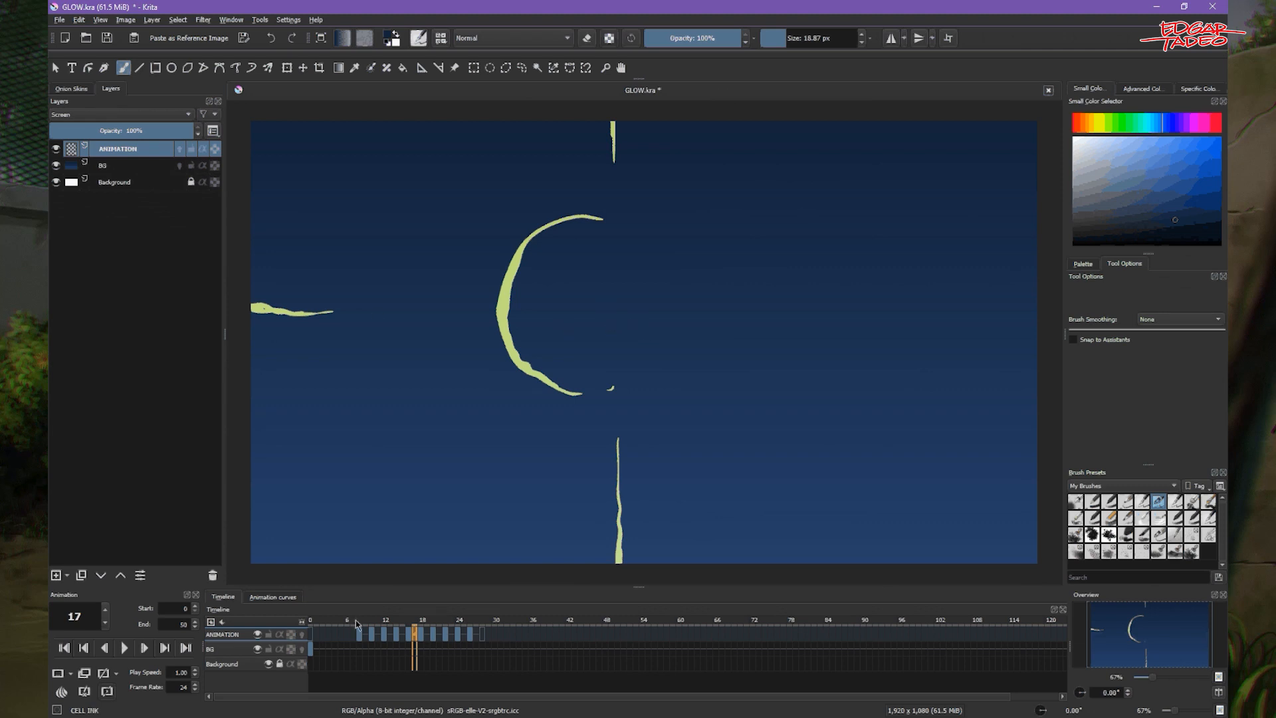
pyautogui.click(423, 634)
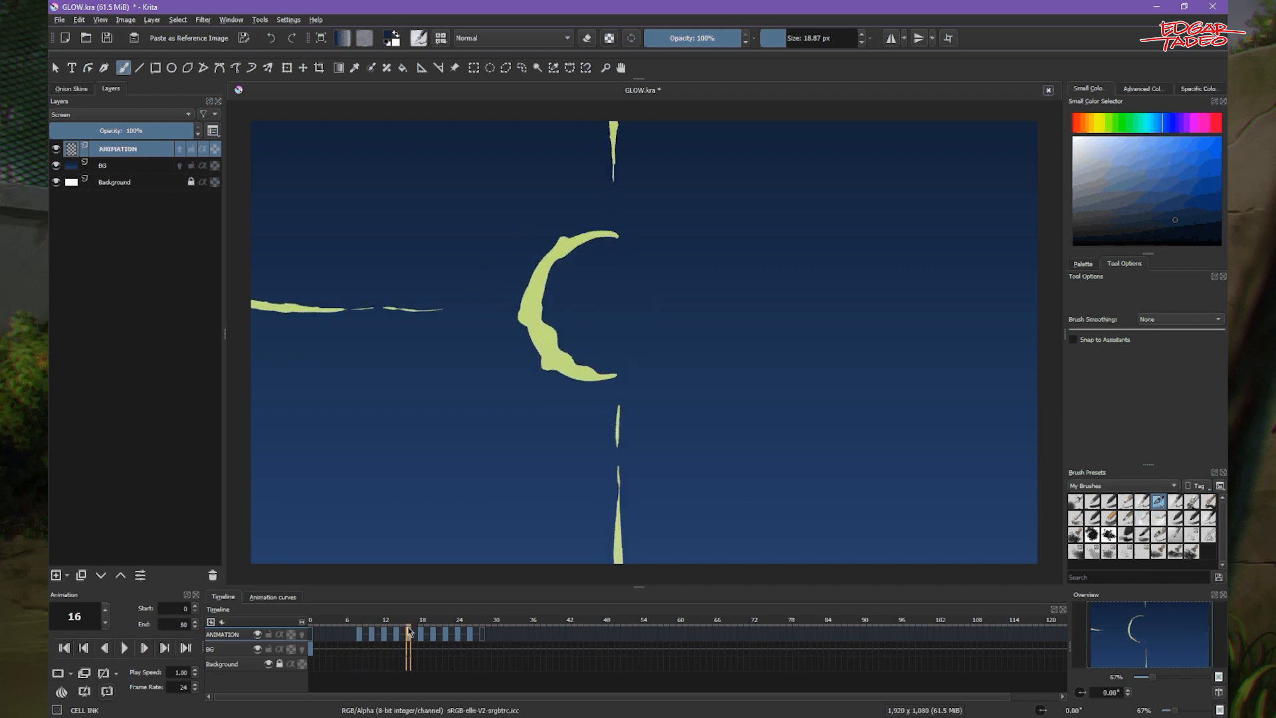
pyautogui.click(481, 633)
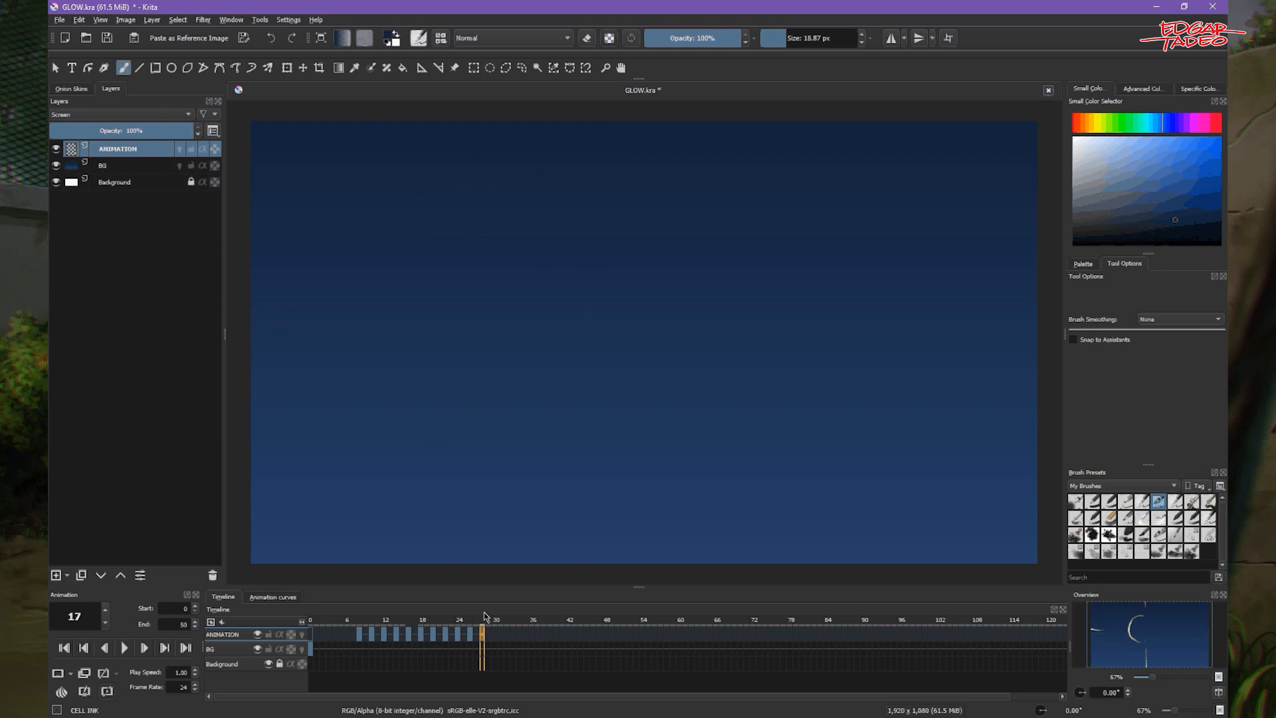
pyautogui.click(366, 633)
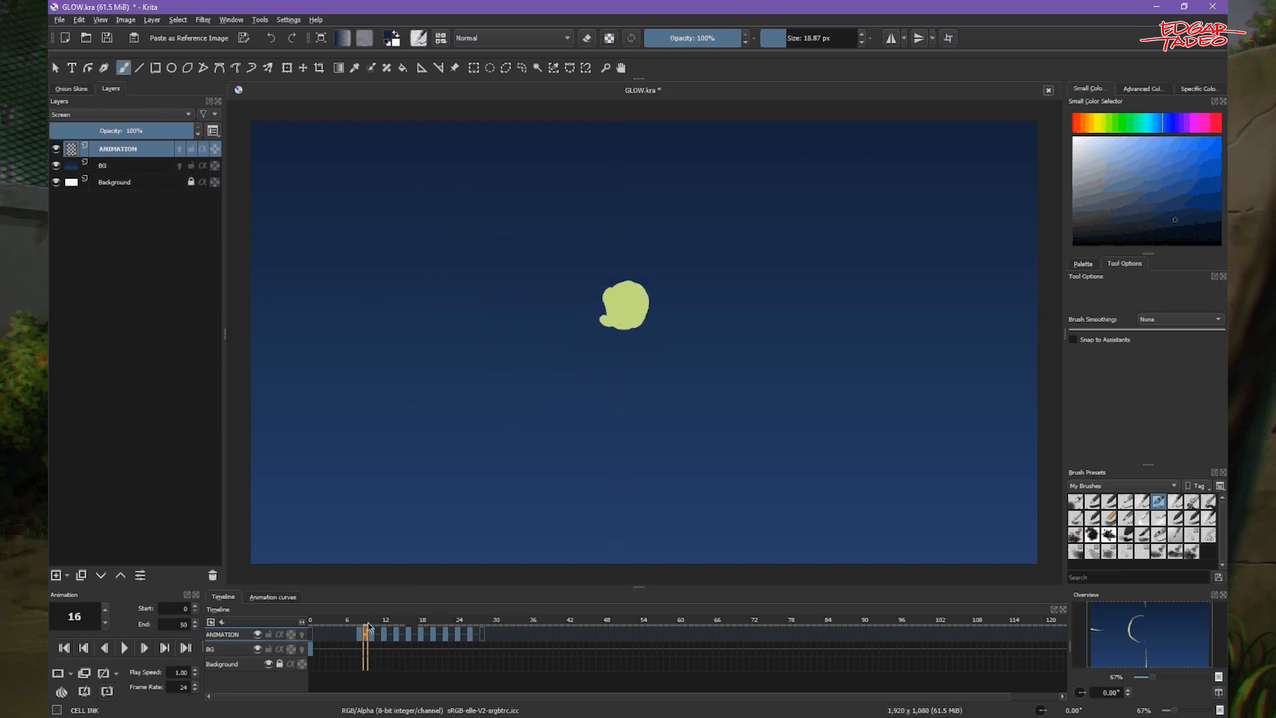
pyautogui.click(414, 633)
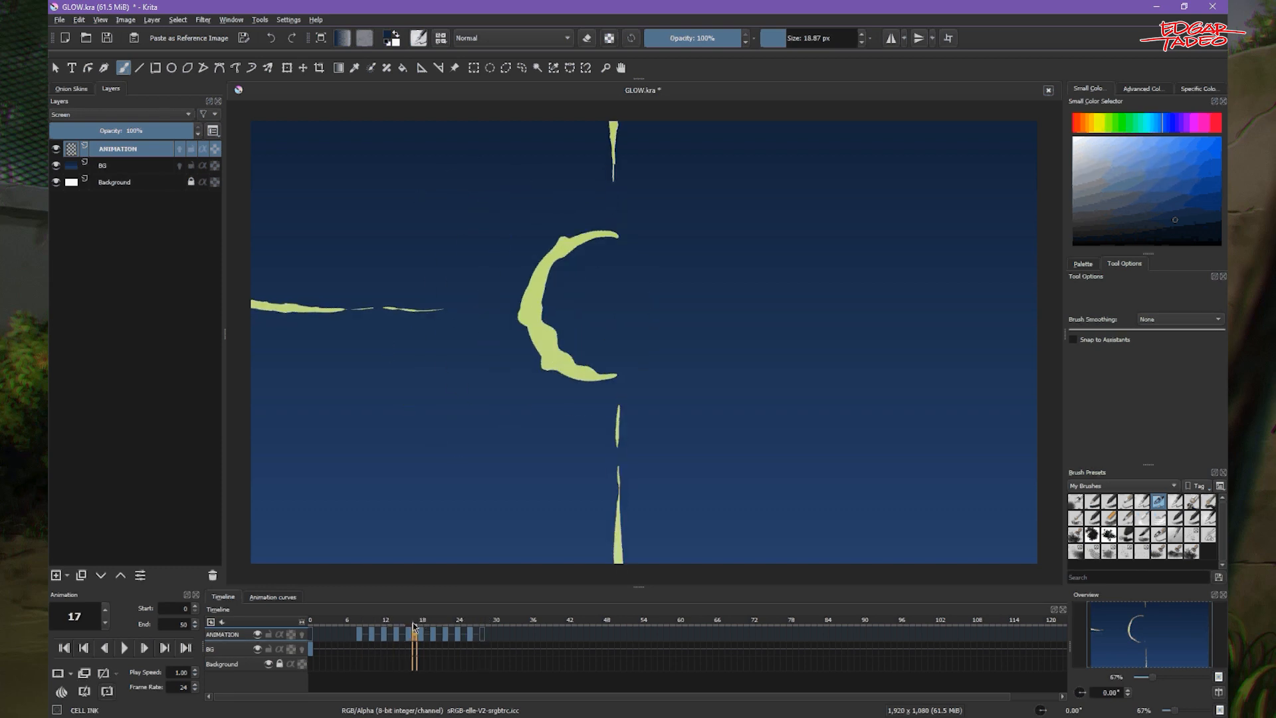
pyautogui.click(407, 633)
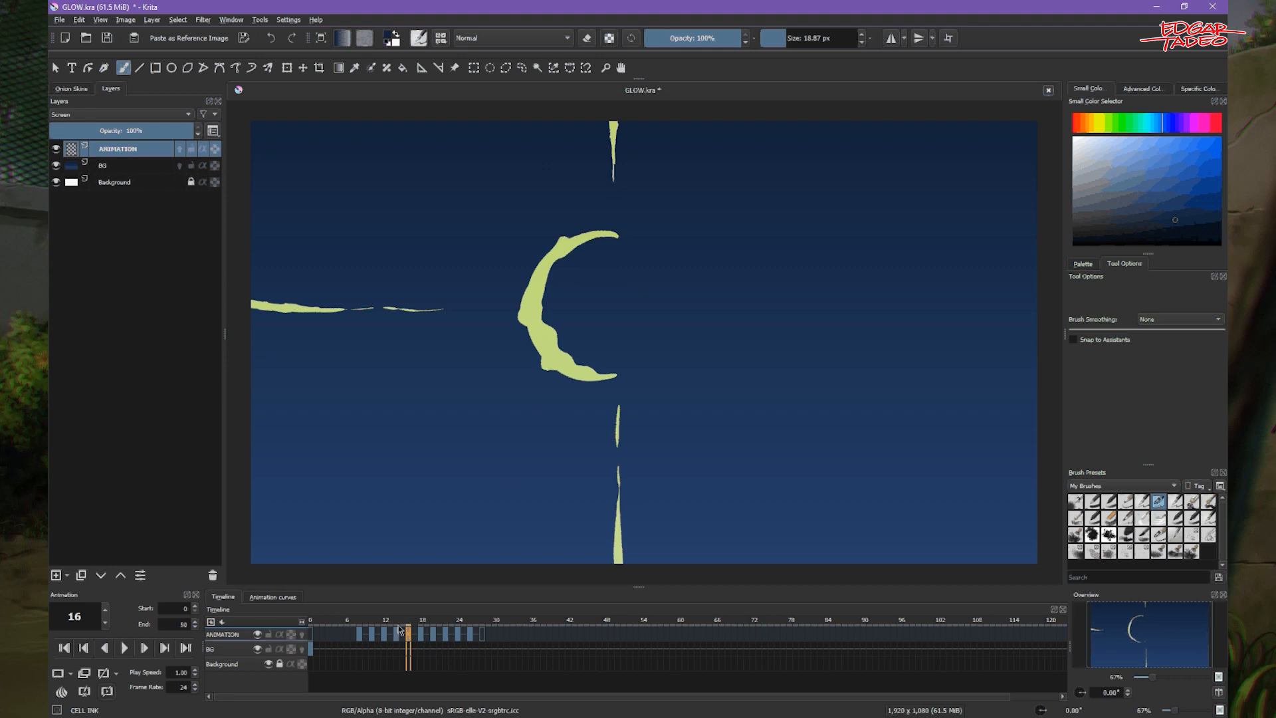
pyautogui.click(359, 628)
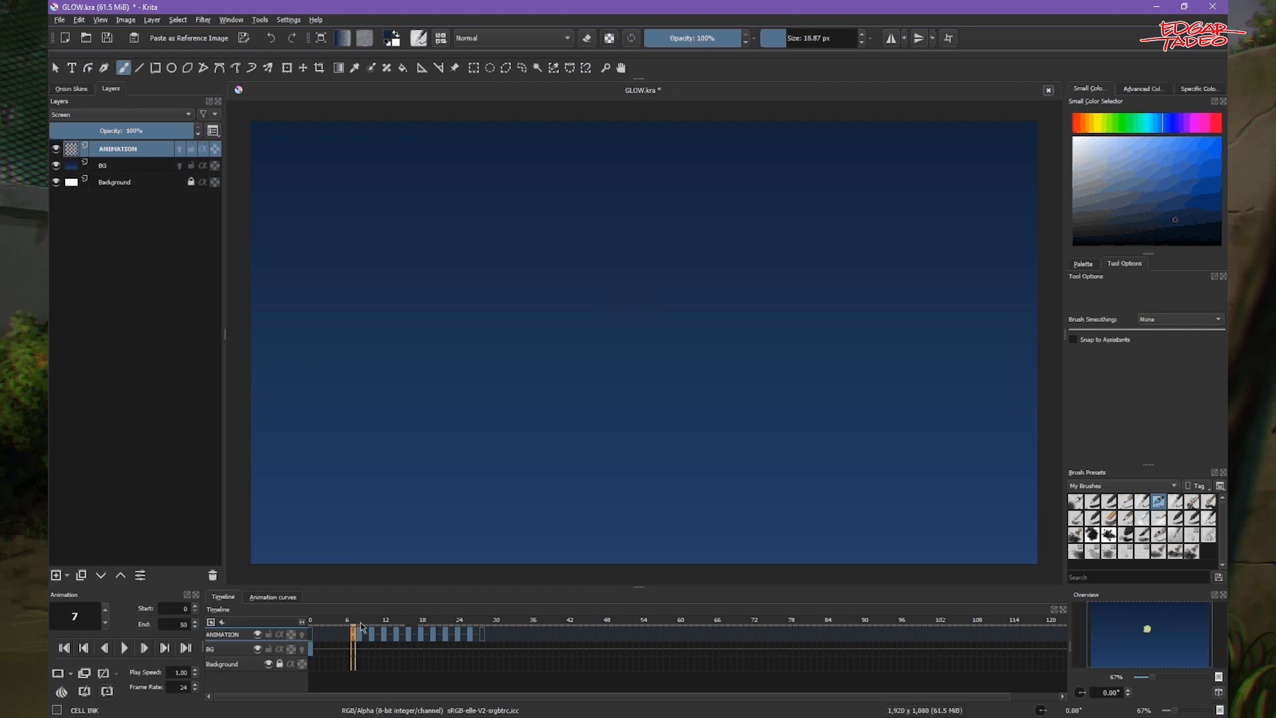
pyautogui.click(445, 634)
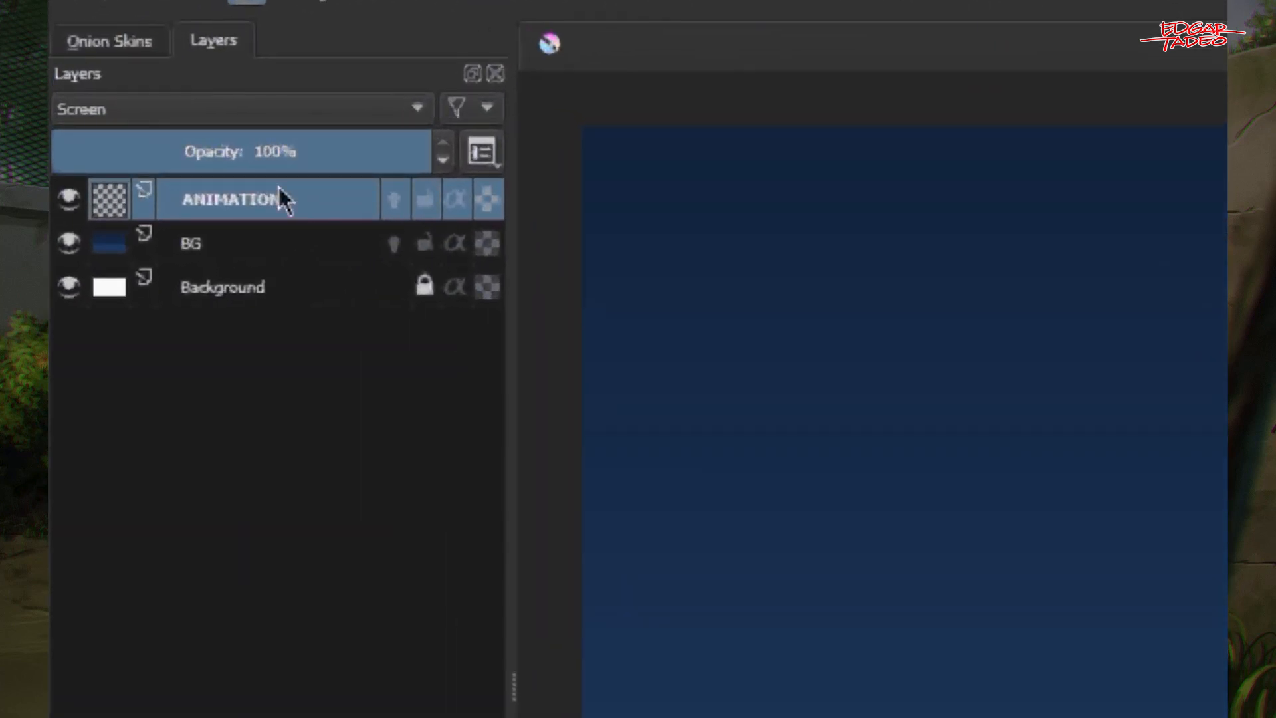
pyautogui.moveTo(307, 221)
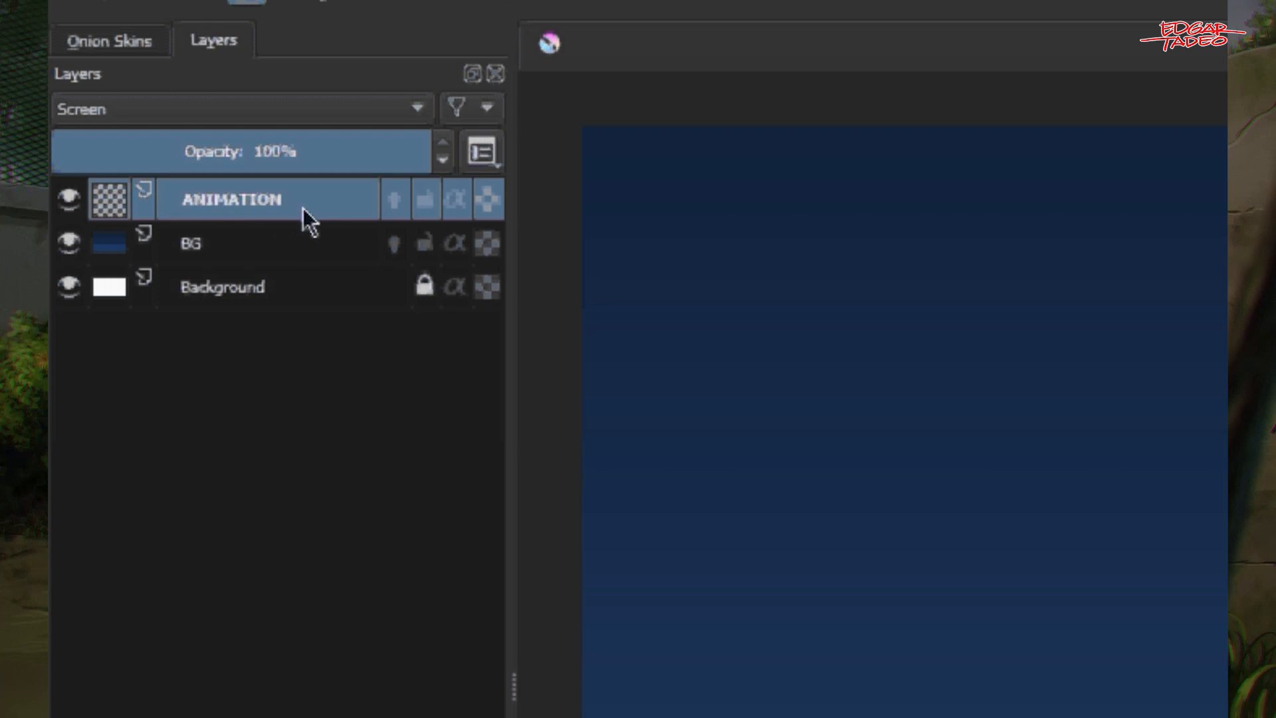
pyautogui.moveTo(317, 210)
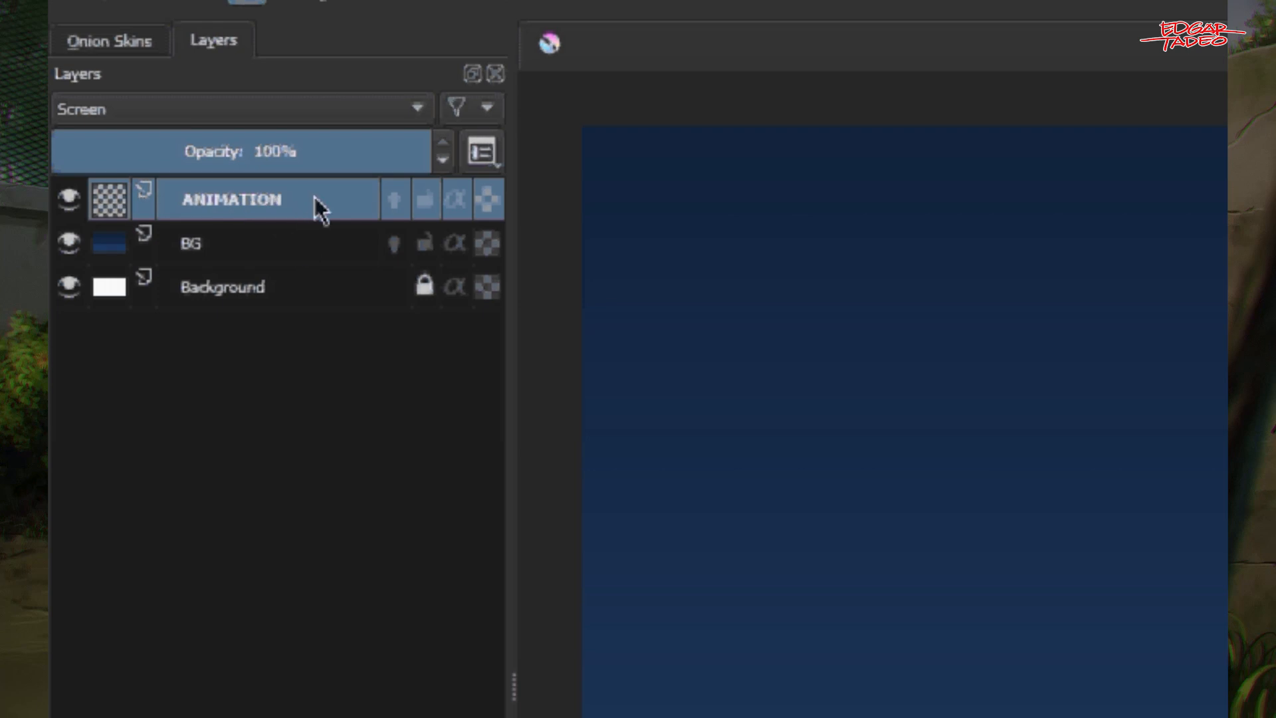
pyautogui.moveTo(330, 106)
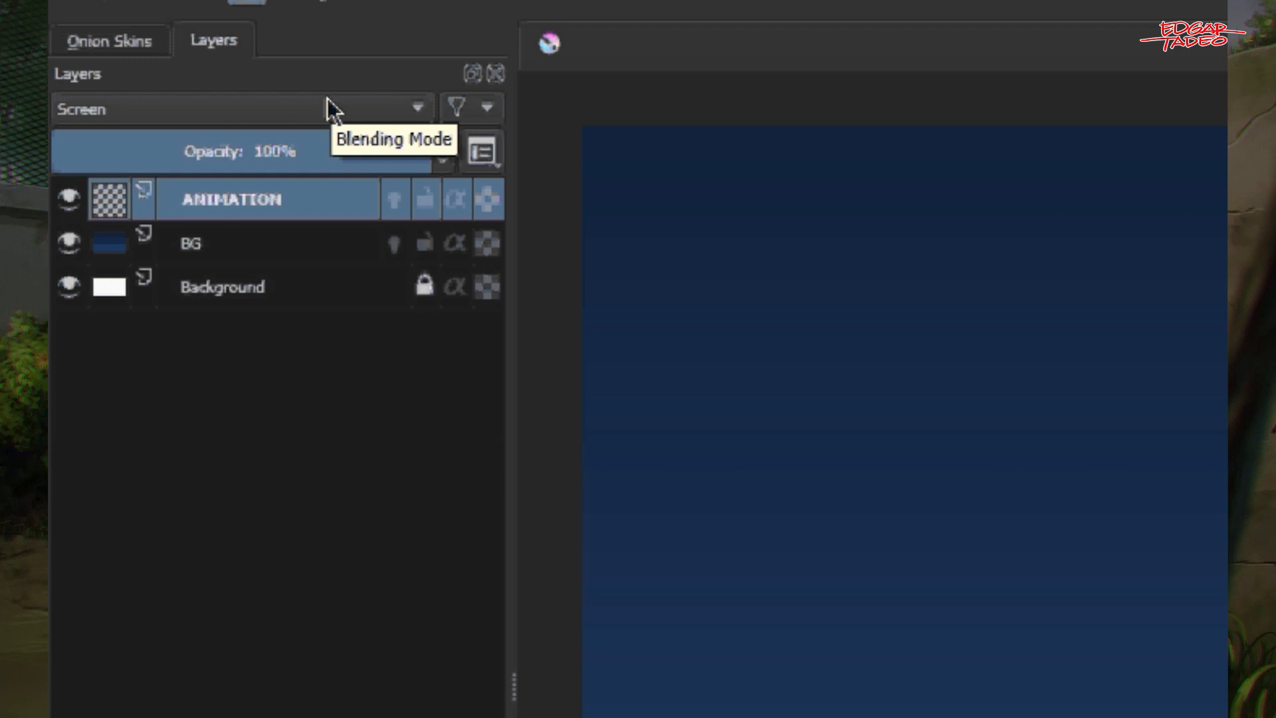
pyautogui.moveTo(351, 253)
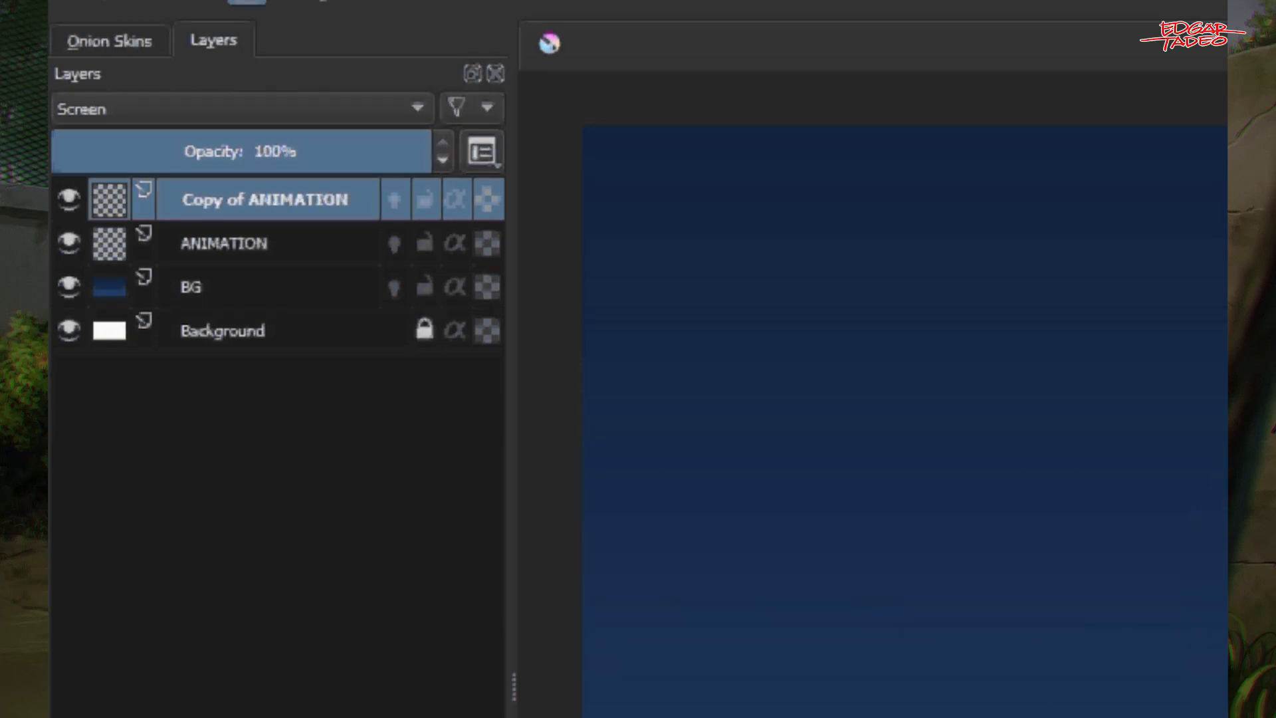
pyautogui.moveTo(280, 210)
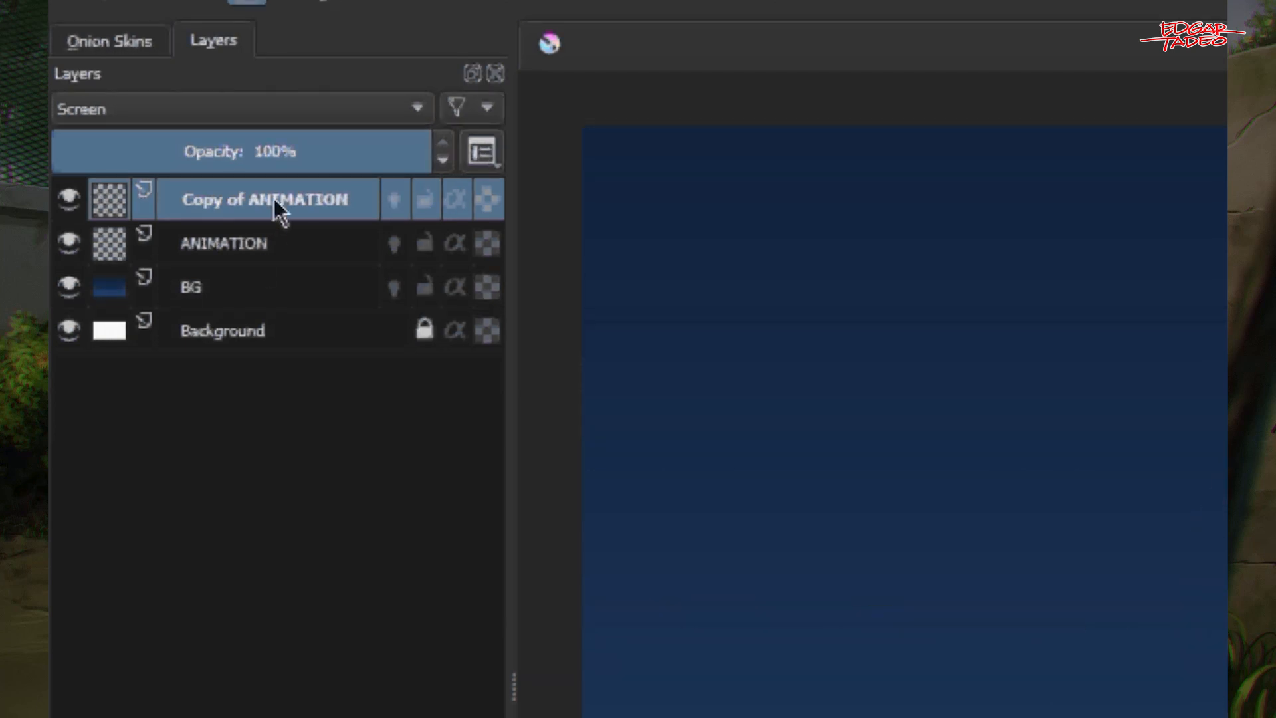
pyautogui.moveTo(352, 232)
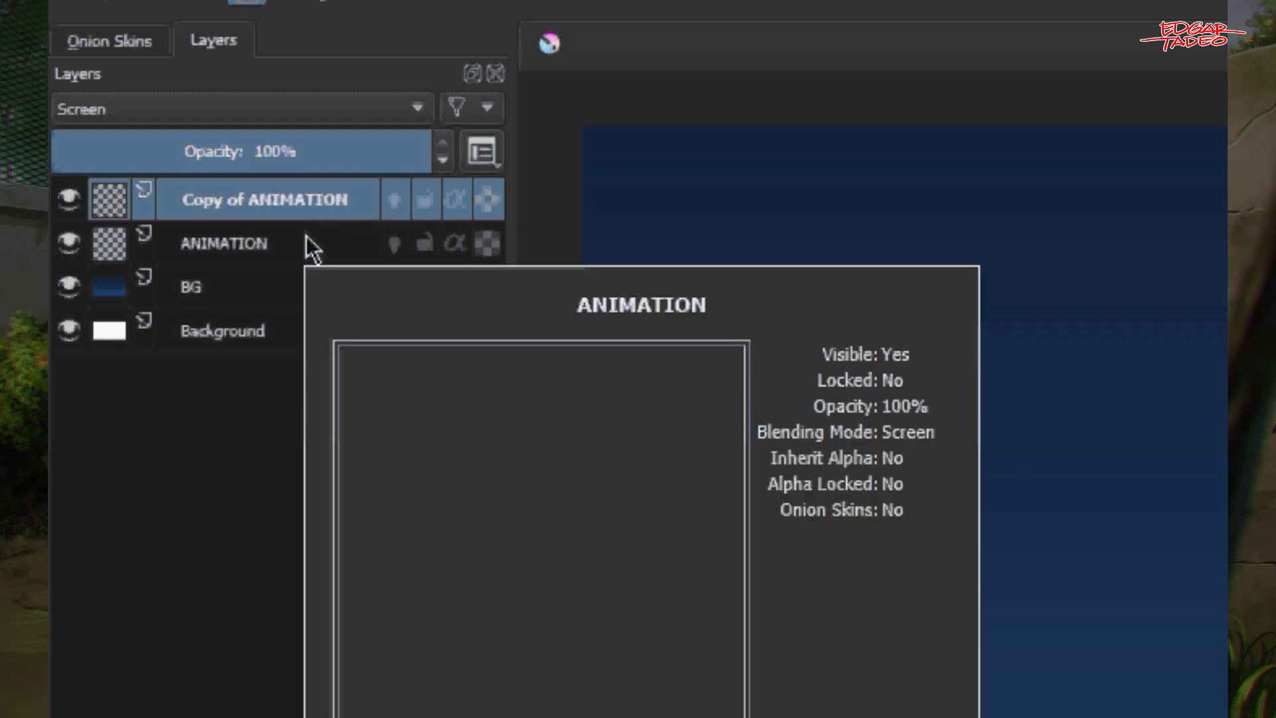
# - Quick Group the Copy of ANIMATION layer into a new Group 1
pyautogui.rightClick(260, 199)
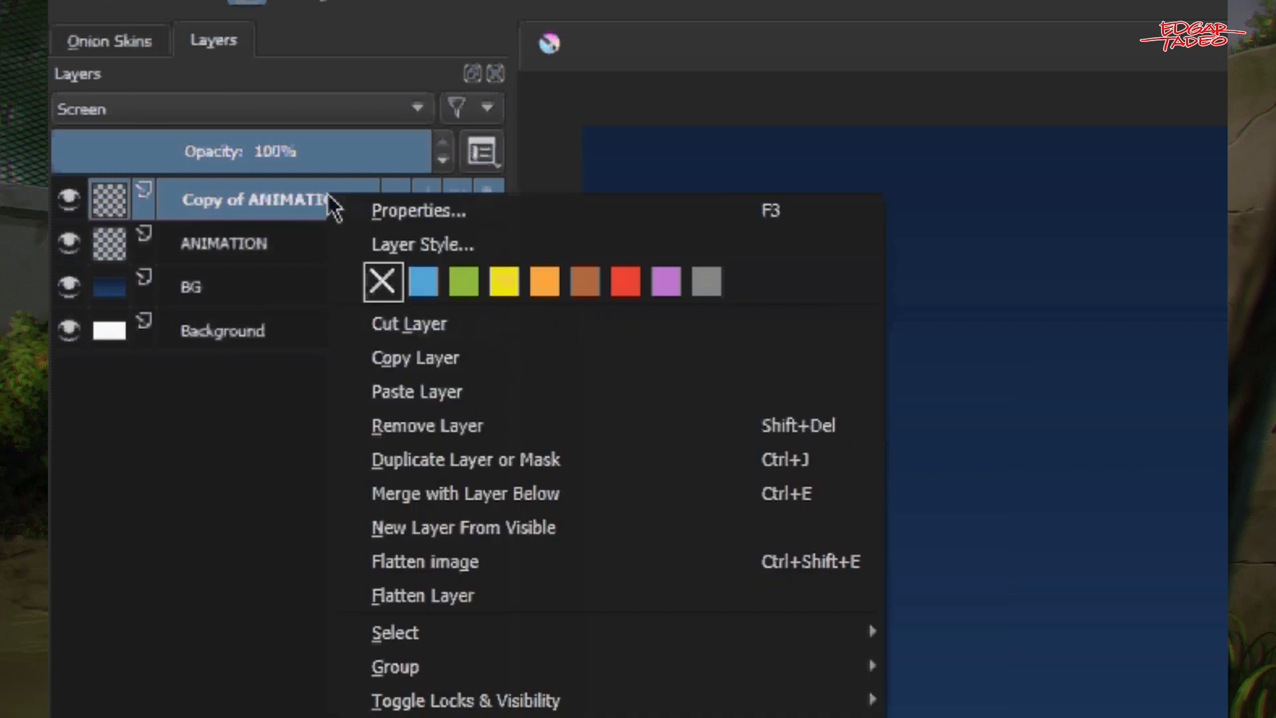
pyautogui.moveTo(617, 407)
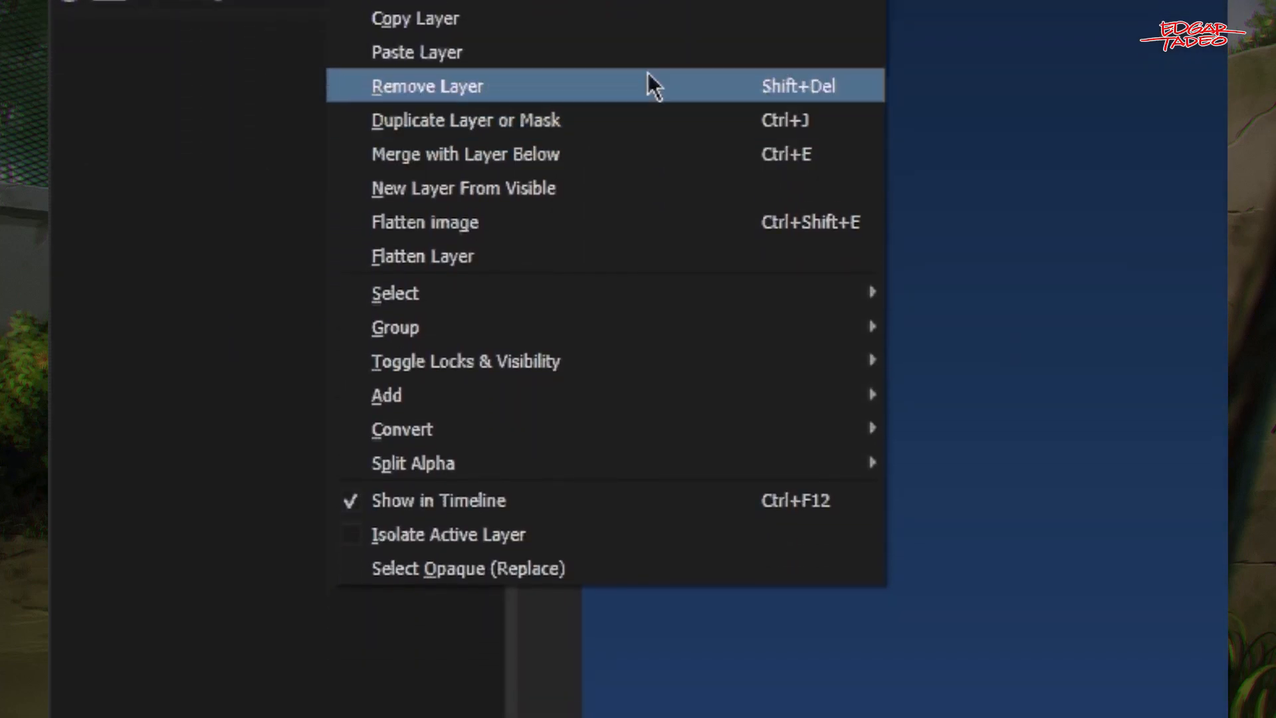
pyautogui.moveTo(394, 327)
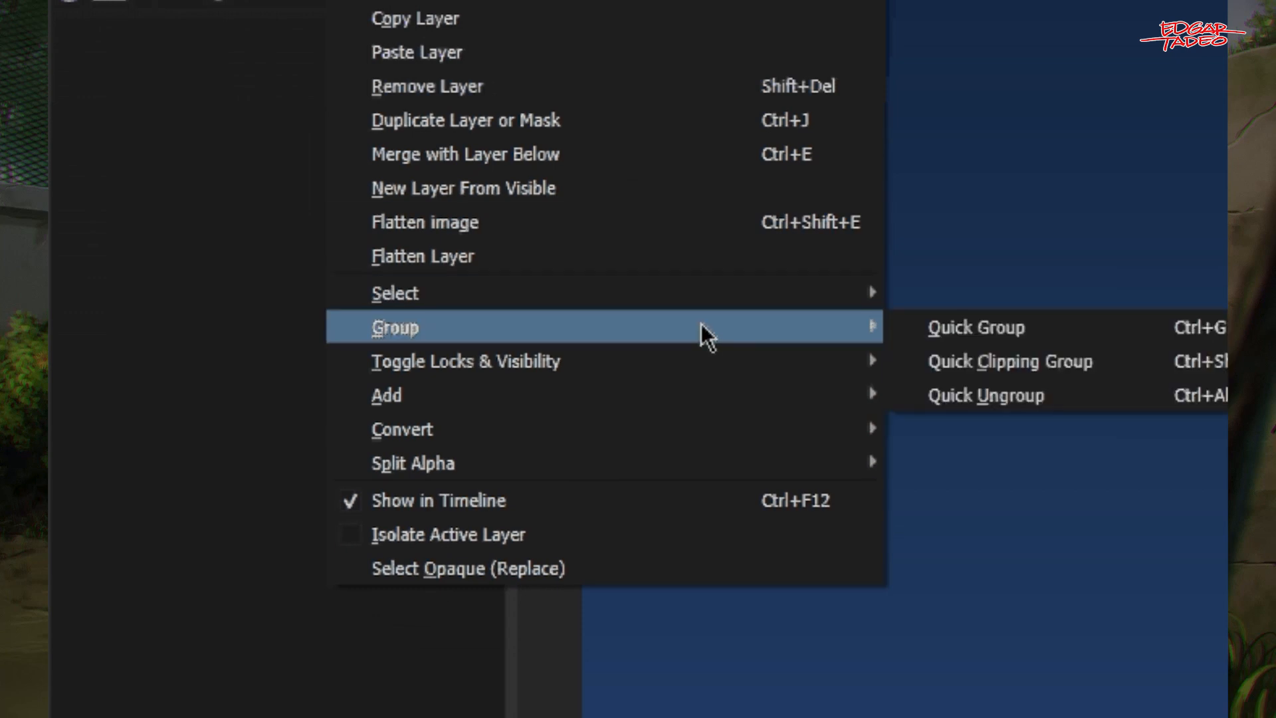
pyautogui.moveTo(954, 342)
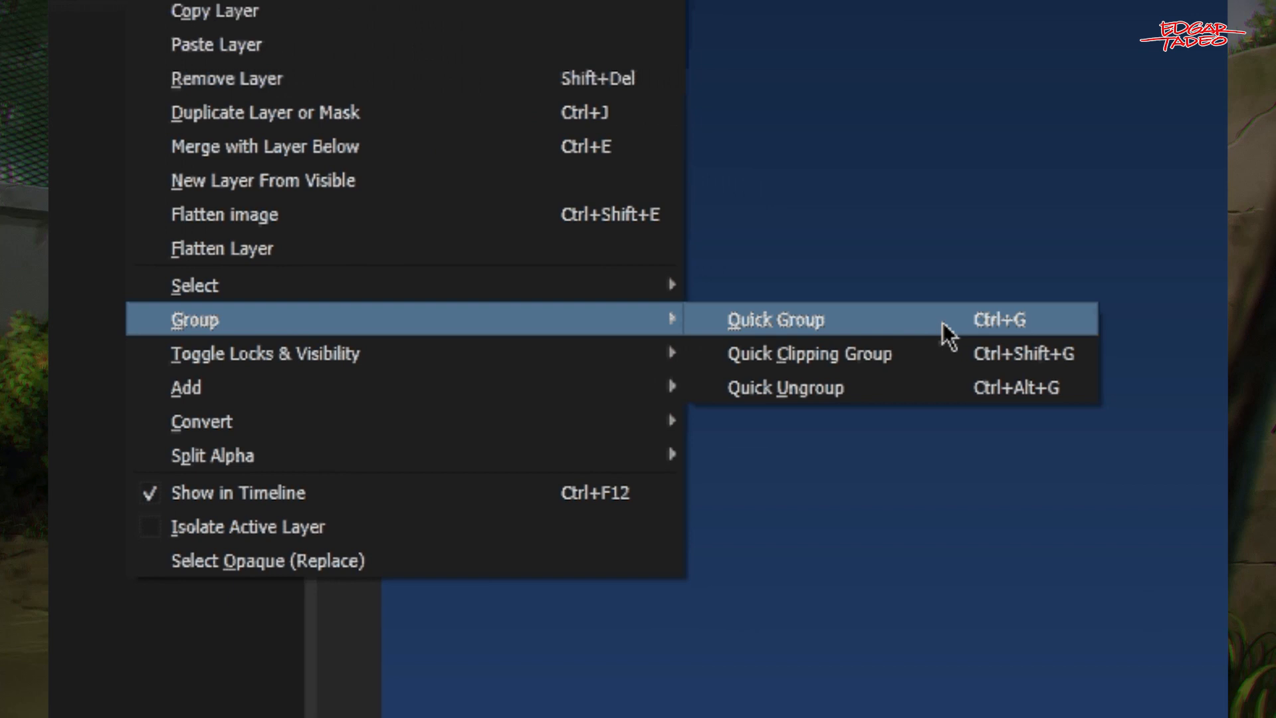
pyautogui.click(775, 319)
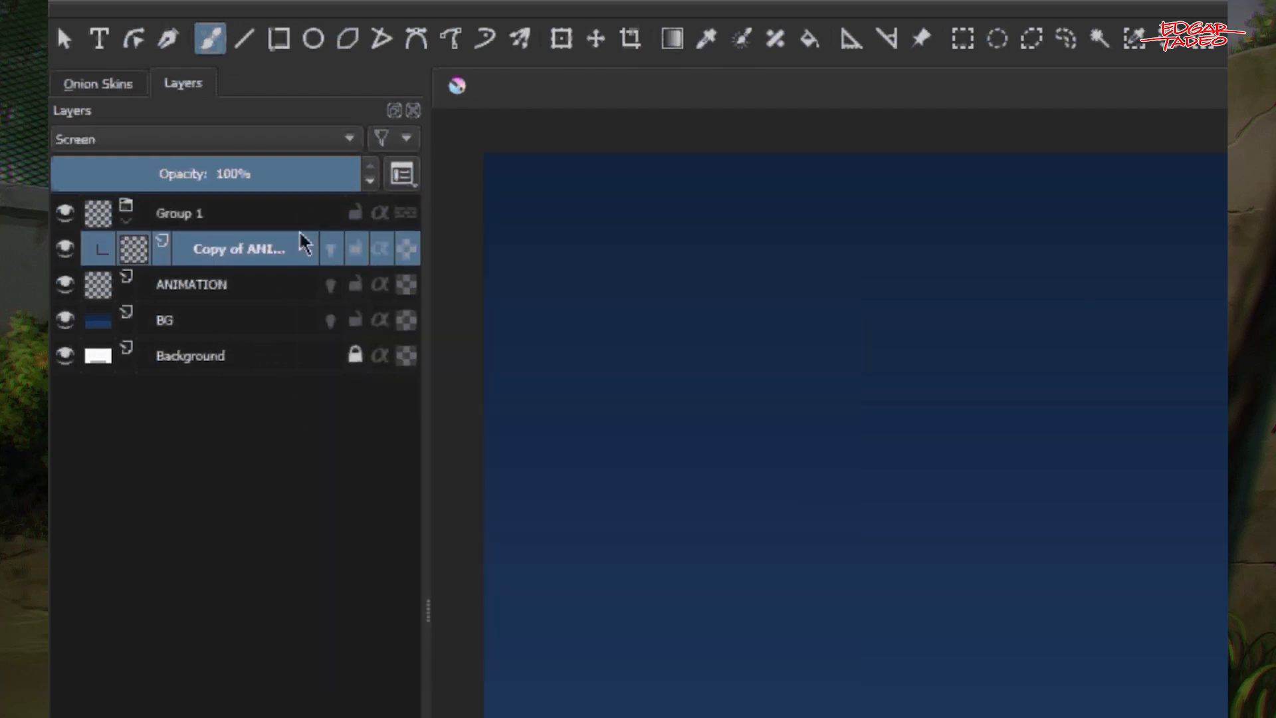
pyautogui.moveTo(323, 248)
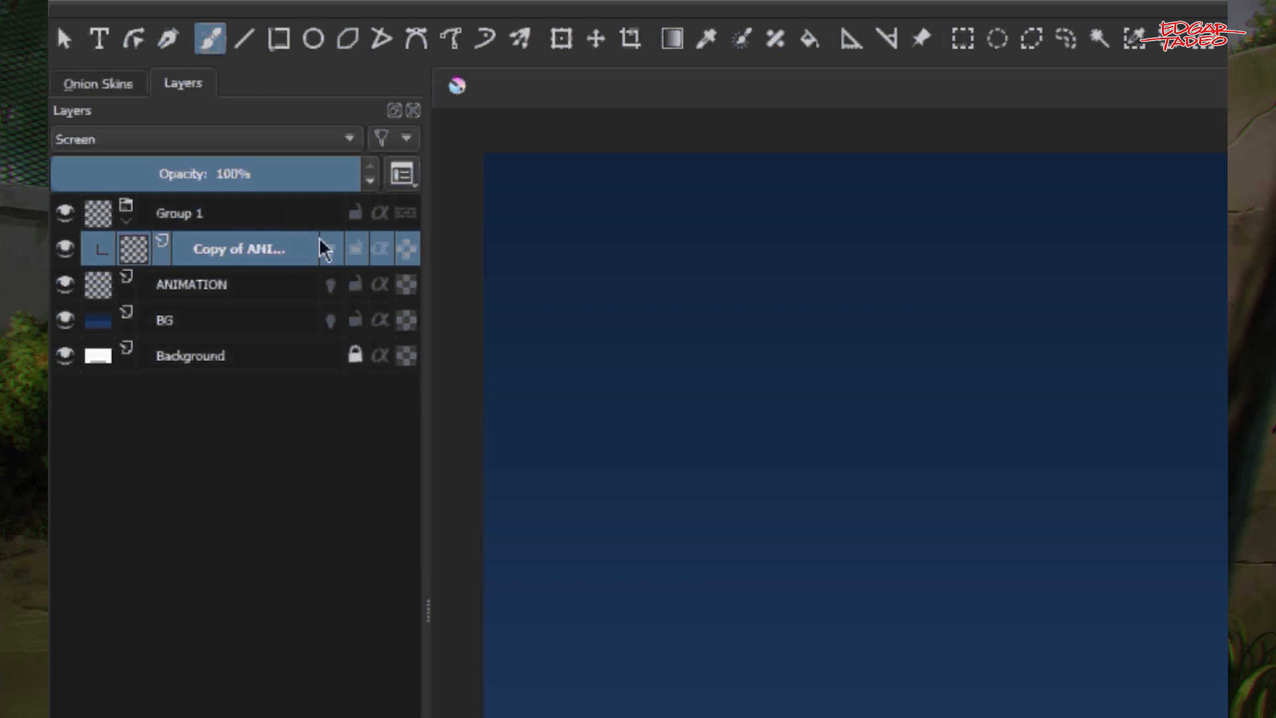
pyautogui.moveTo(293, 215)
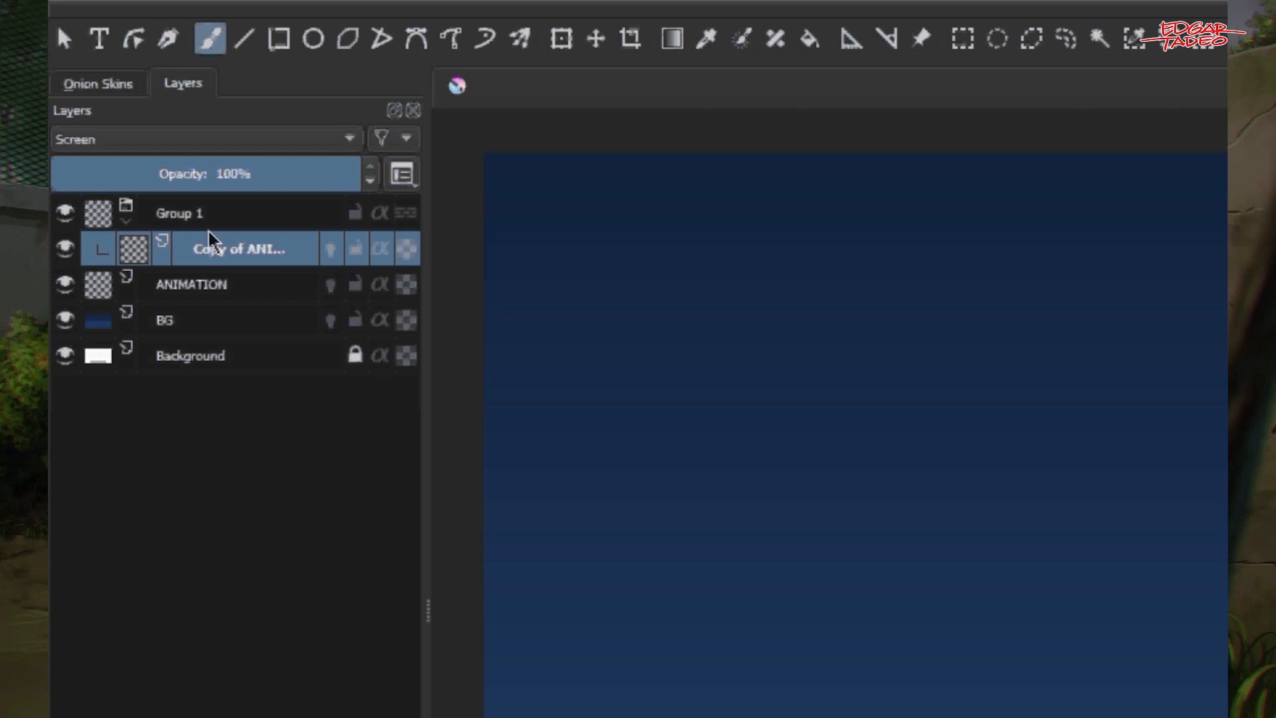
pyautogui.moveTo(230, 275)
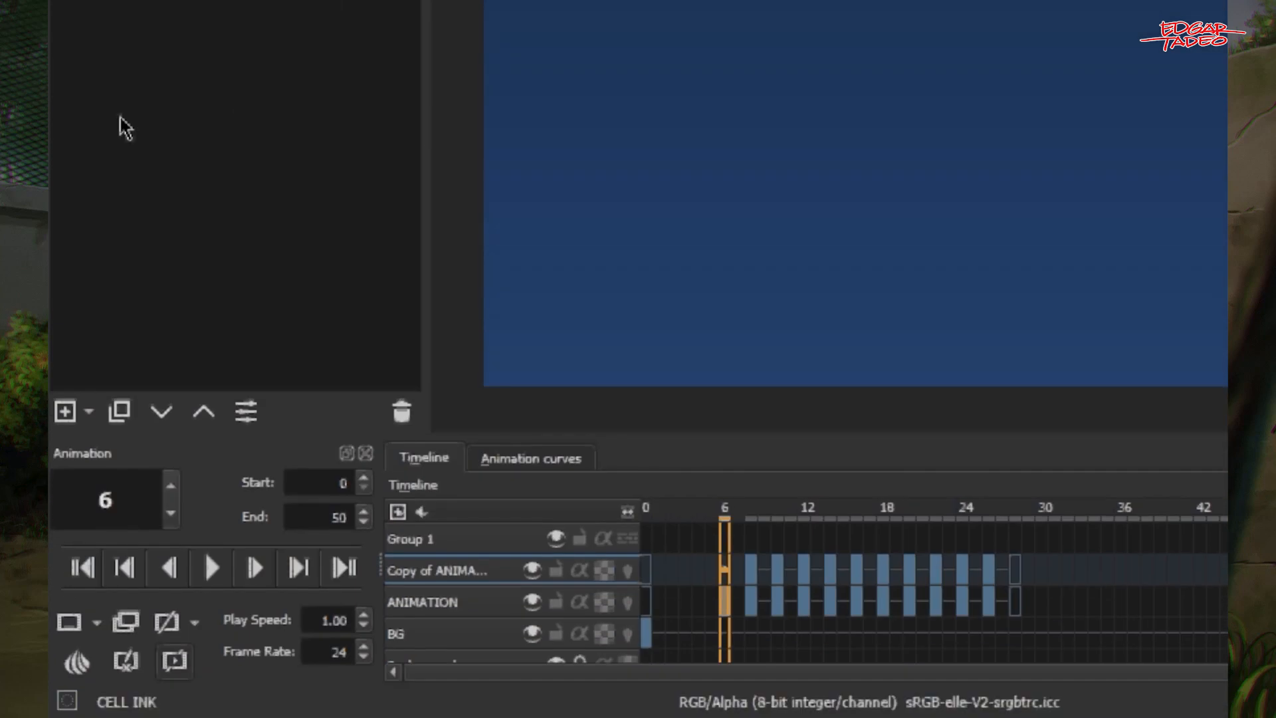
# - Choose Filter Layer from the Layers docker's add-layer dropdown
pyautogui.click(88, 411)
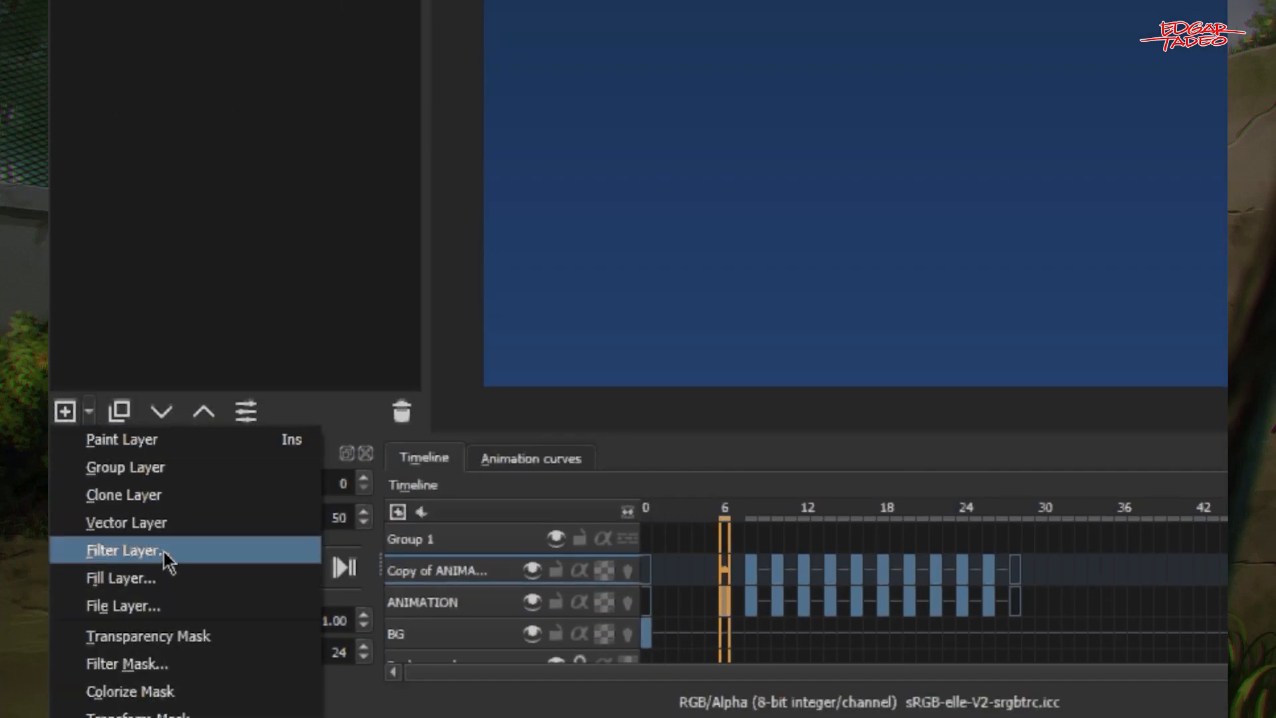
pyautogui.click(126, 550)
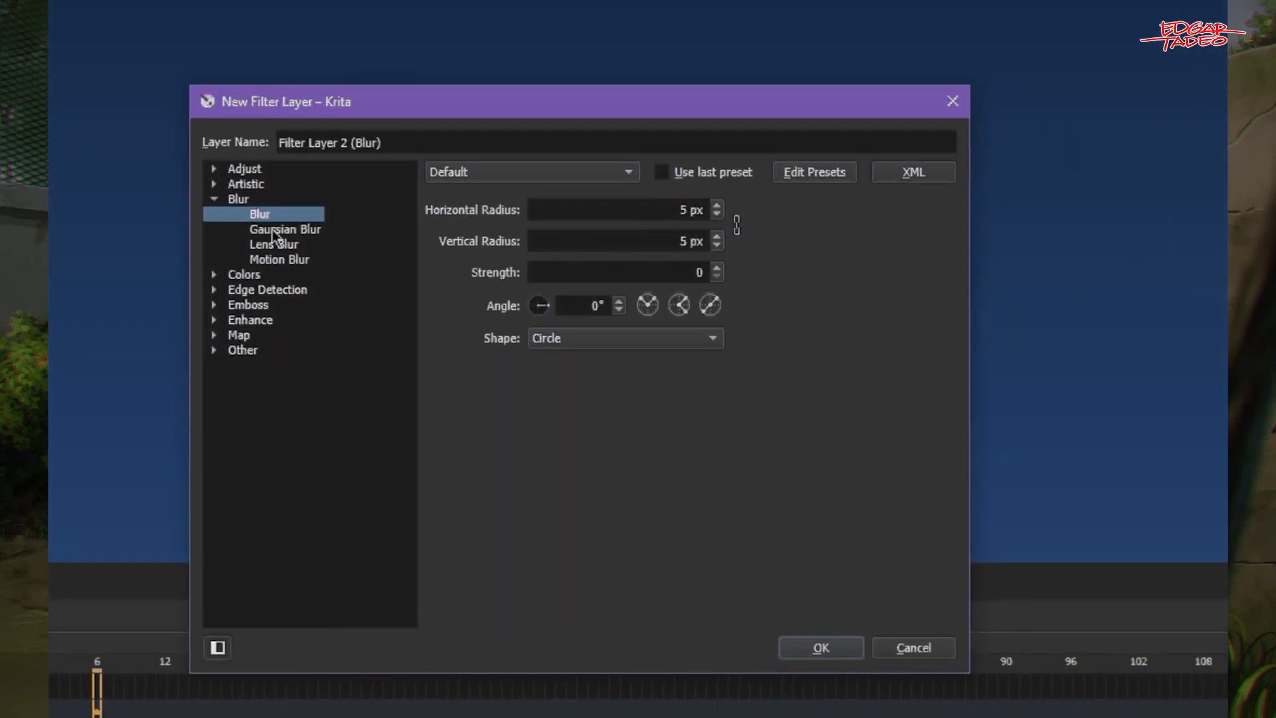
# - Select the plain Blur filter at 35 px radius and create the filter layer
pyautogui.click(238, 199)
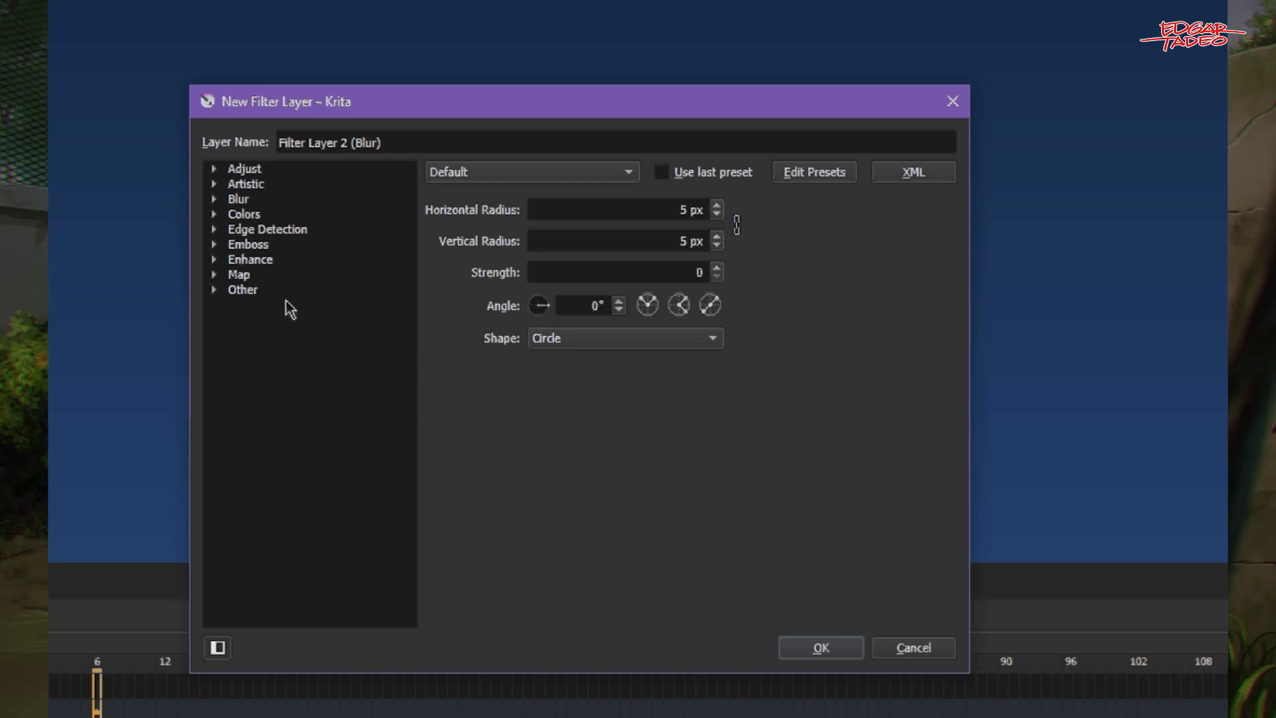
pyautogui.click(239, 199)
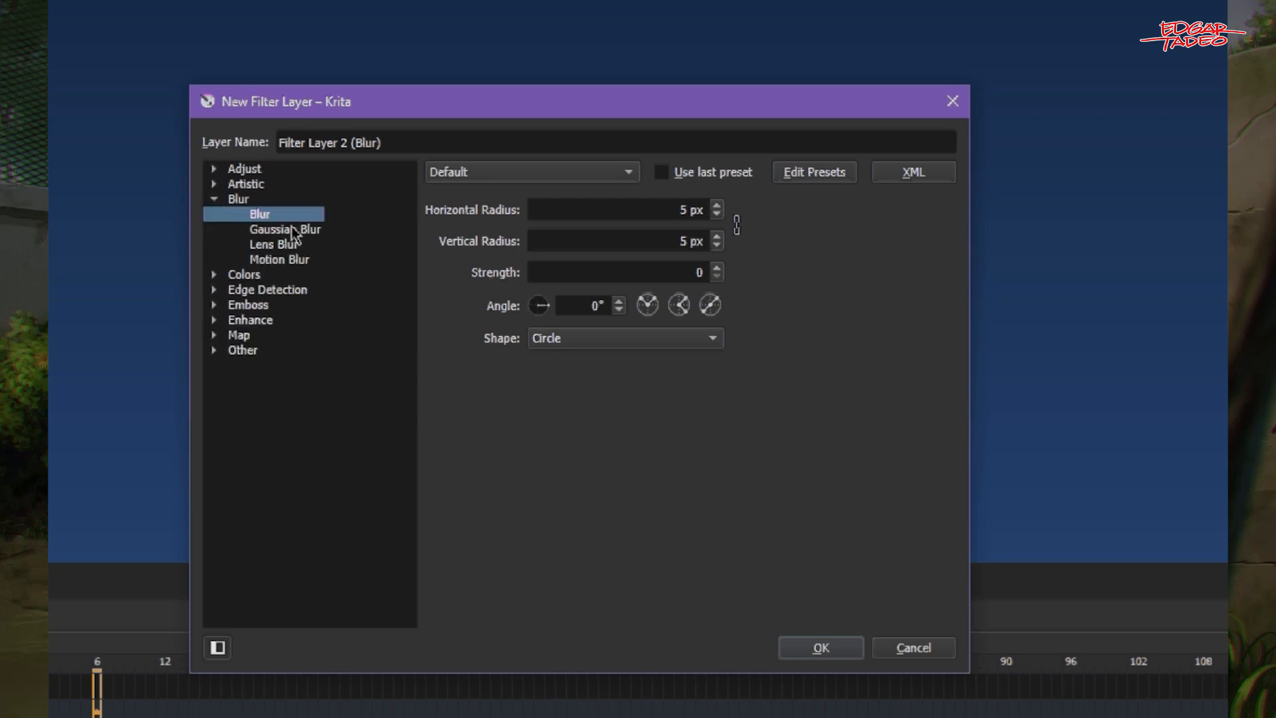
pyautogui.moveTo(294, 232)
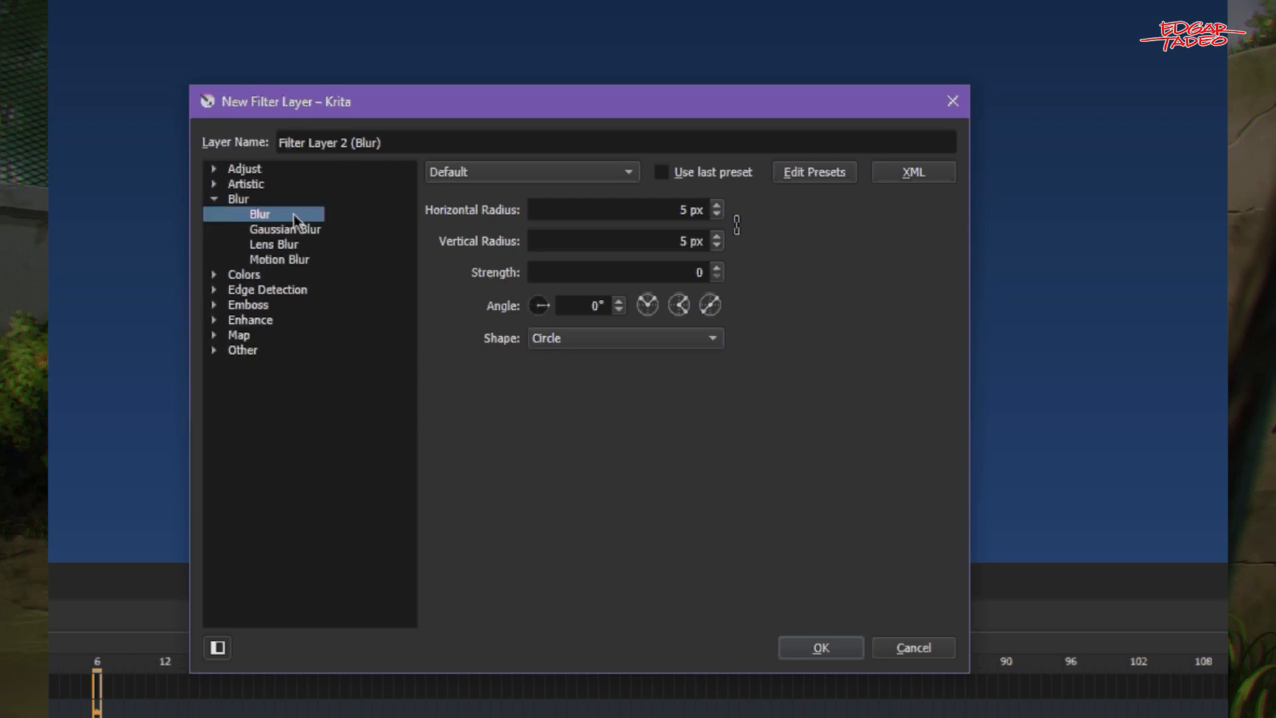
pyautogui.moveTo(297, 264)
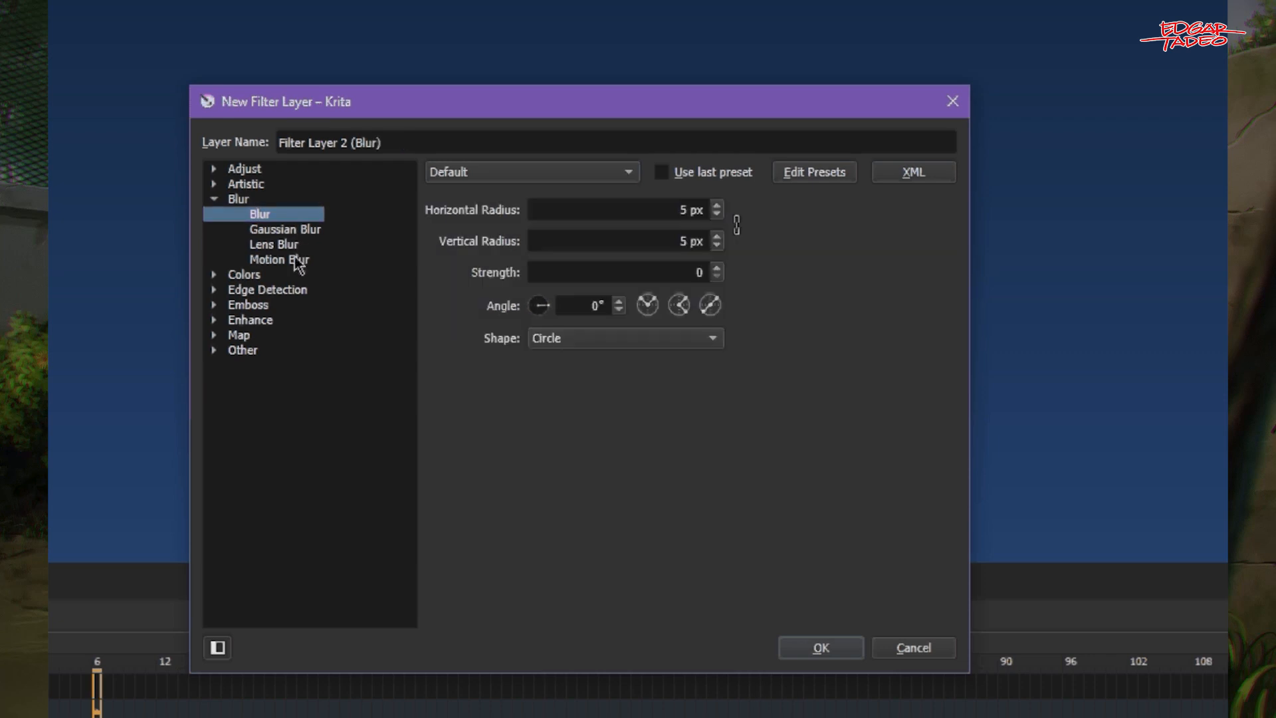
pyautogui.moveTo(297, 233)
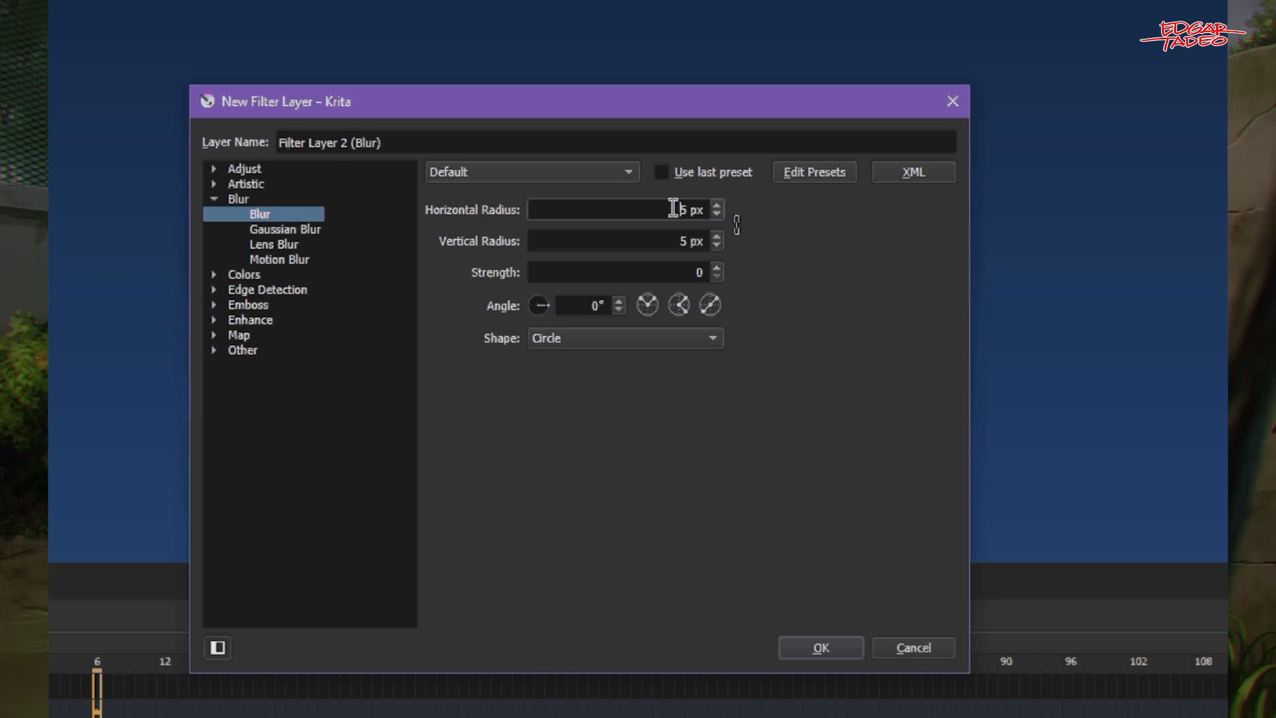
pyautogui.moveTo(665, 232)
pyautogui.write('35')
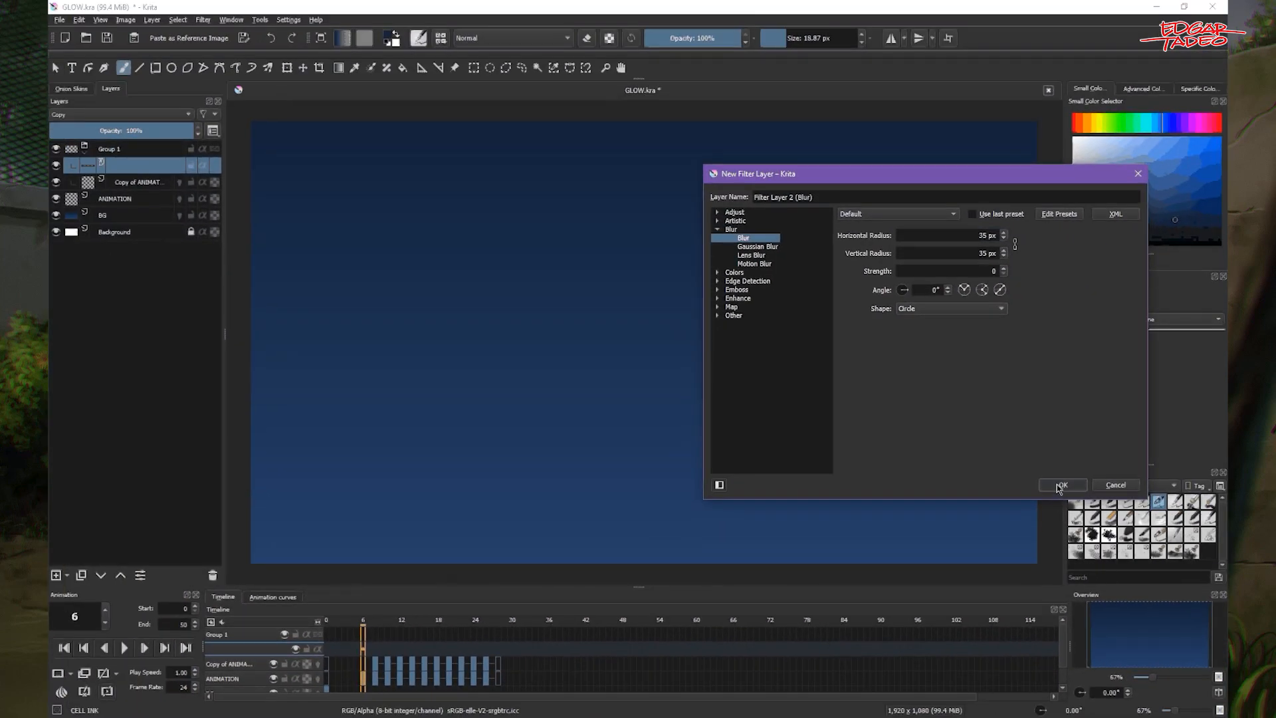
pyautogui.click(1062, 485)
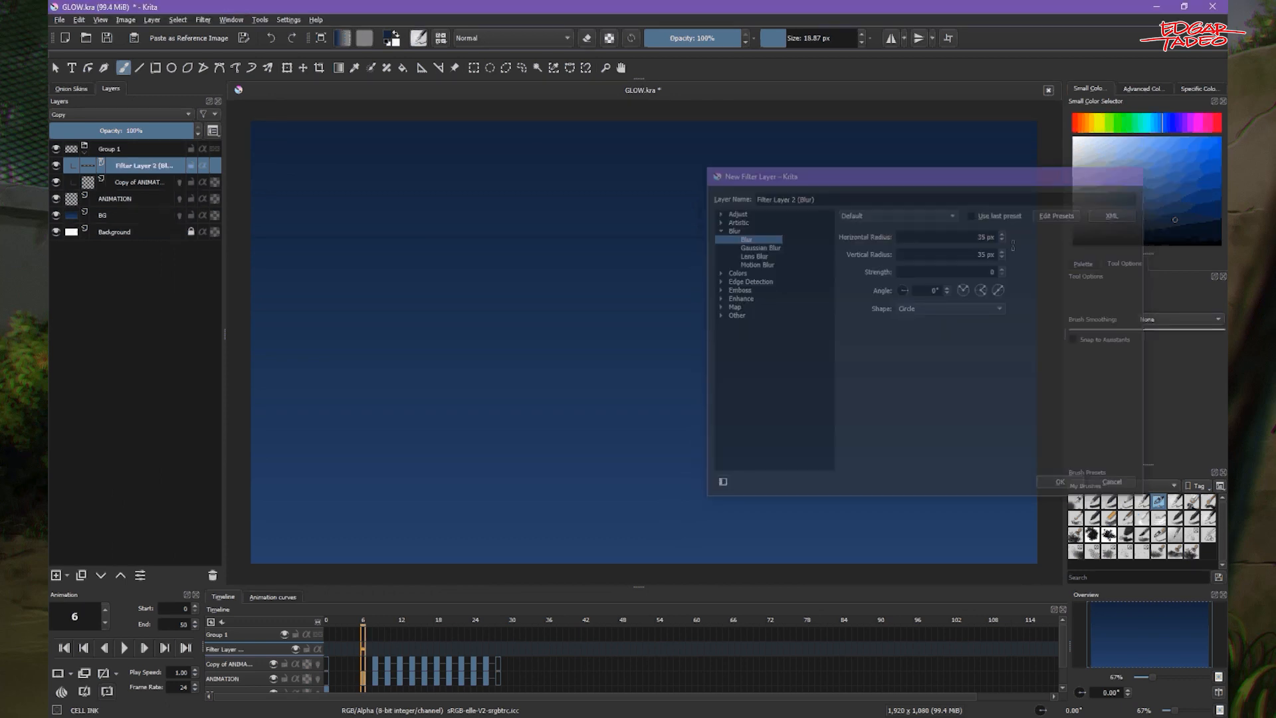
# - Jump to frame 18 and inspect the flare's soft blurred glow
pyautogui.click(1058, 481)
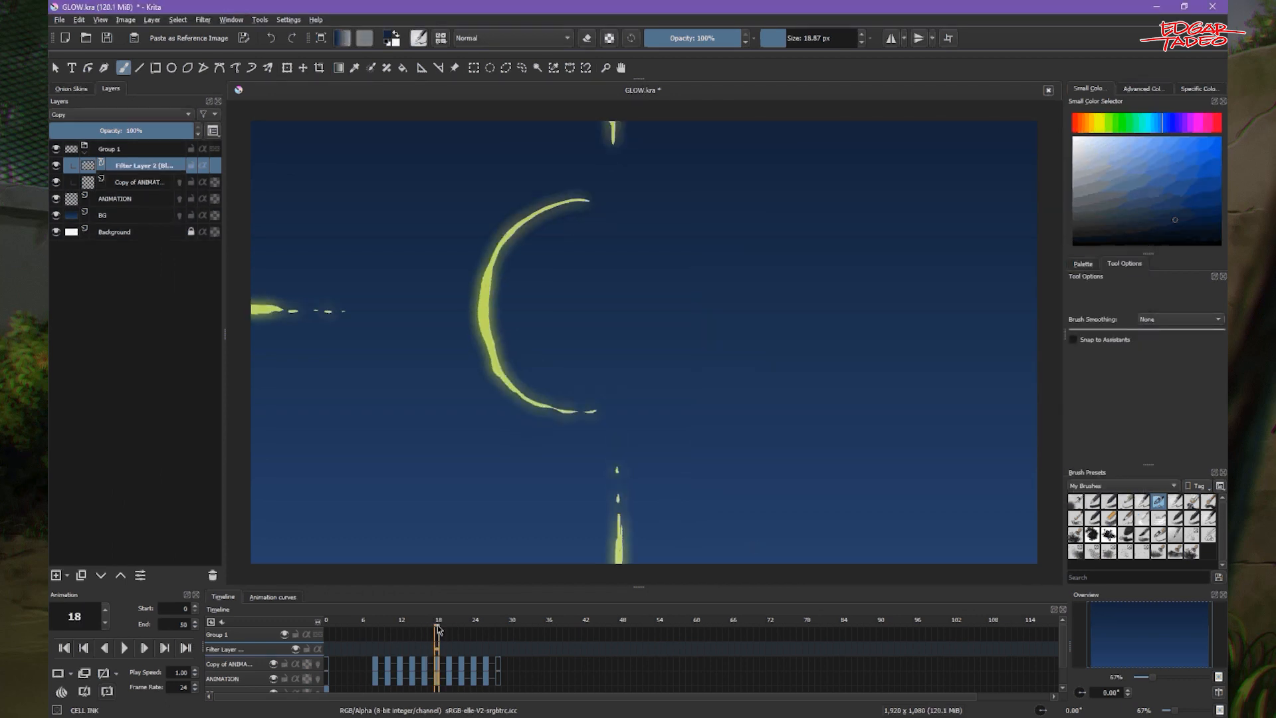
pyautogui.click(430, 632)
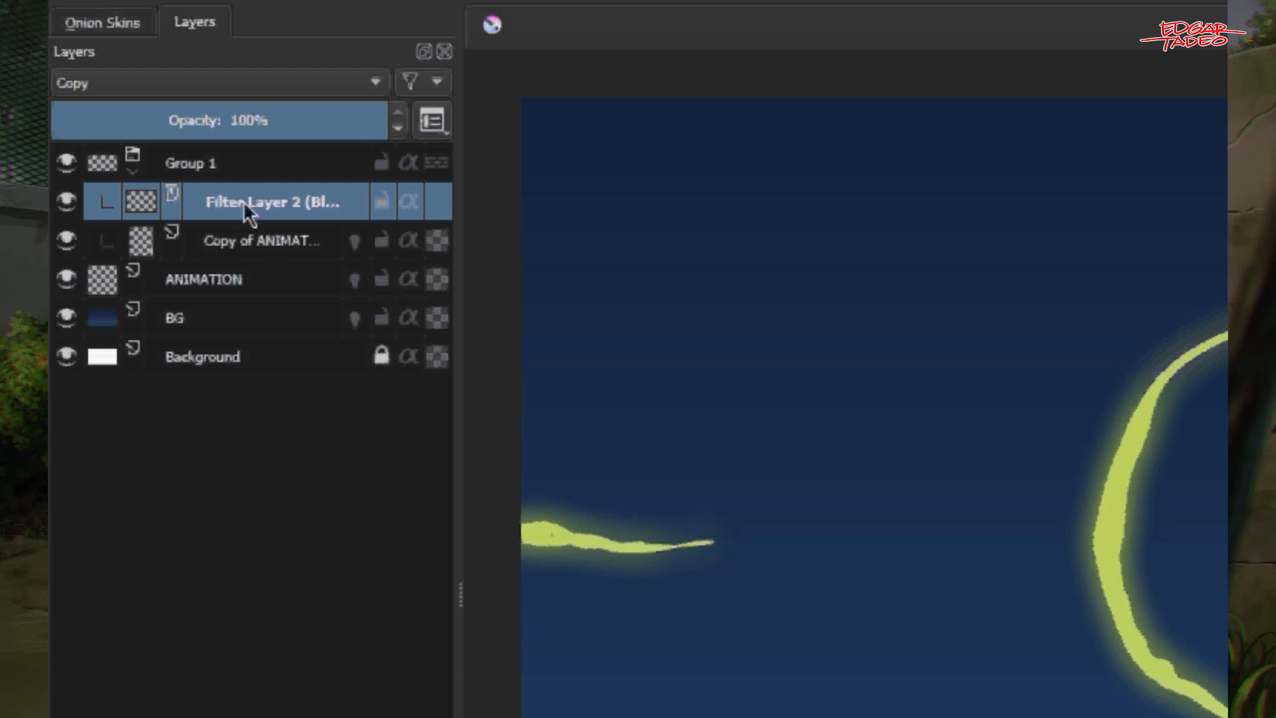
# - Reopen Filter Layer 2 (Blur) properties through its right-click Properties entry
pyautogui.doubleClick(272, 202)
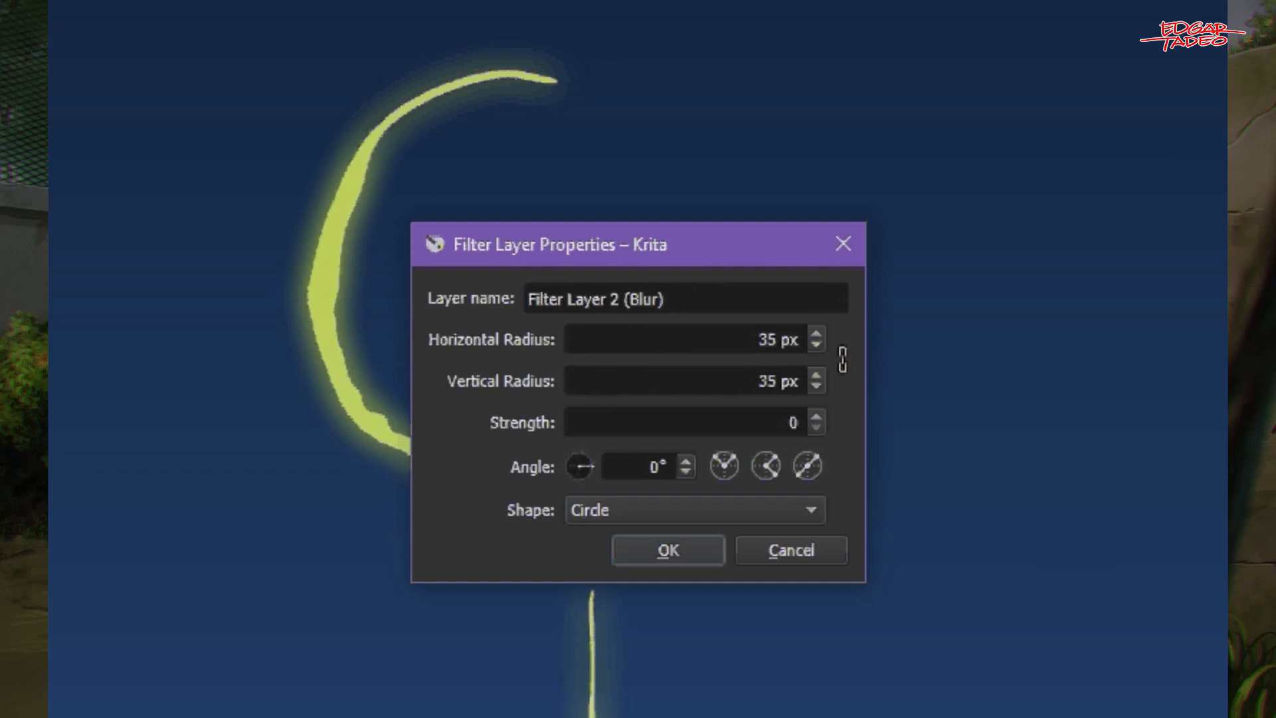
pyautogui.click(666, 549)
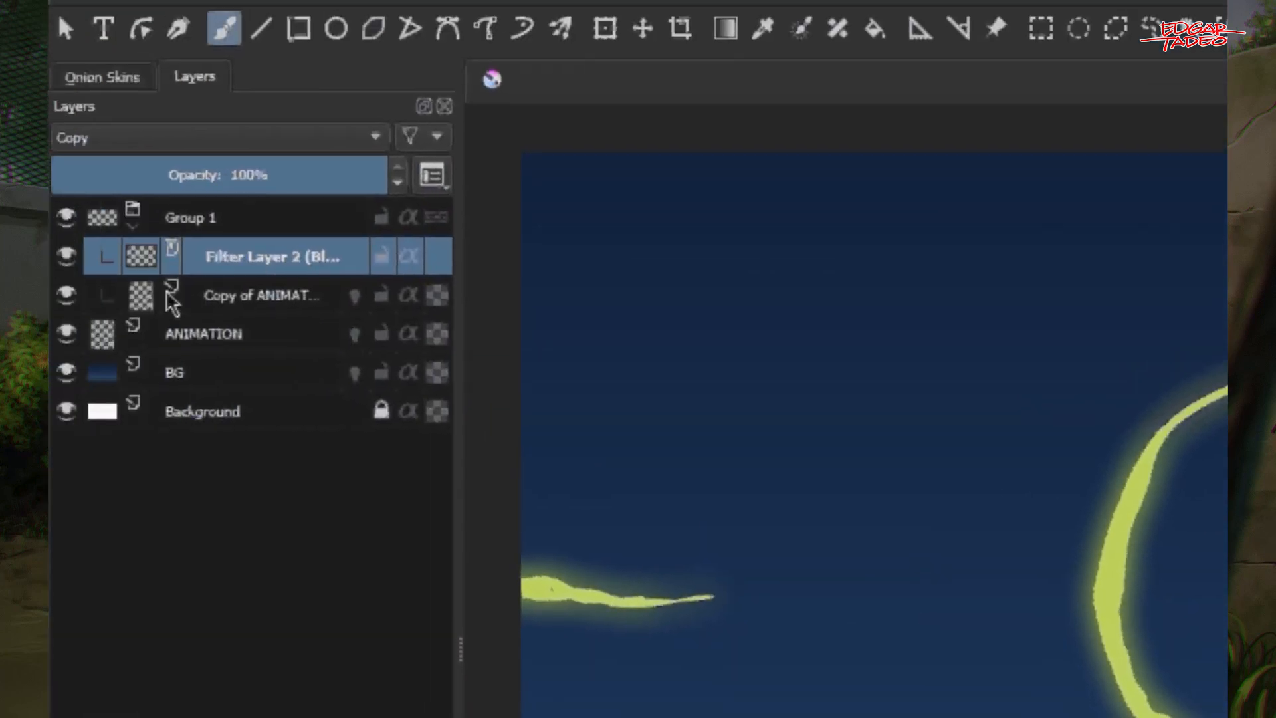
pyautogui.rightClick(272, 256)
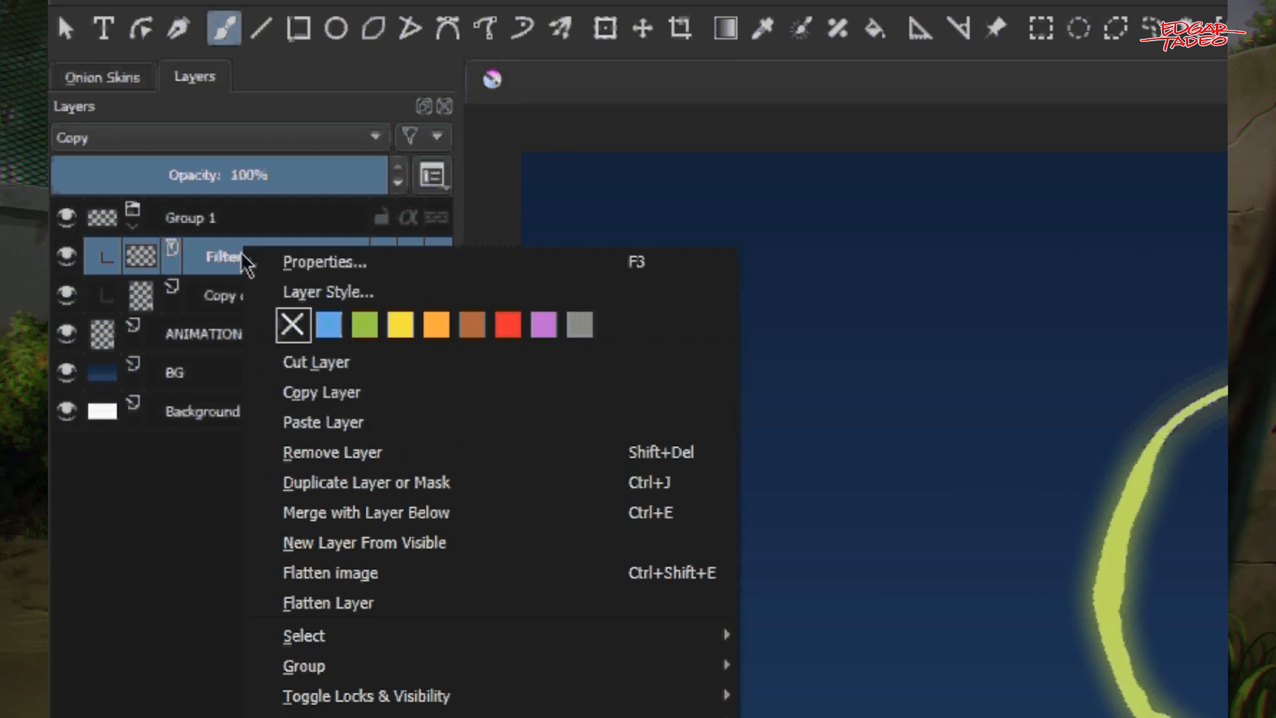
pyautogui.moveTo(305, 272)
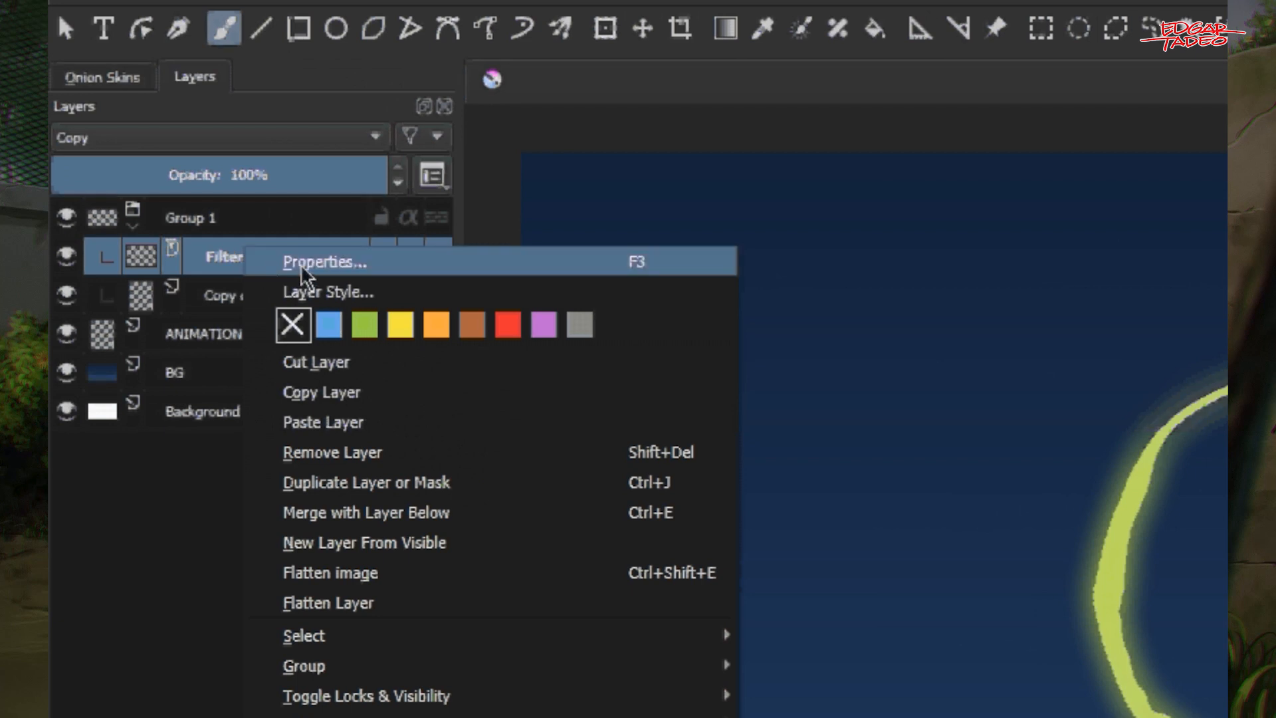
pyautogui.moveTo(358, 285)
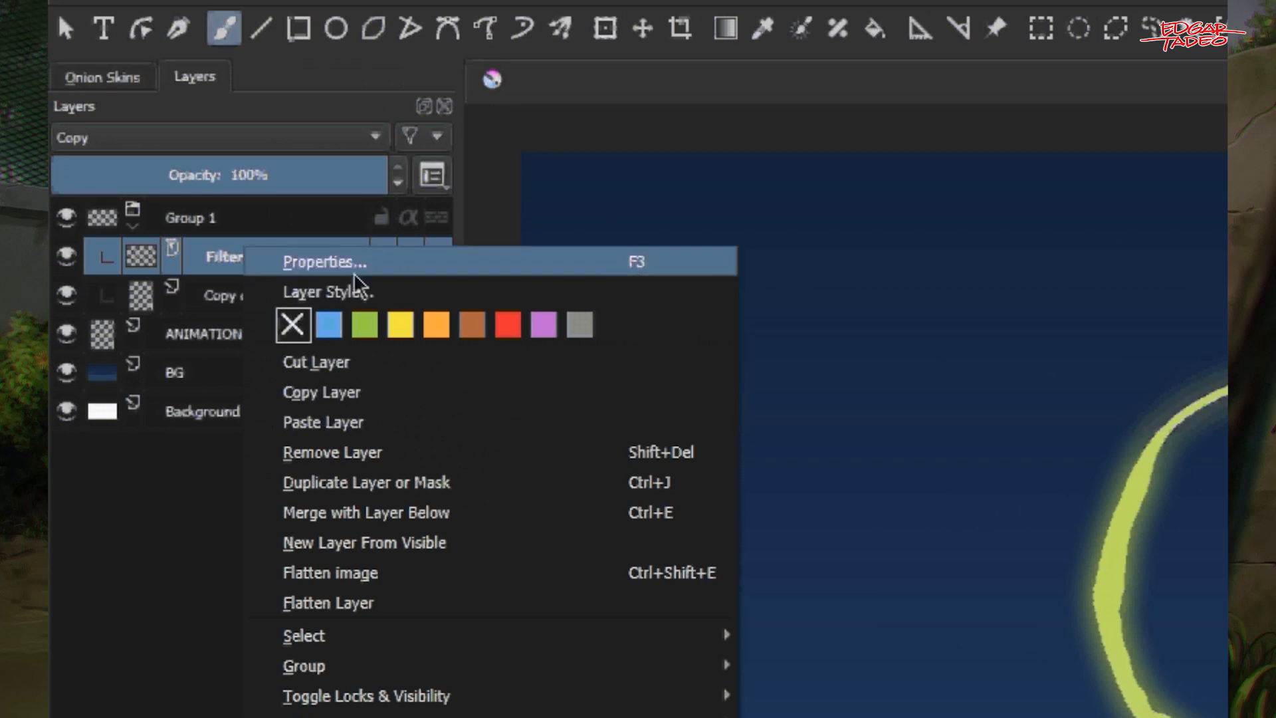
pyautogui.click(324, 261)
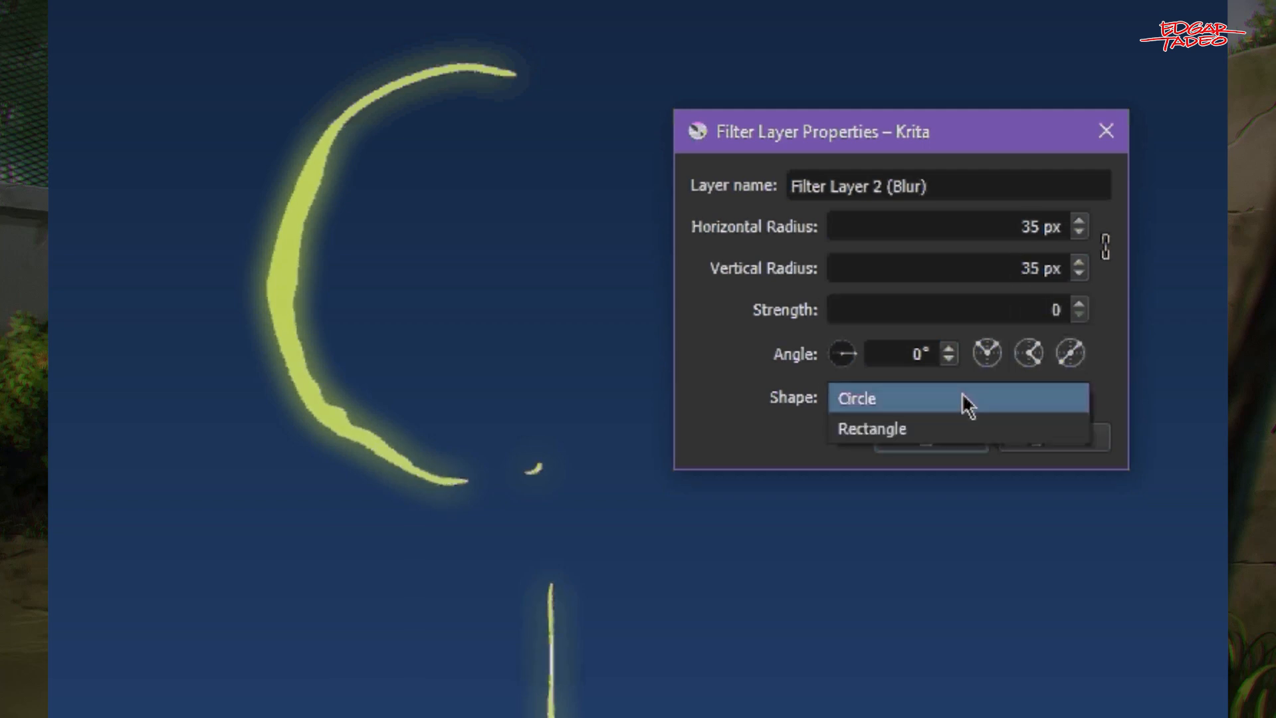
pyautogui.moveTo(779, 423)
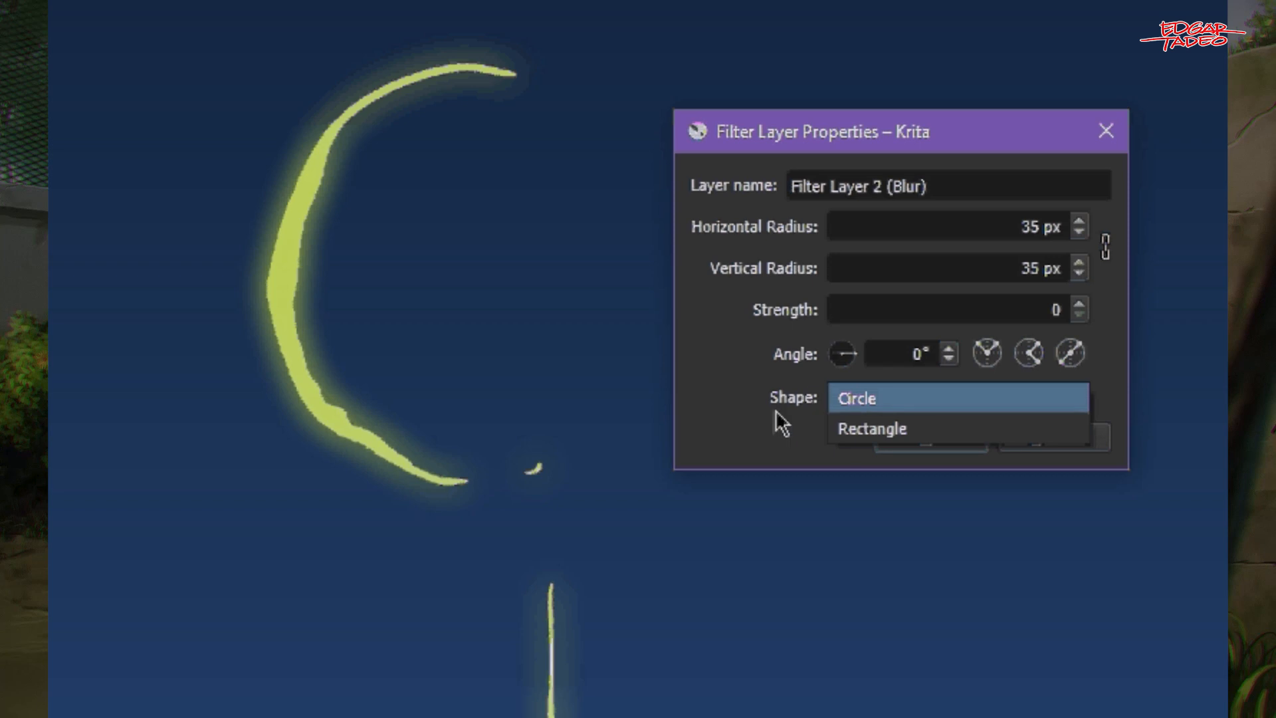
# - Switch the 35 px blur shape from Rectangle to Circle and apply it
pyautogui.click(871, 428)
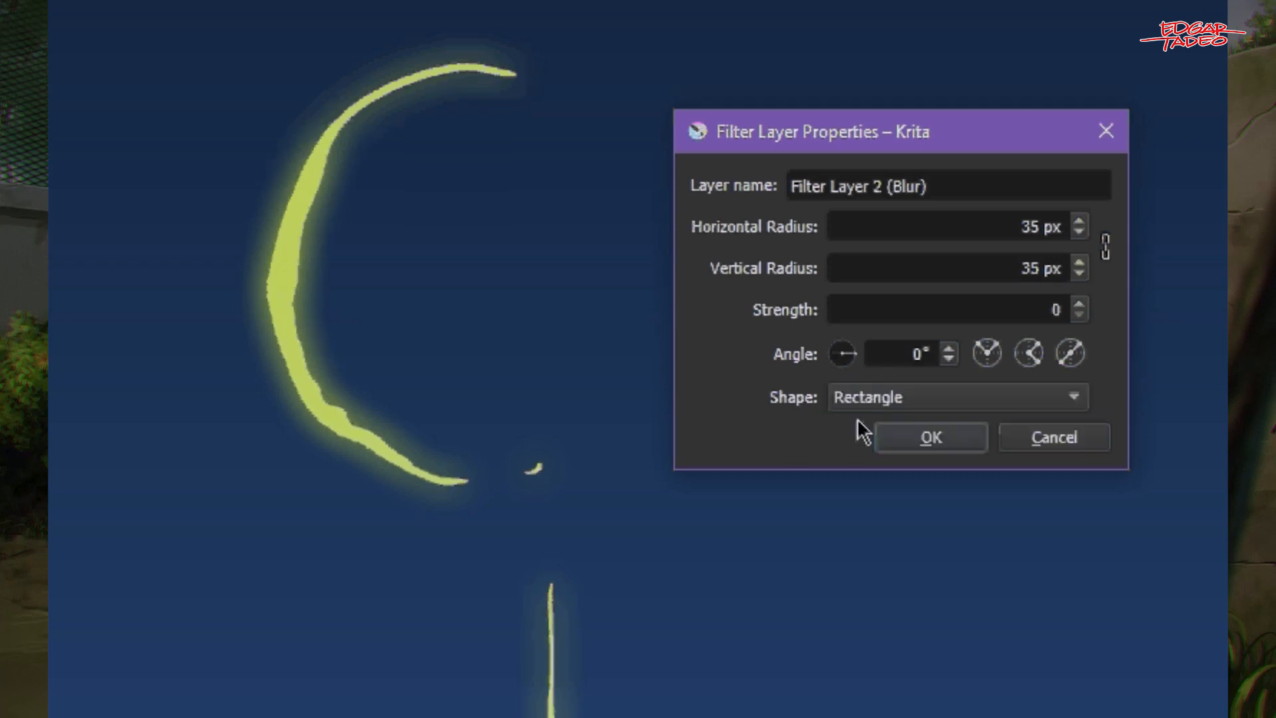
pyautogui.moveTo(960, 316)
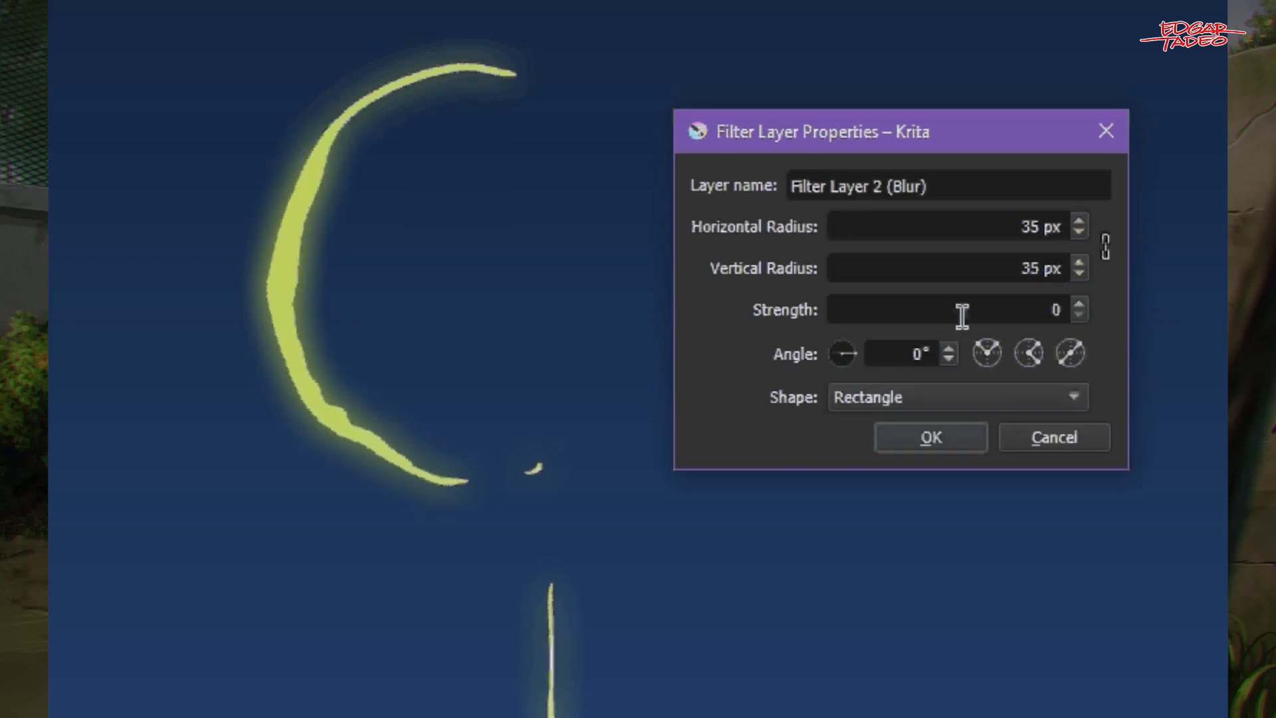
pyautogui.click(957, 396)
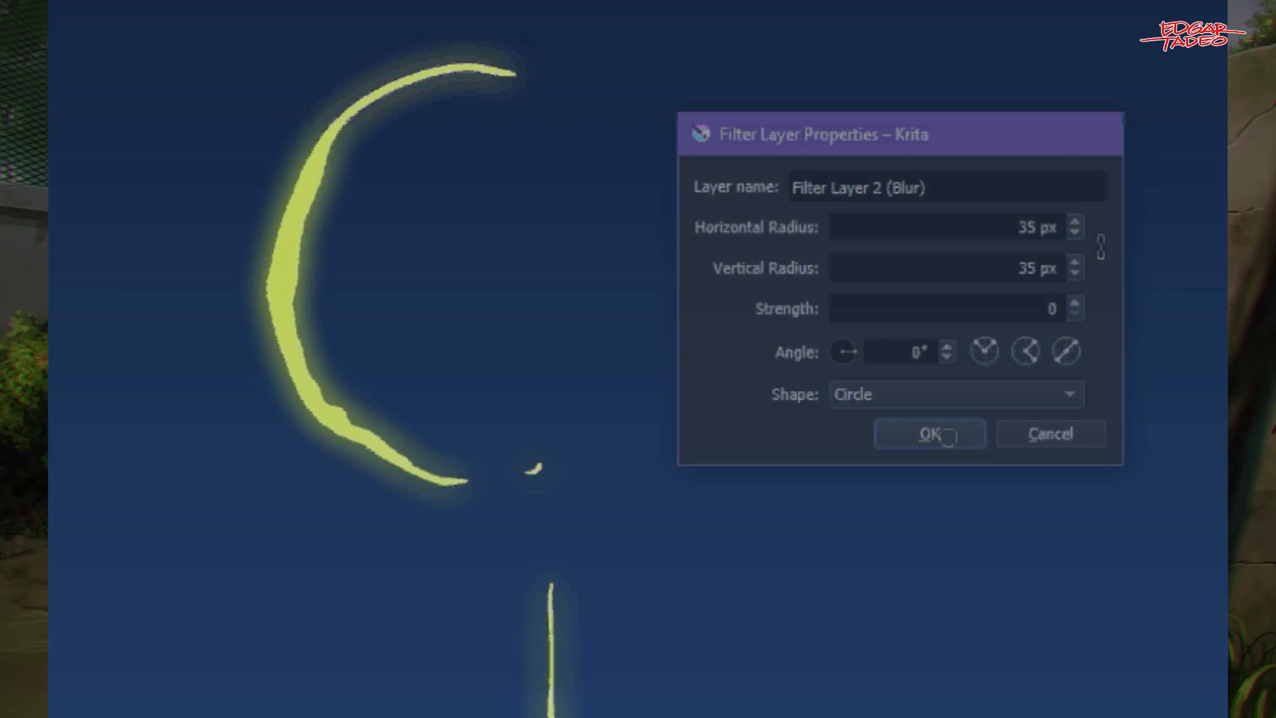
pyautogui.click(928, 432)
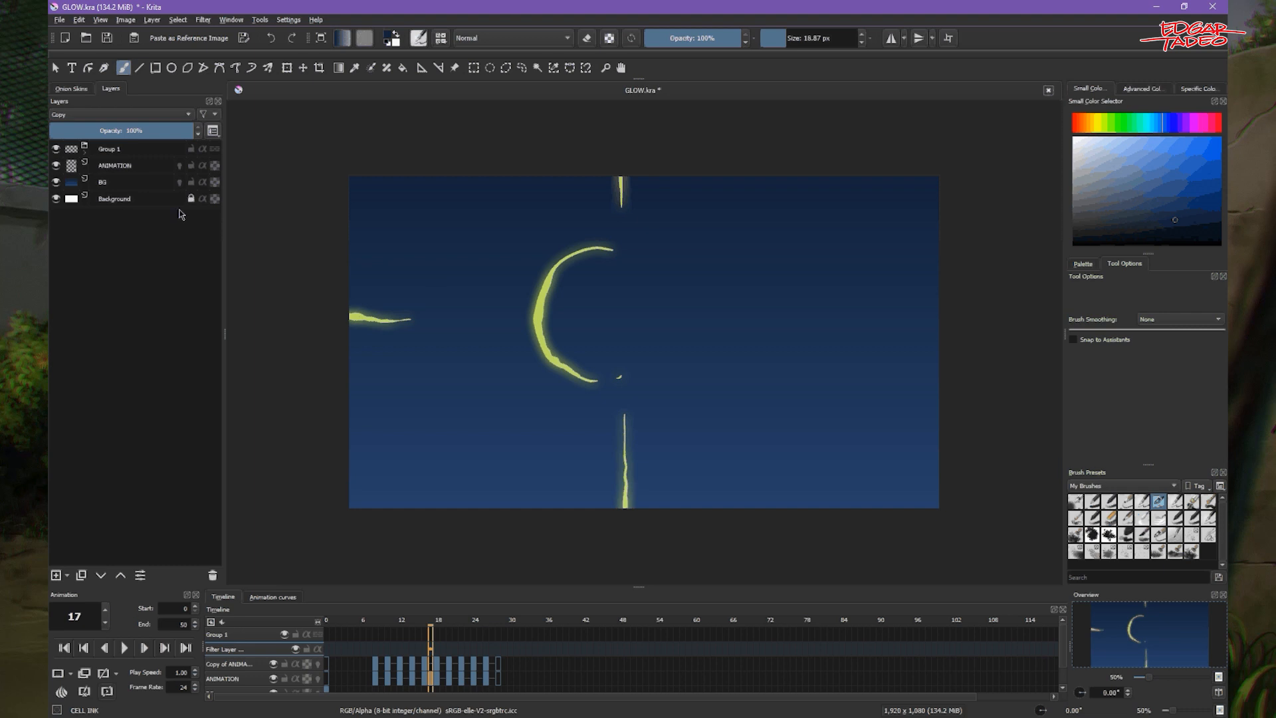
# - Hide Group 1's blur glow and make the ANIMATION layer active
pyautogui.click(56, 149)
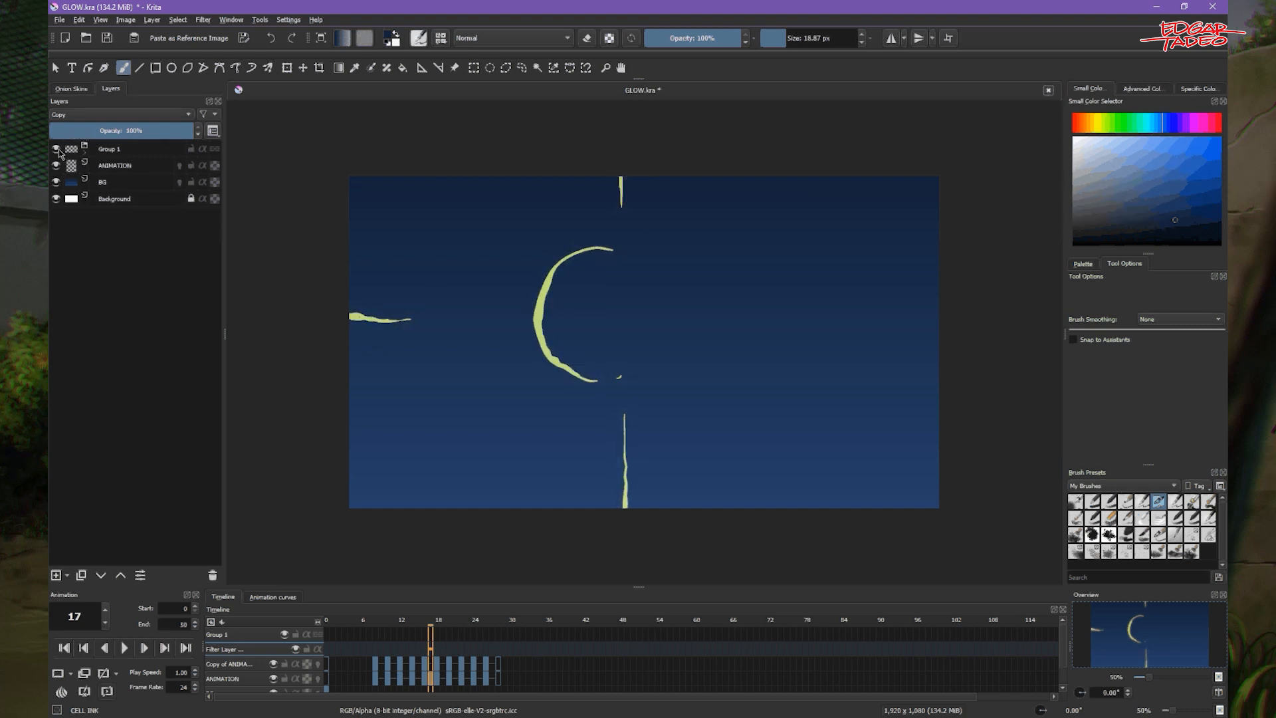
pyautogui.click(118, 166)
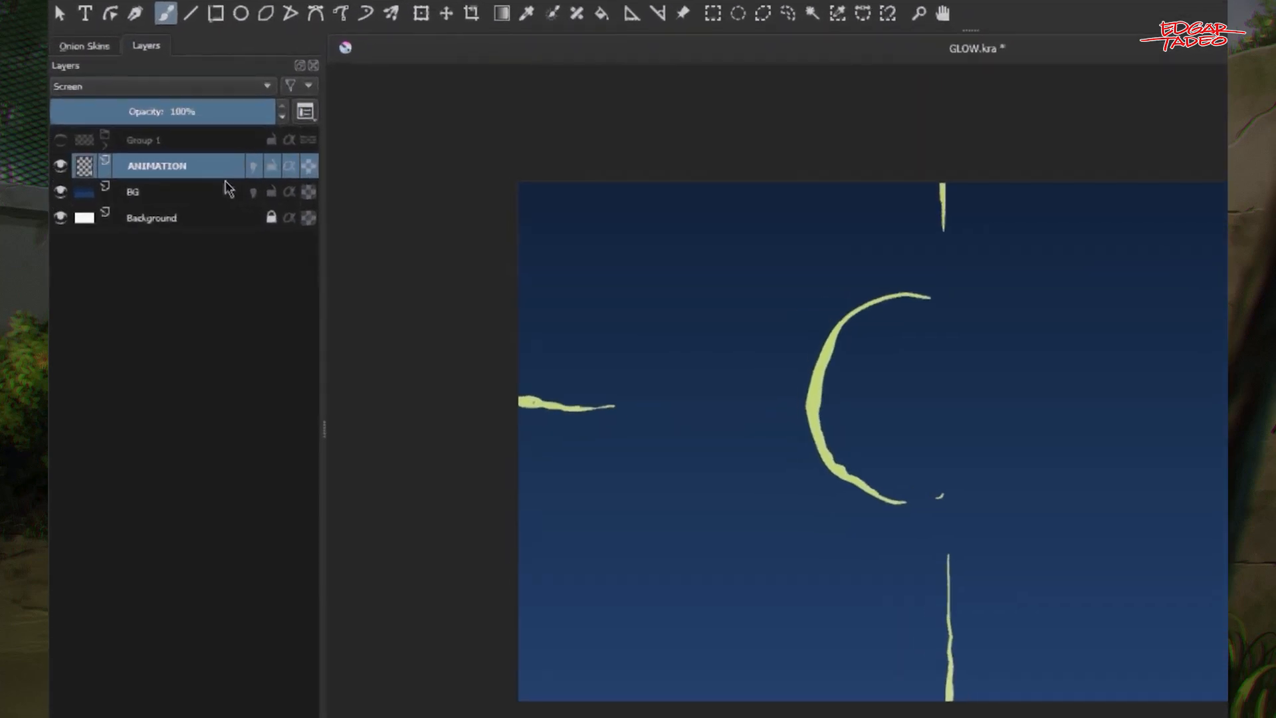
# - Choose Layer Style from the ANIMATION layer's context menu
pyautogui.rightClick(156, 166)
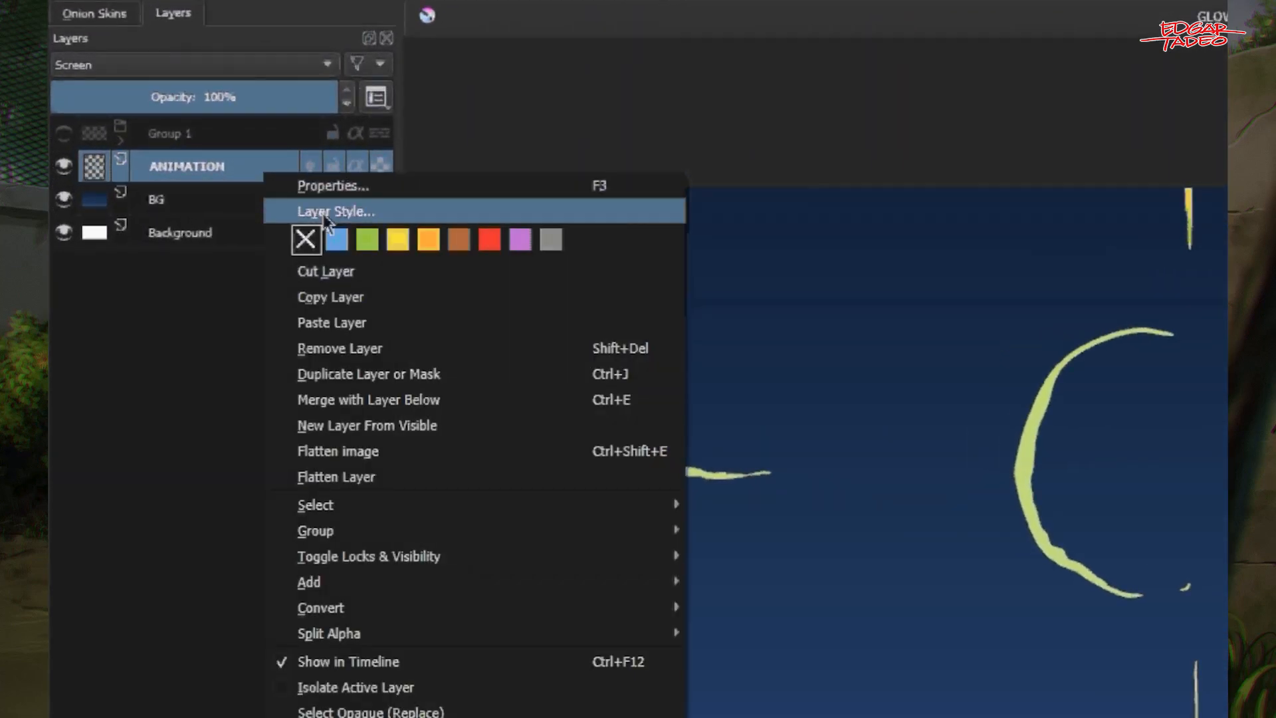
pyautogui.moveTo(236, 183)
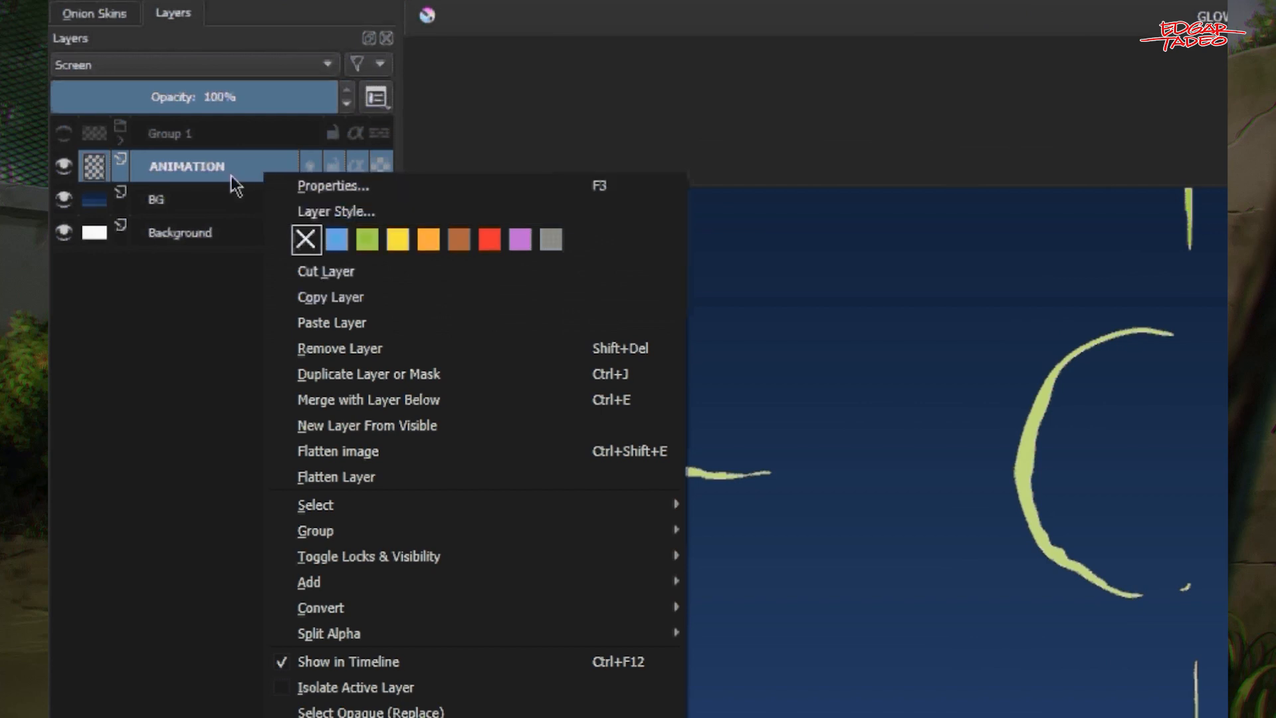
pyautogui.moveTo(302, 214)
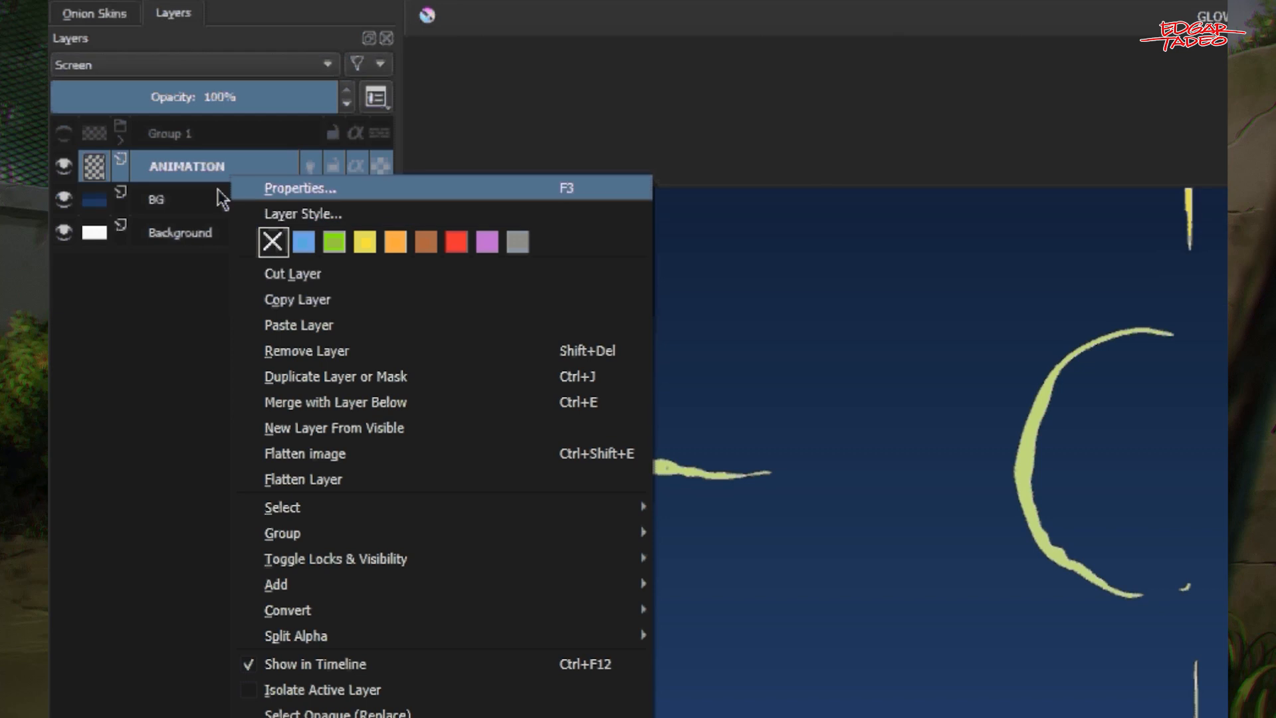
pyautogui.moveTo(228, 187)
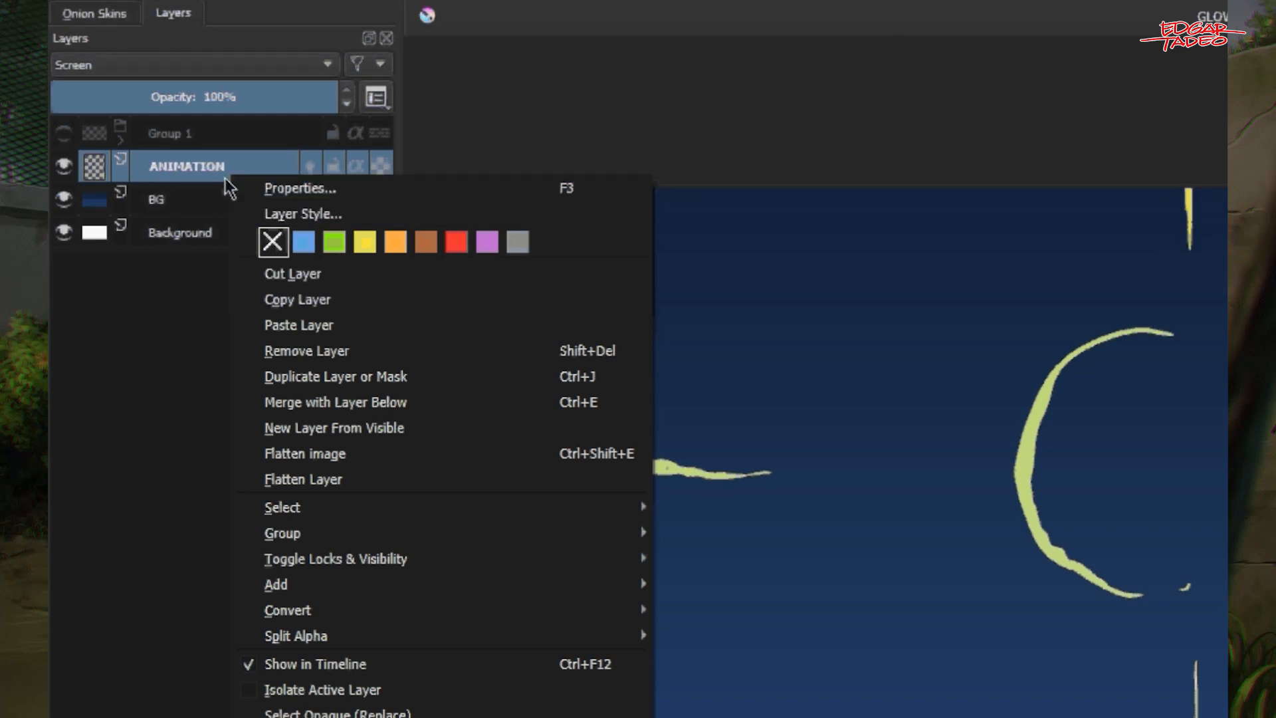
pyautogui.moveTo(301, 213)
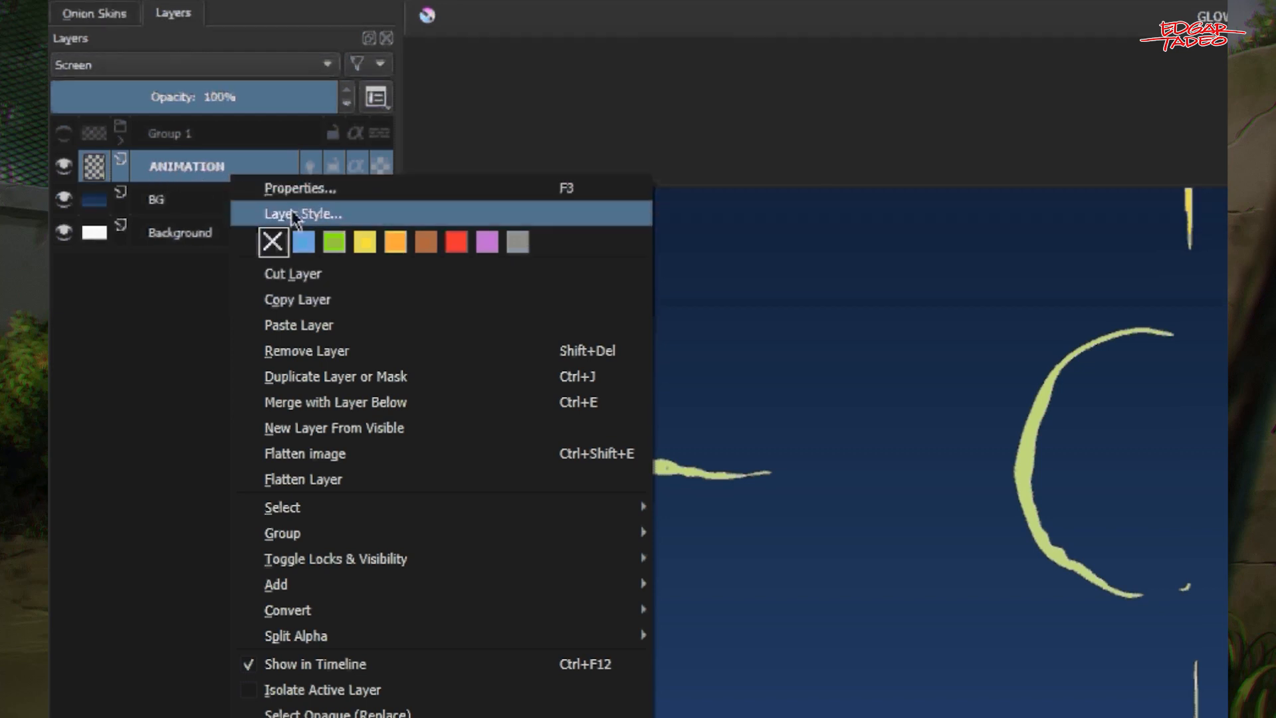
pyautogui.click(302, 213)
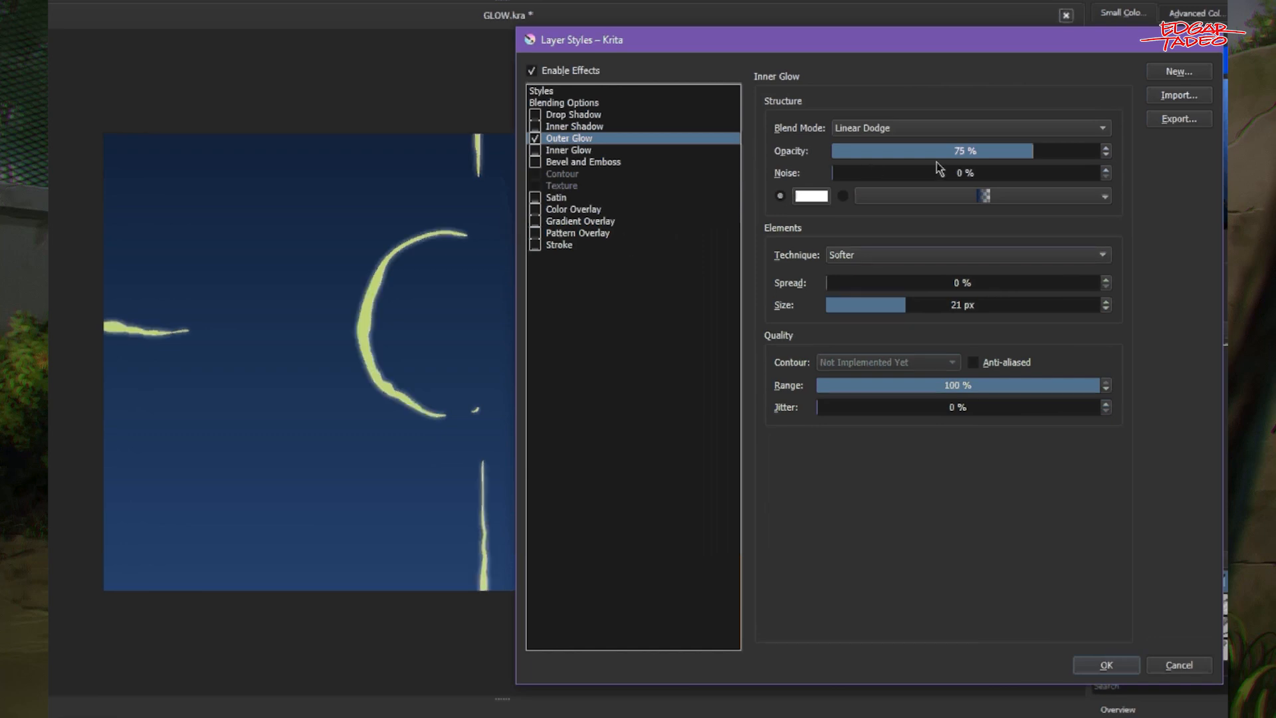
pyautogui.moveTo(1044, 152)
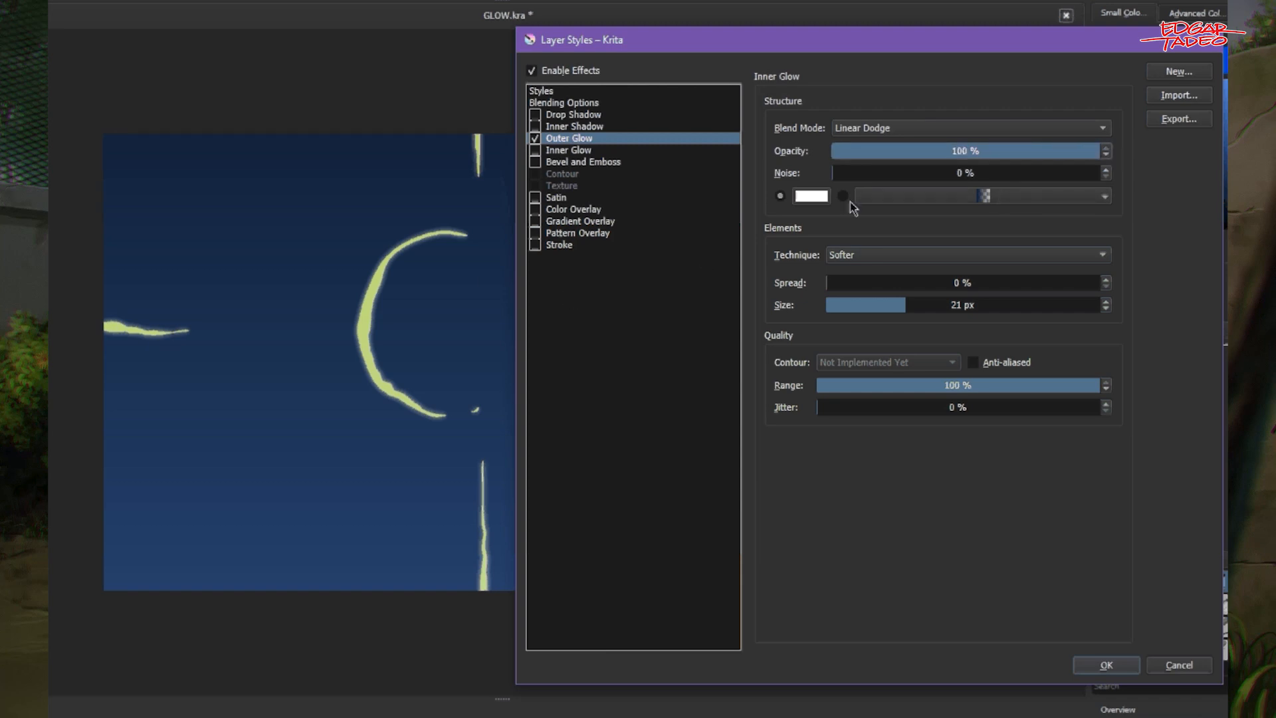
pyautogui.moveTo(820, 202)
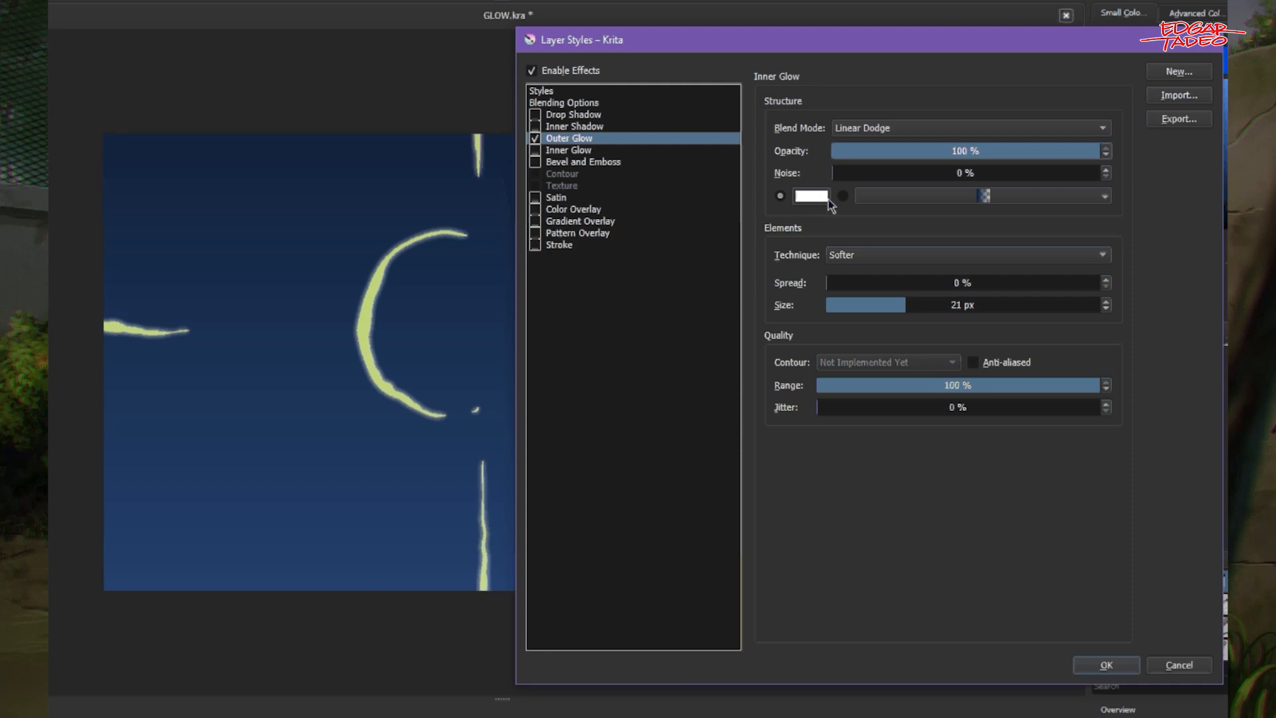
# - Open the colour chooser for the Outer Glow's colour
pyautogui.click(811, 195)
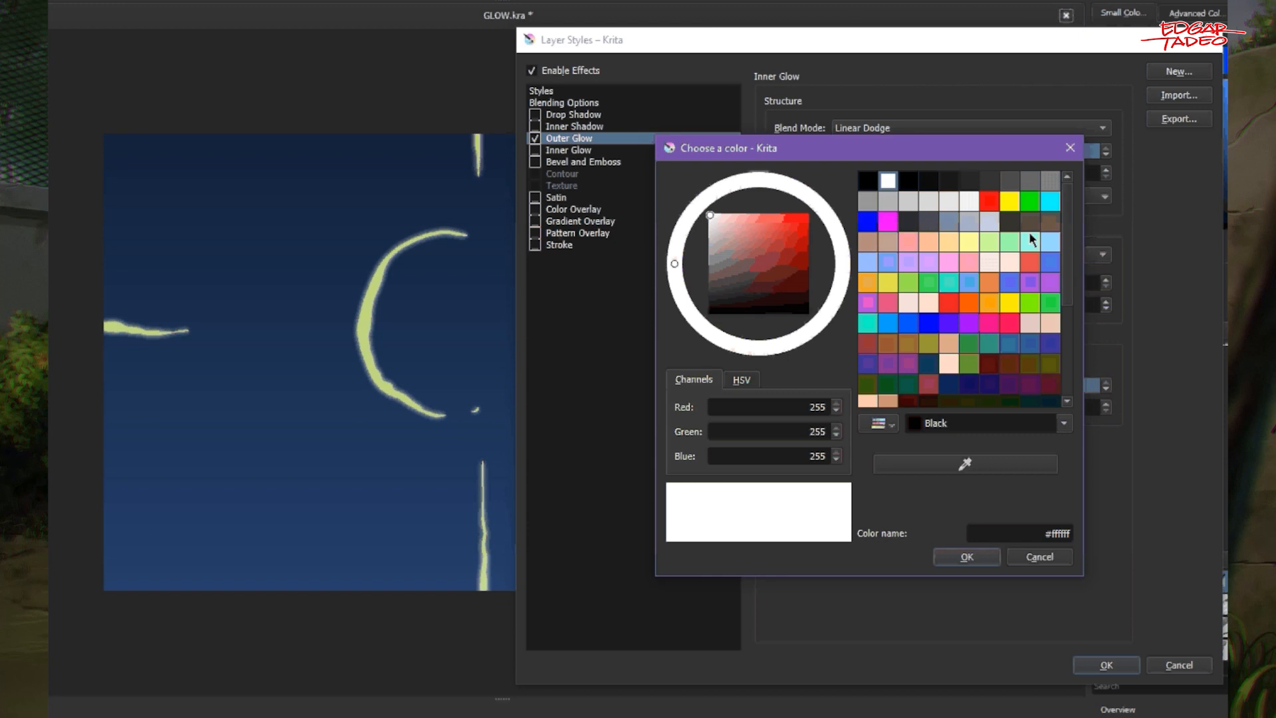
# - Make the outer glow green #467900 with 35% spread and 82 px size
pyautogui.scroll(-3)
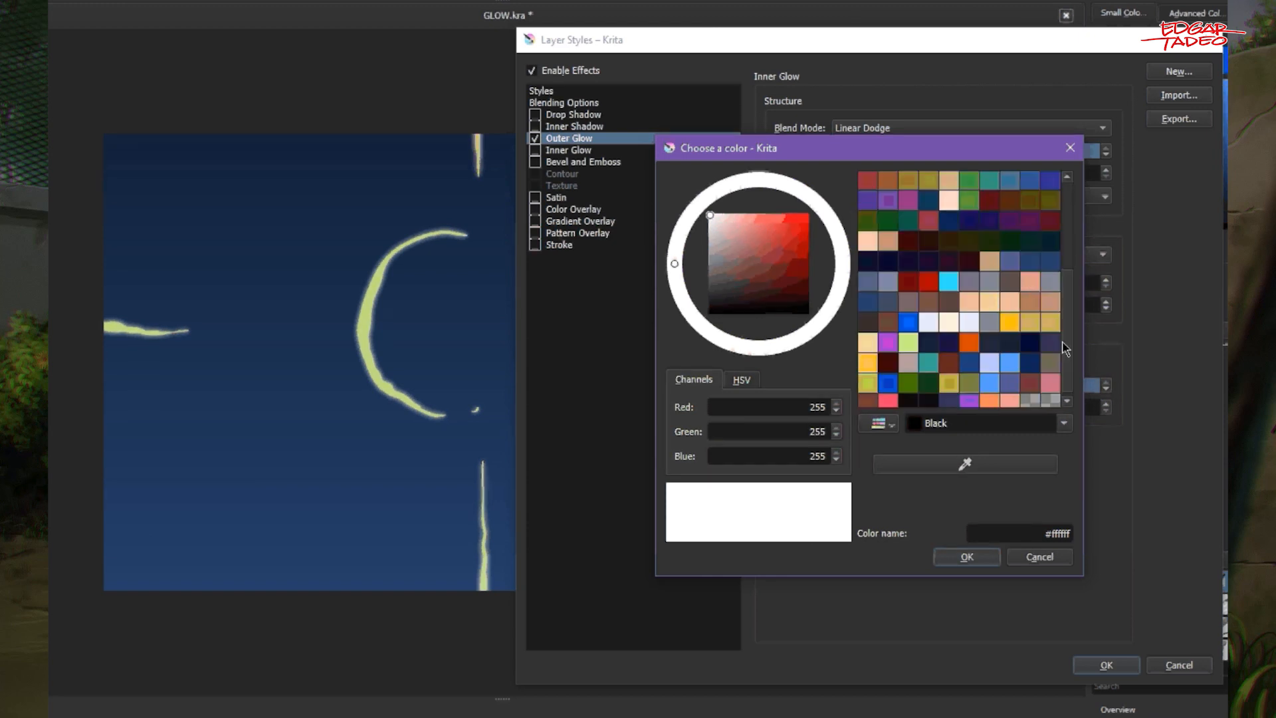
pyautogui.click(910, 384)
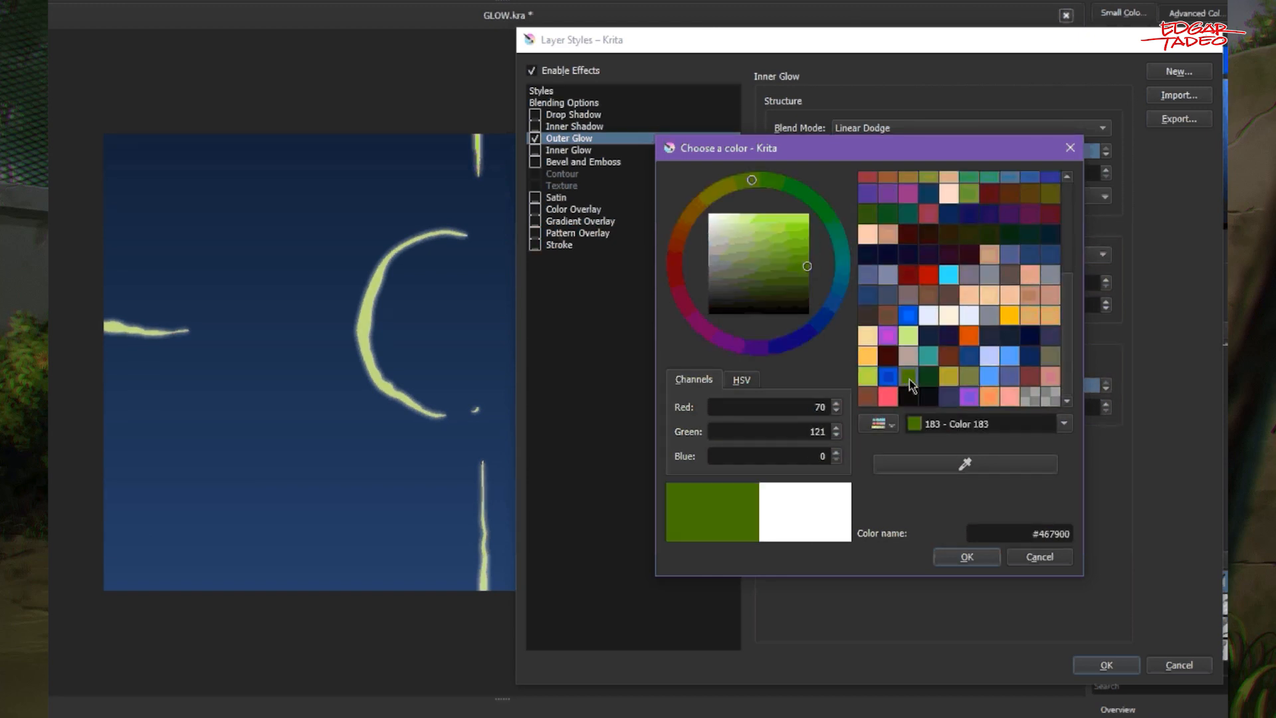
pyautogui.moveTo(936, 374)
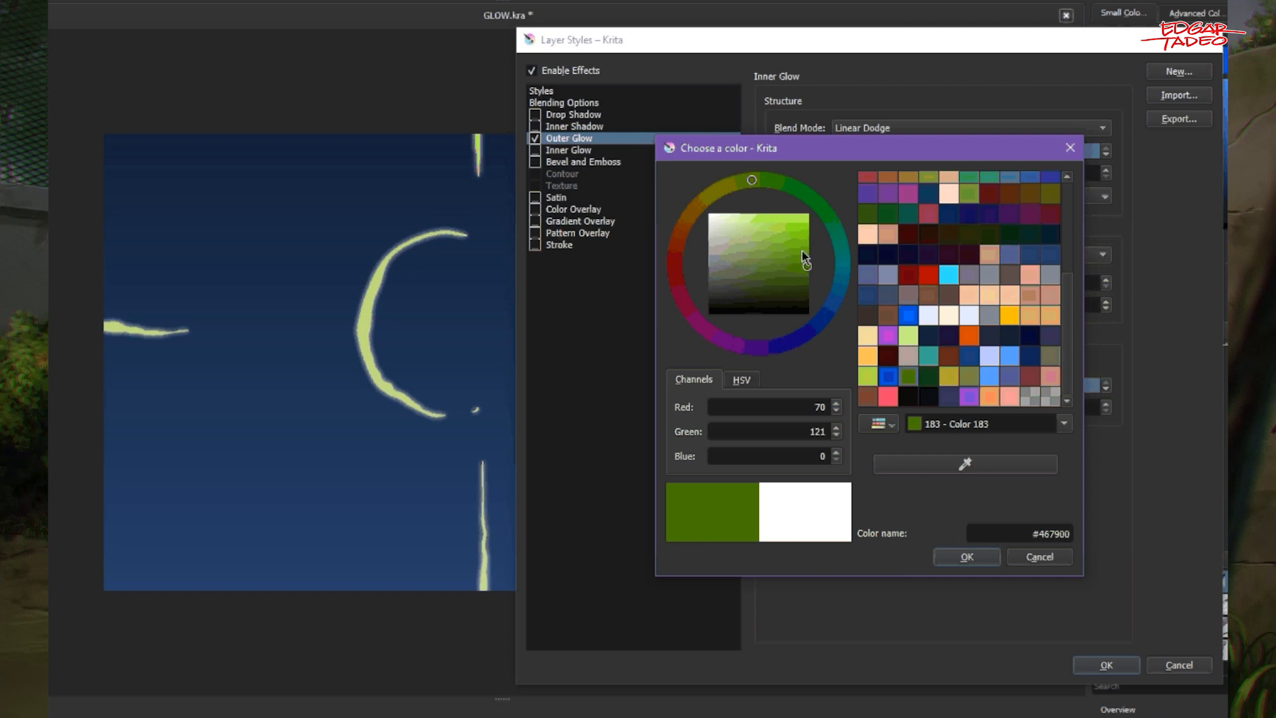
pyautogui.click(966, 555)
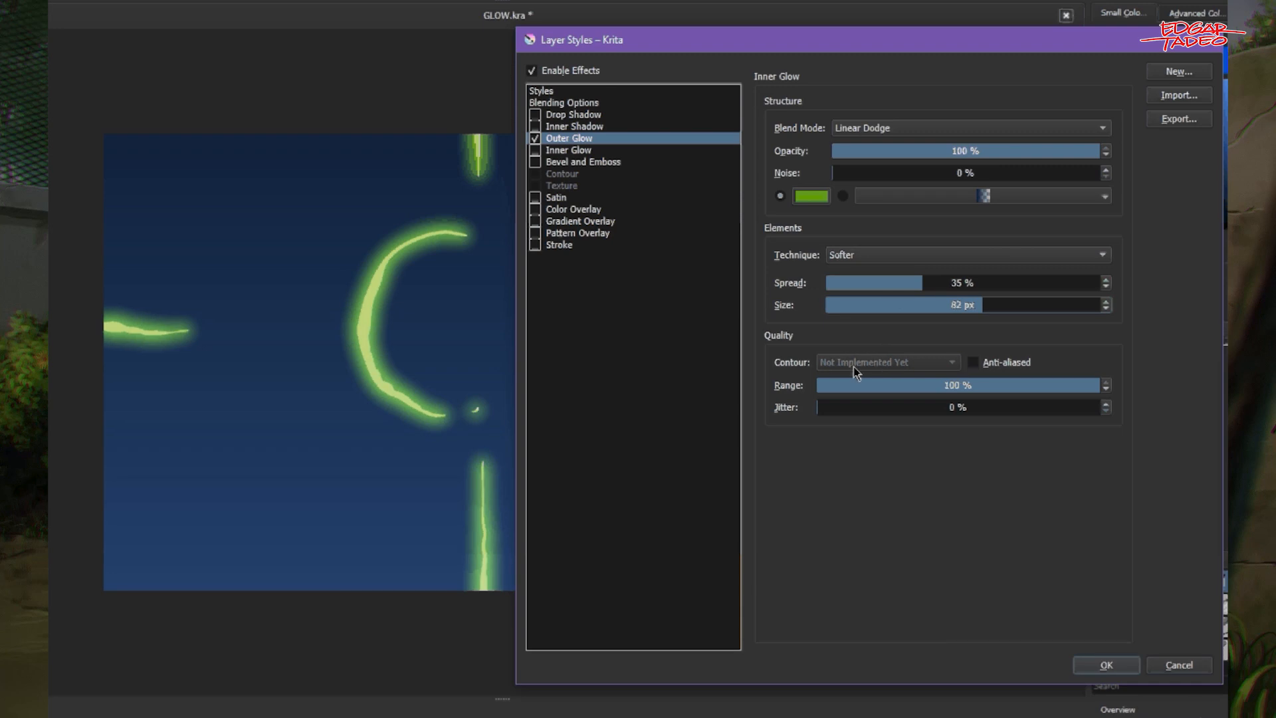
pyautogui.moveTo(933, 423)
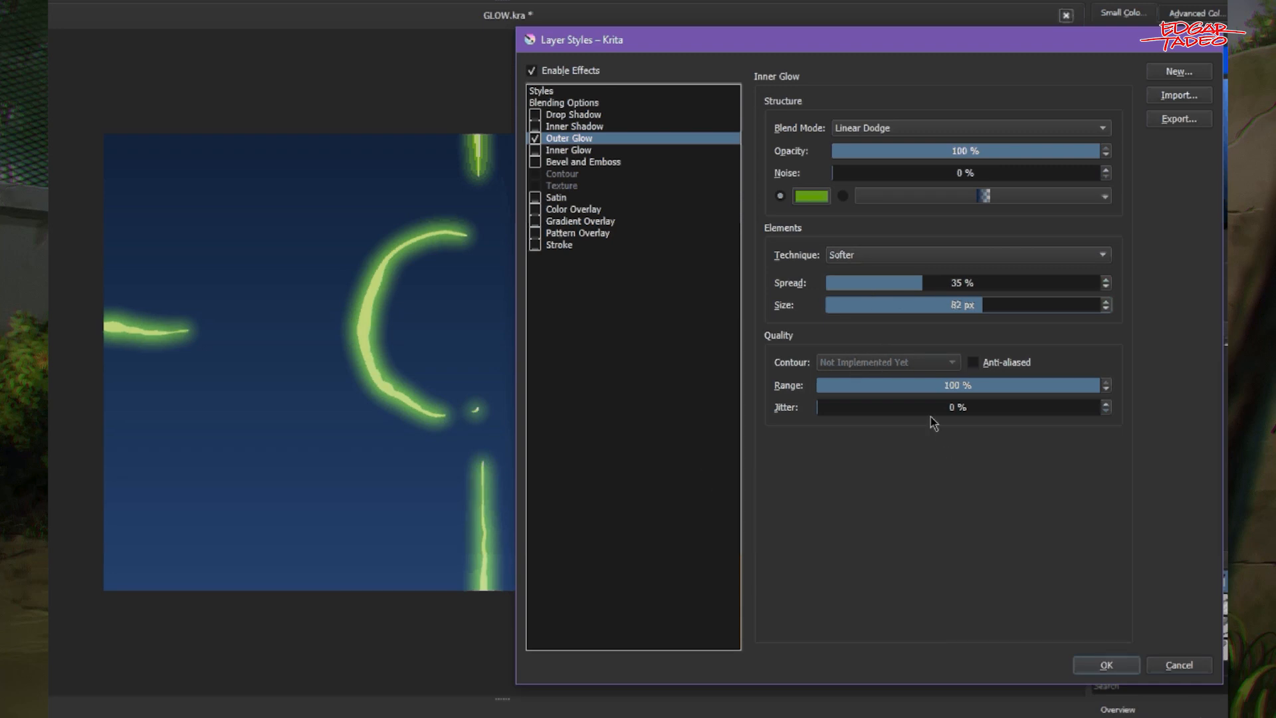
pyautogui.moveTo(892, 380)
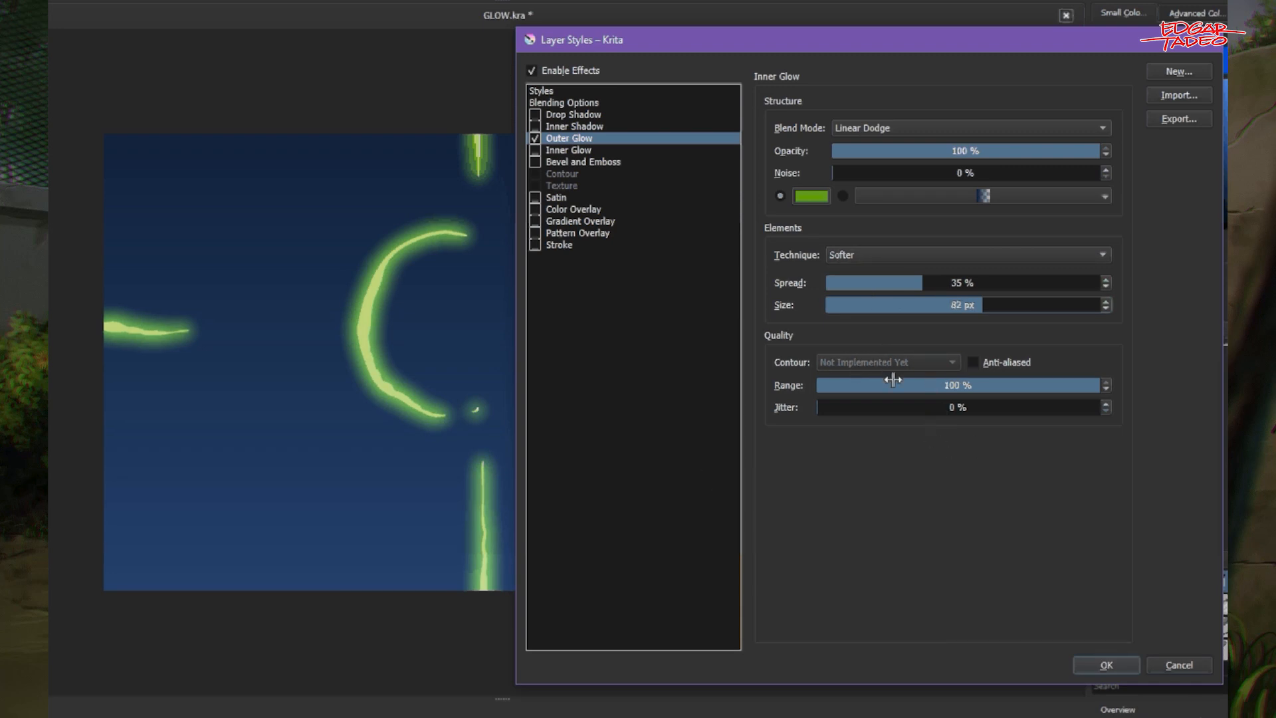
pyautogui.moveTo(893, 454)
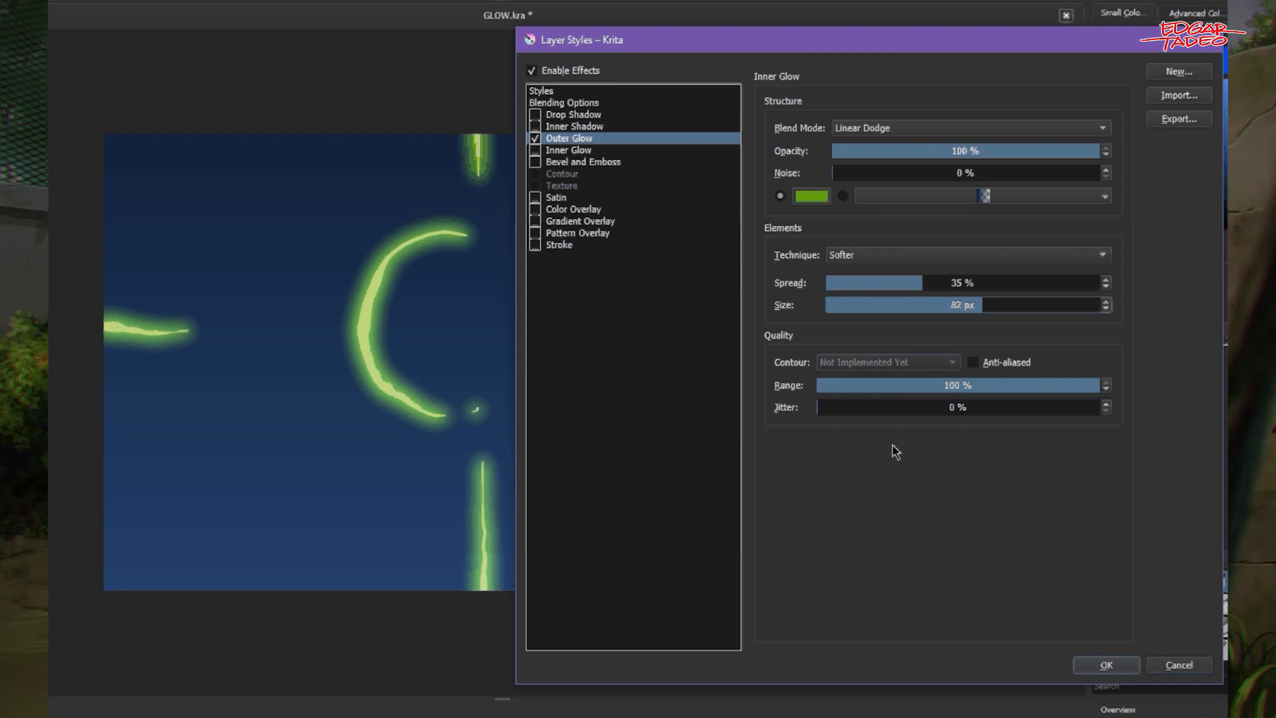
pyautogui.moveTo(909, 518)
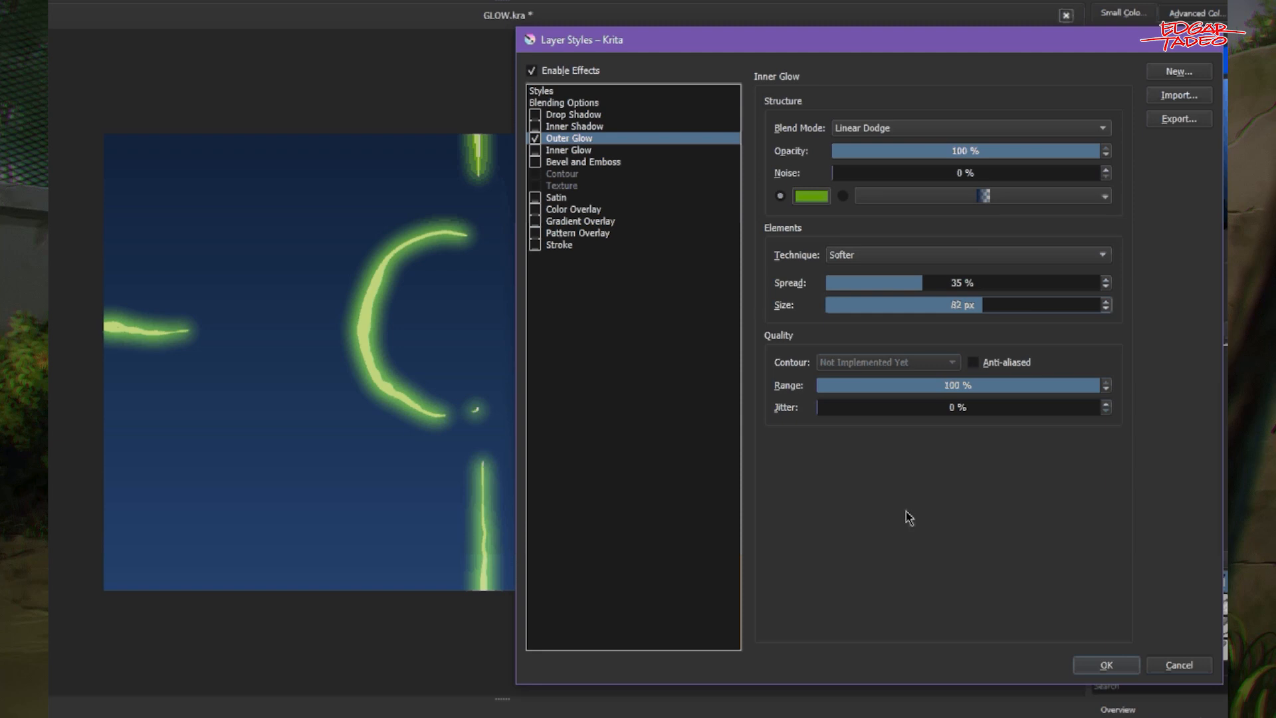
pyautogui.moveTo(910, 57)
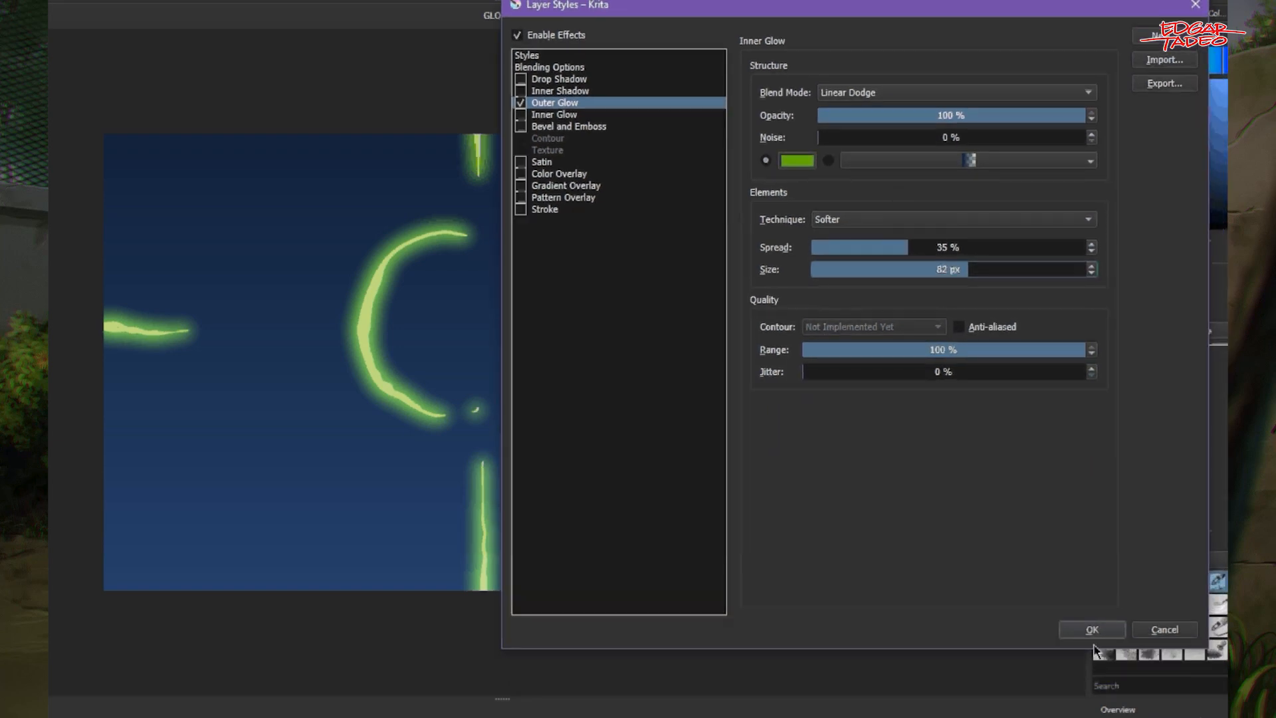
pyautogui.moveTo(952, 218)
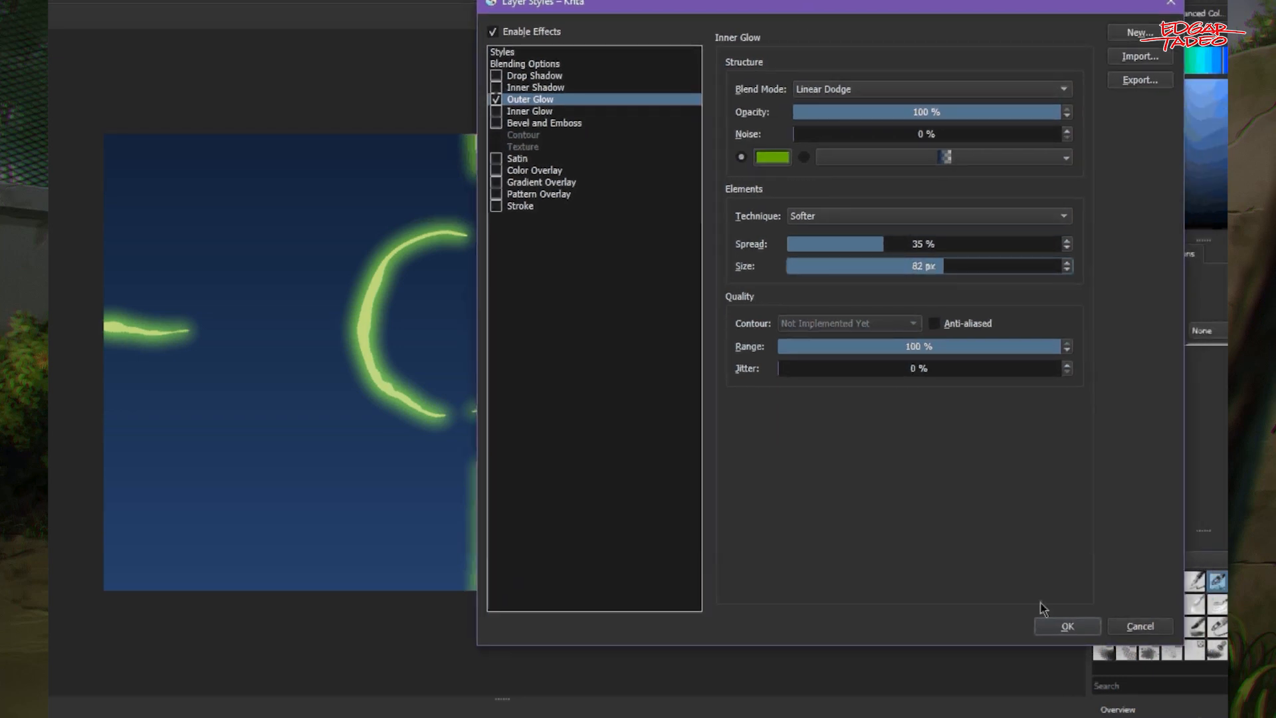
# - Apply the outer glow layer style and preview flare frames 11 and 5
pyautogui.click(1066, 626)
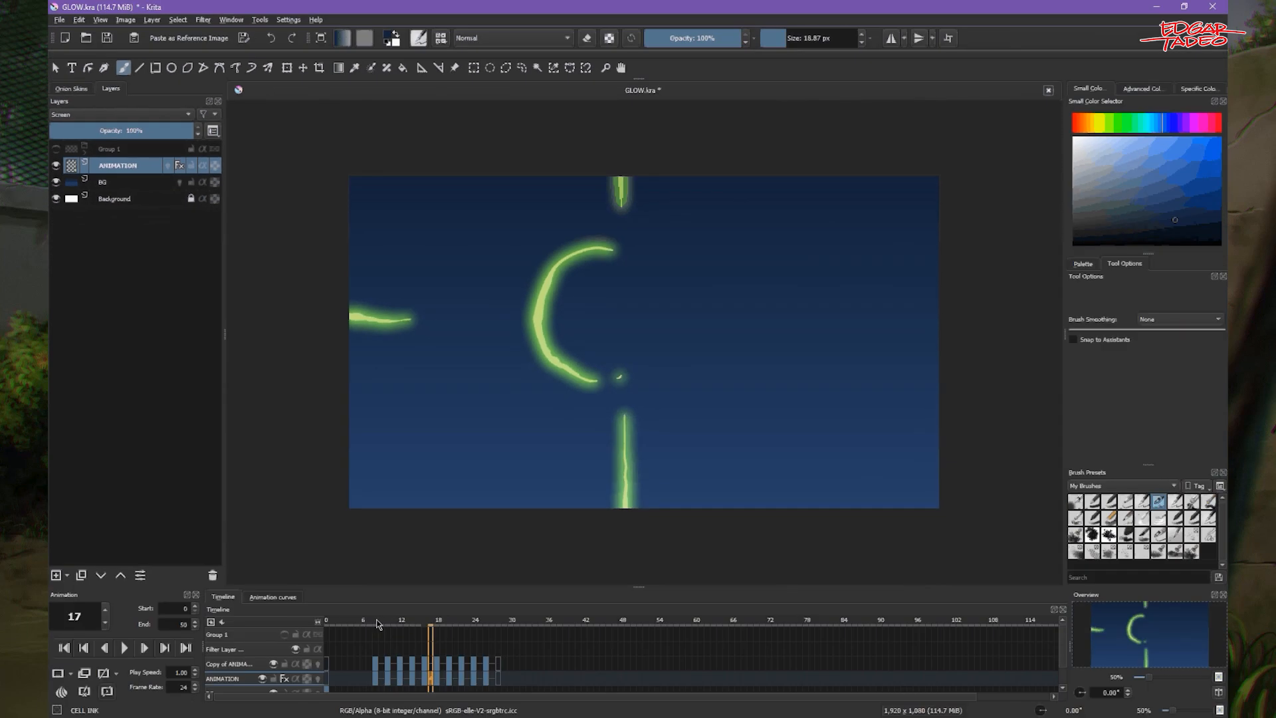
pyautogui.click(393, 627)
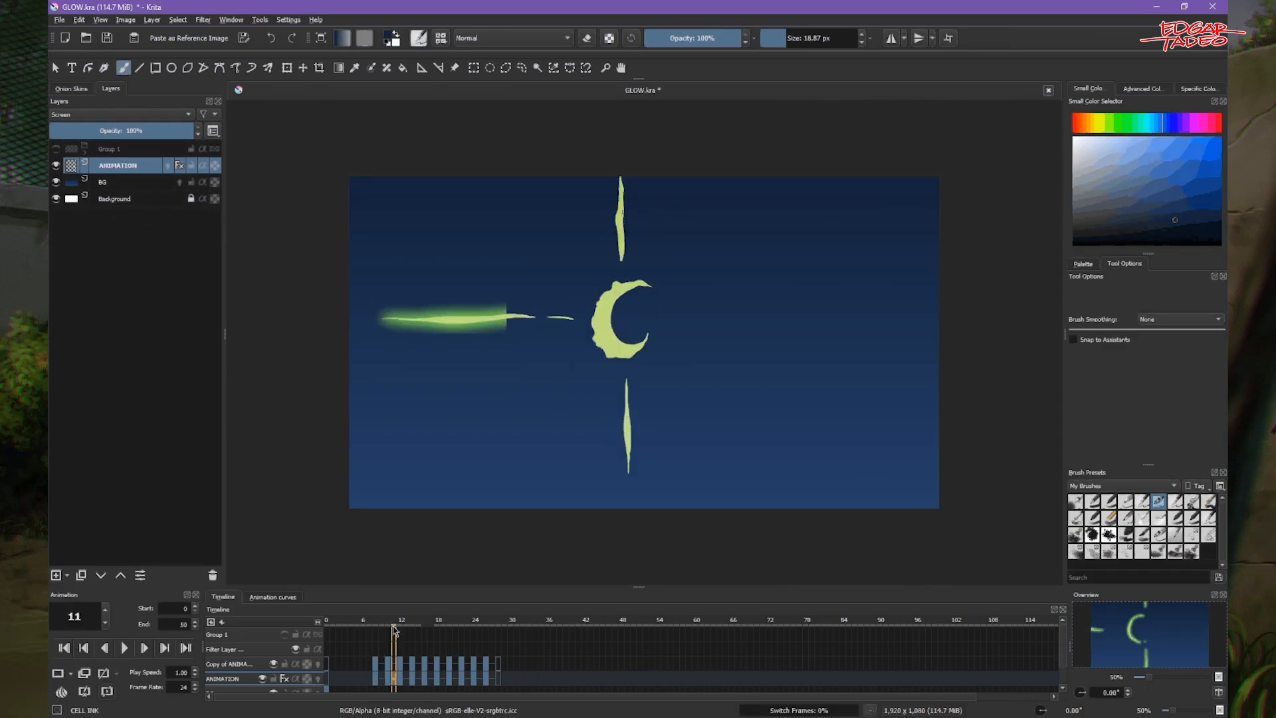
pyautogui.scroll(3)
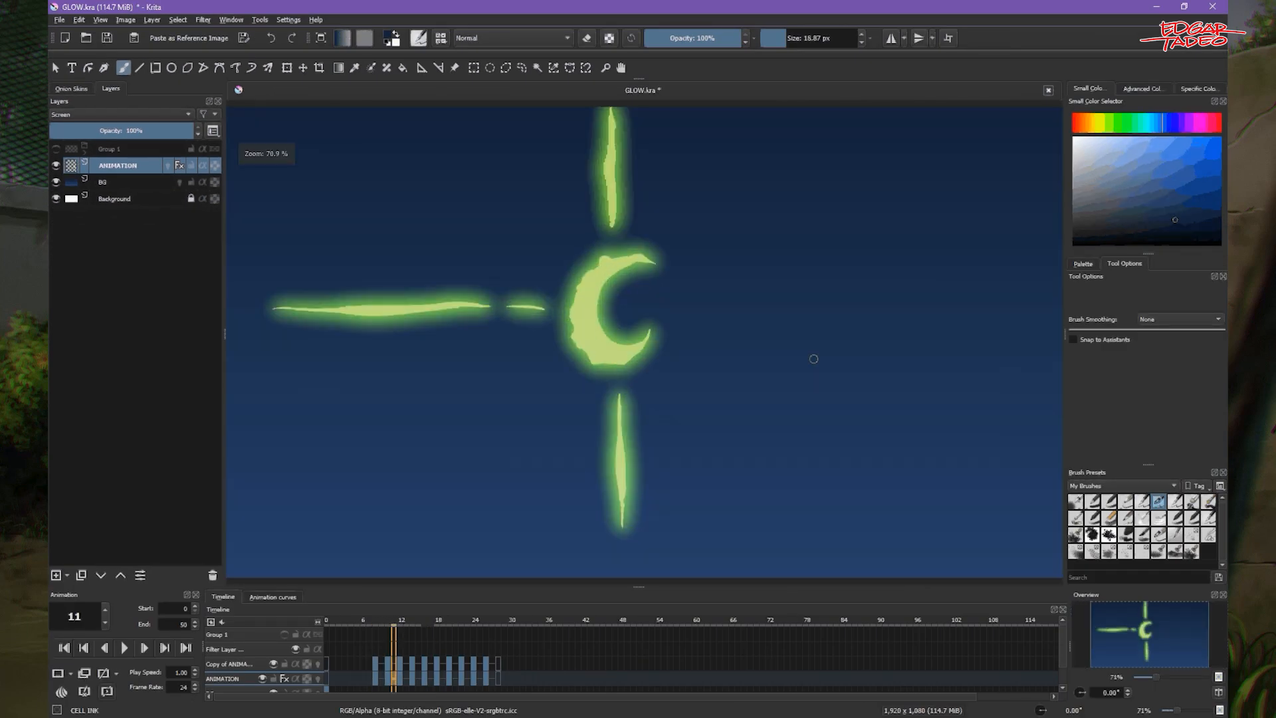
pyautogui.click(123, 646)
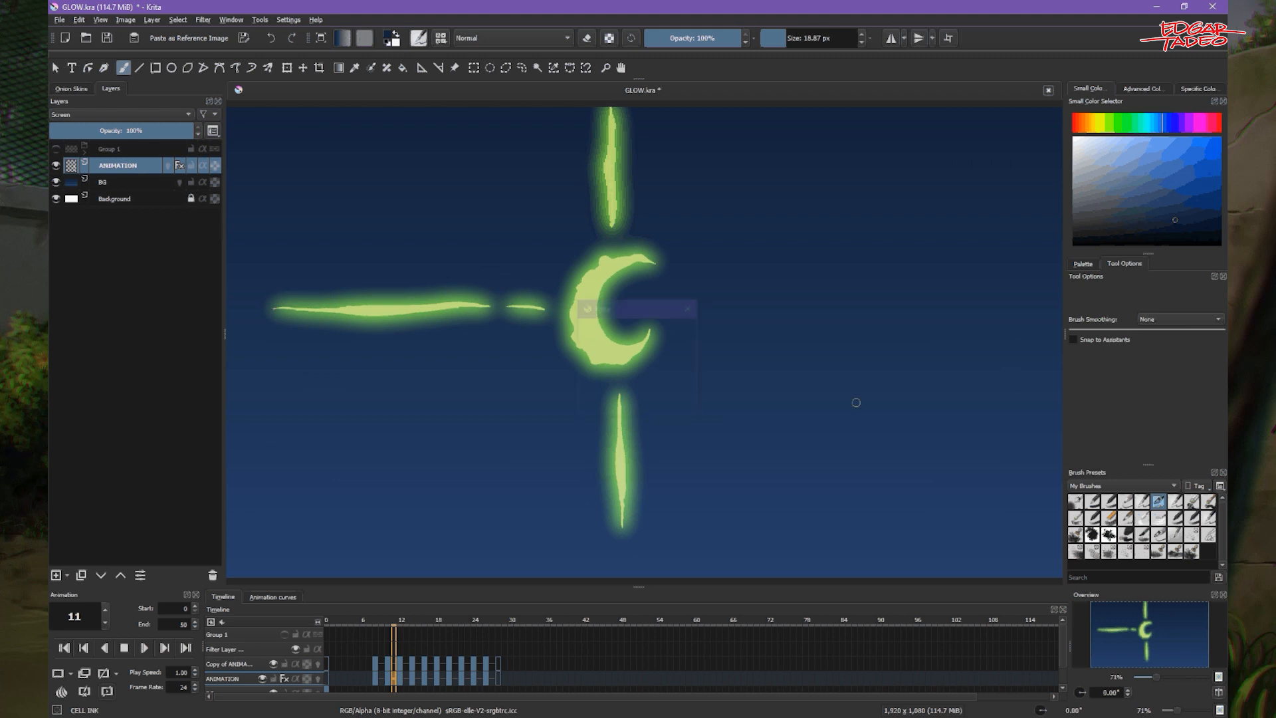
pyautogui.click(375, 631)
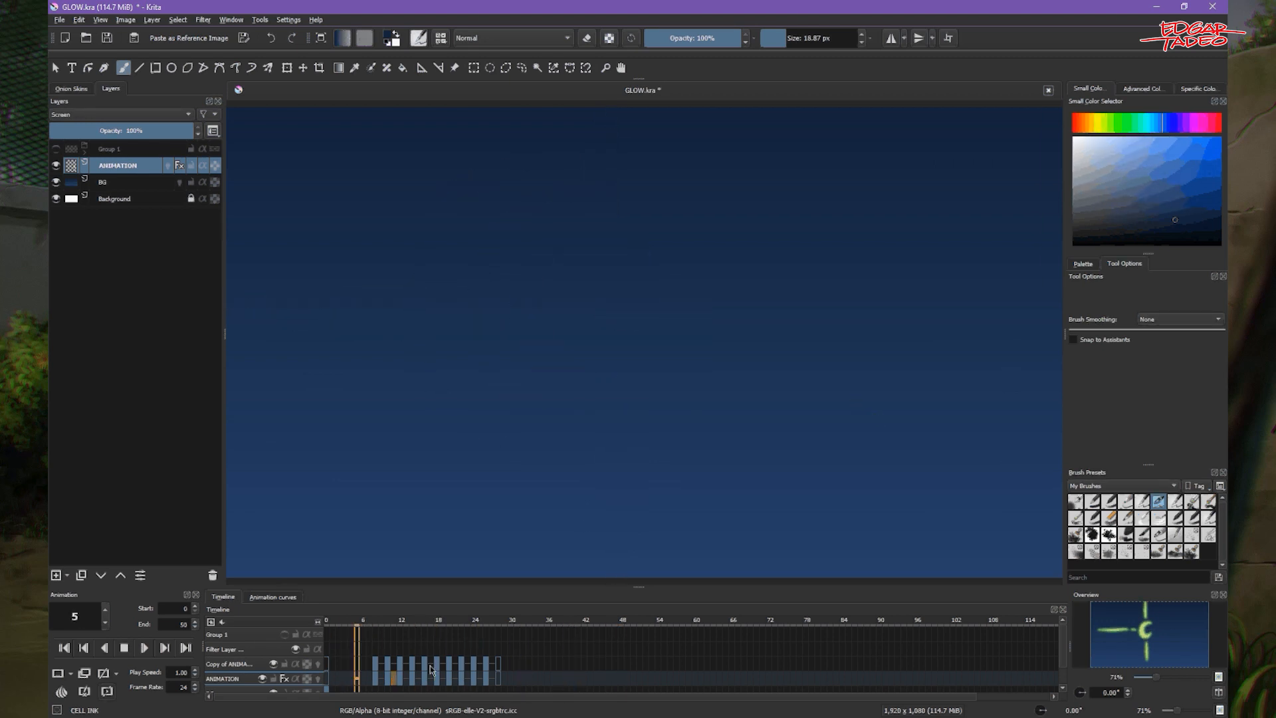
# - Scrub through frames 6, 8, 7, 11 and 14 to check the green halo
pyautogui.click(124, 647)
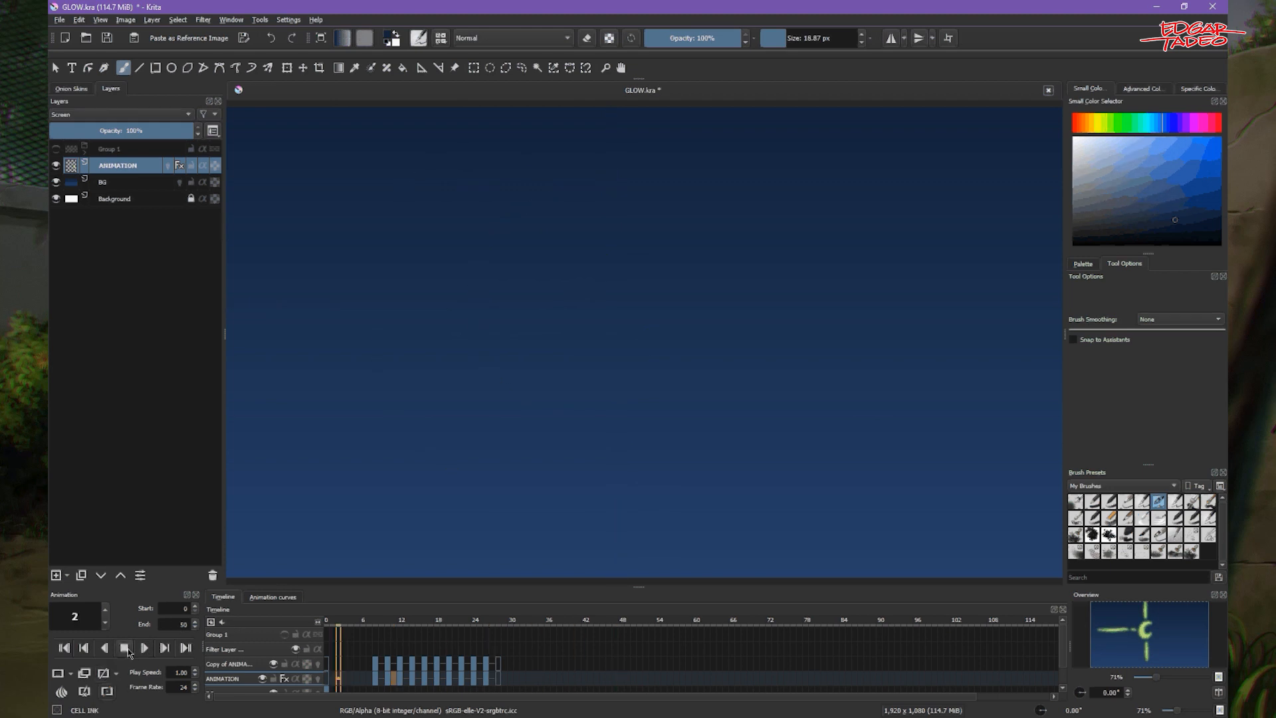
pyautogui.click(145, 647)
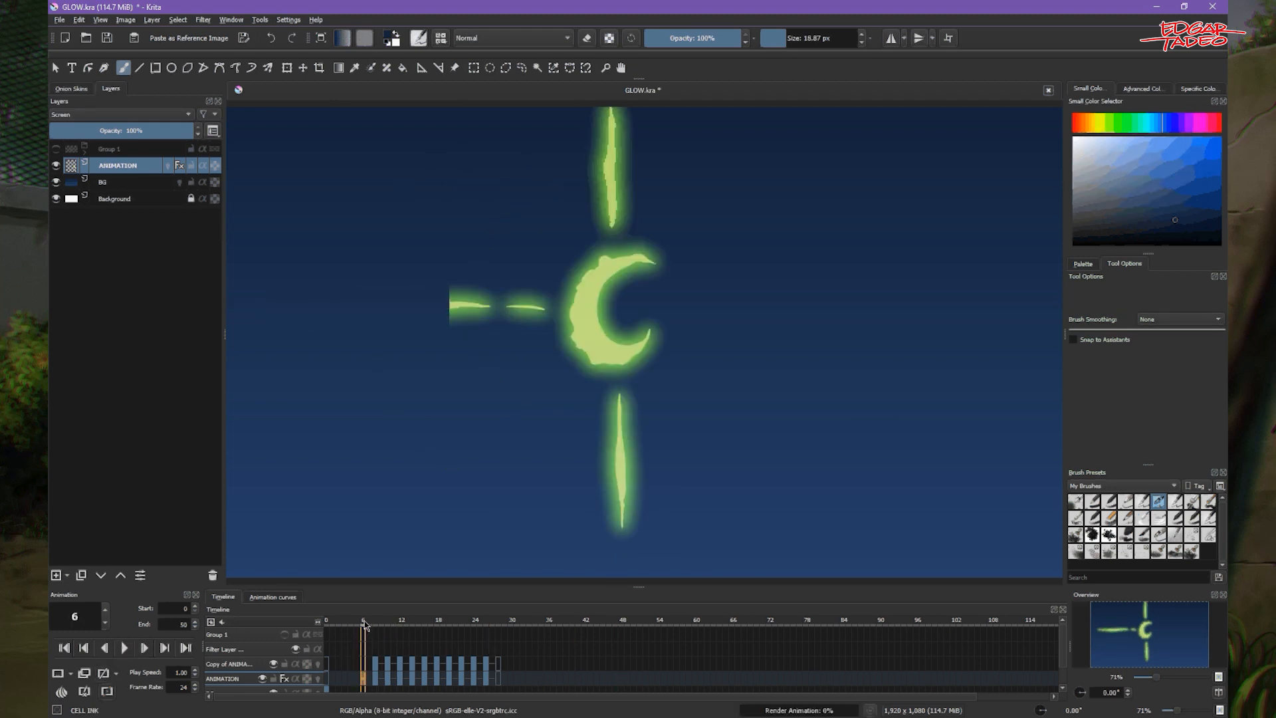
pyautogui.click(375, 634)
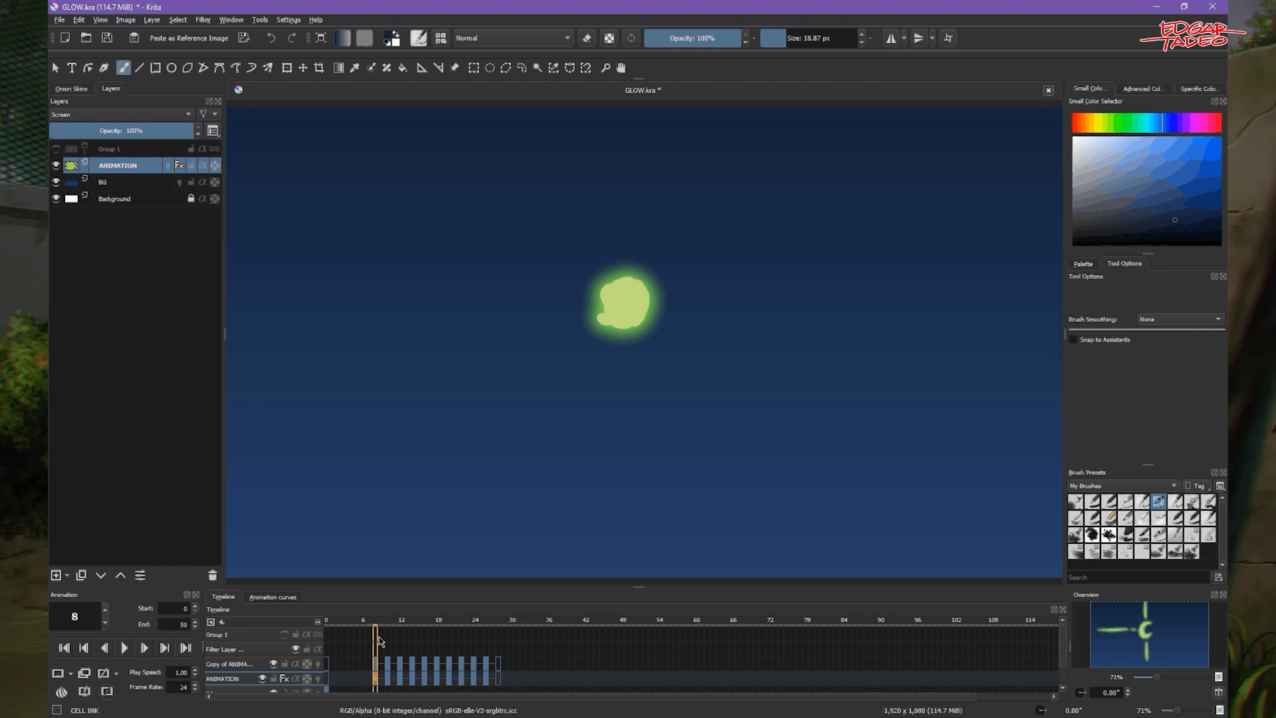
pyautogui.click(369, 620)
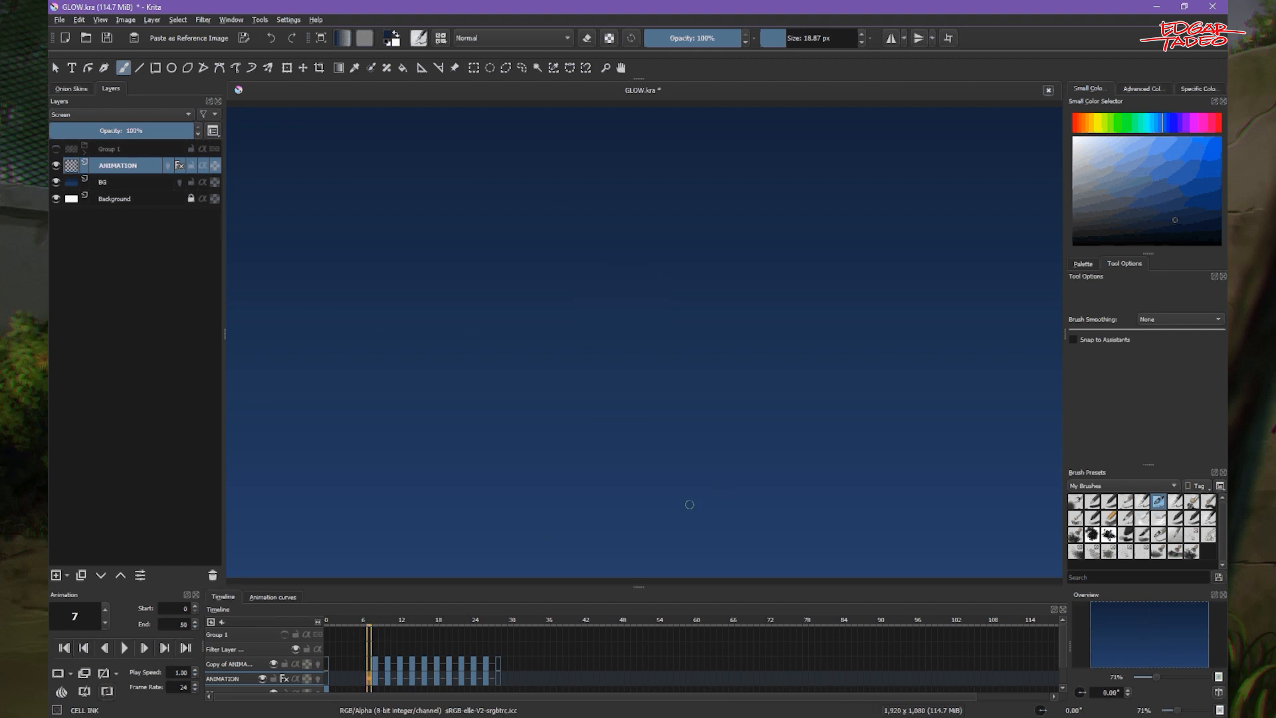
pyautogui.click(396, 621)
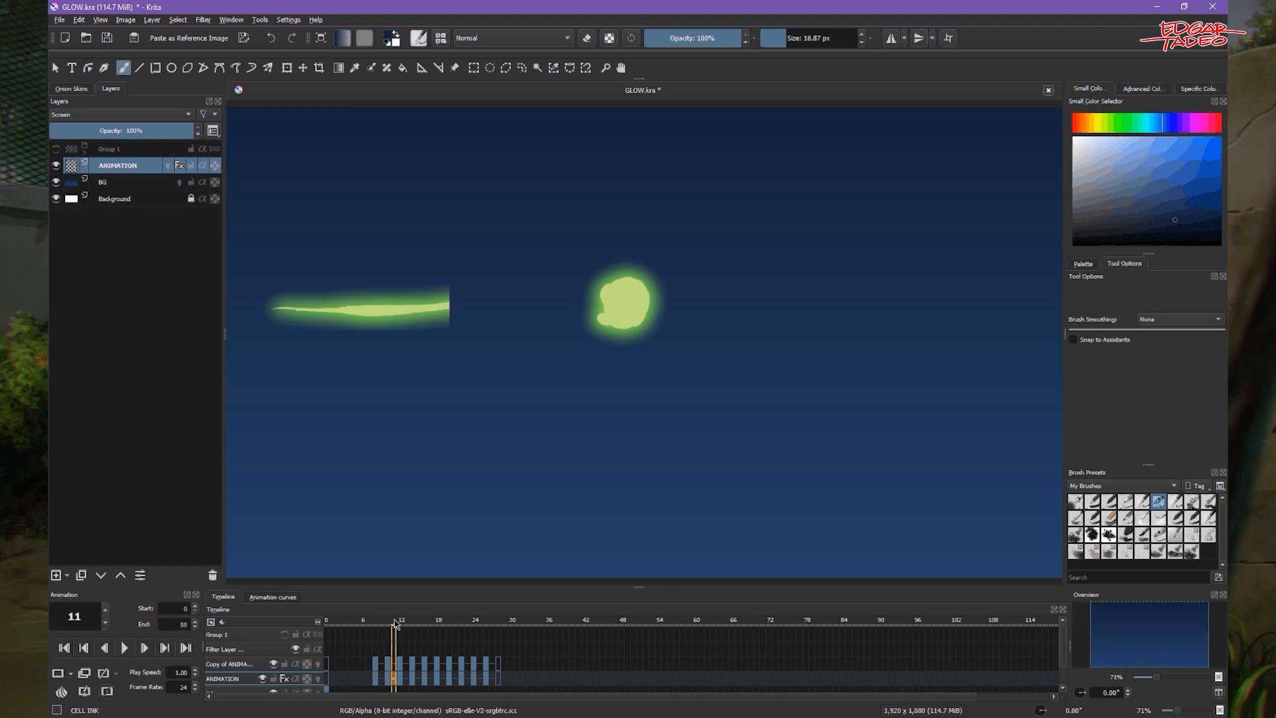
pyautogui.click(411, 622)
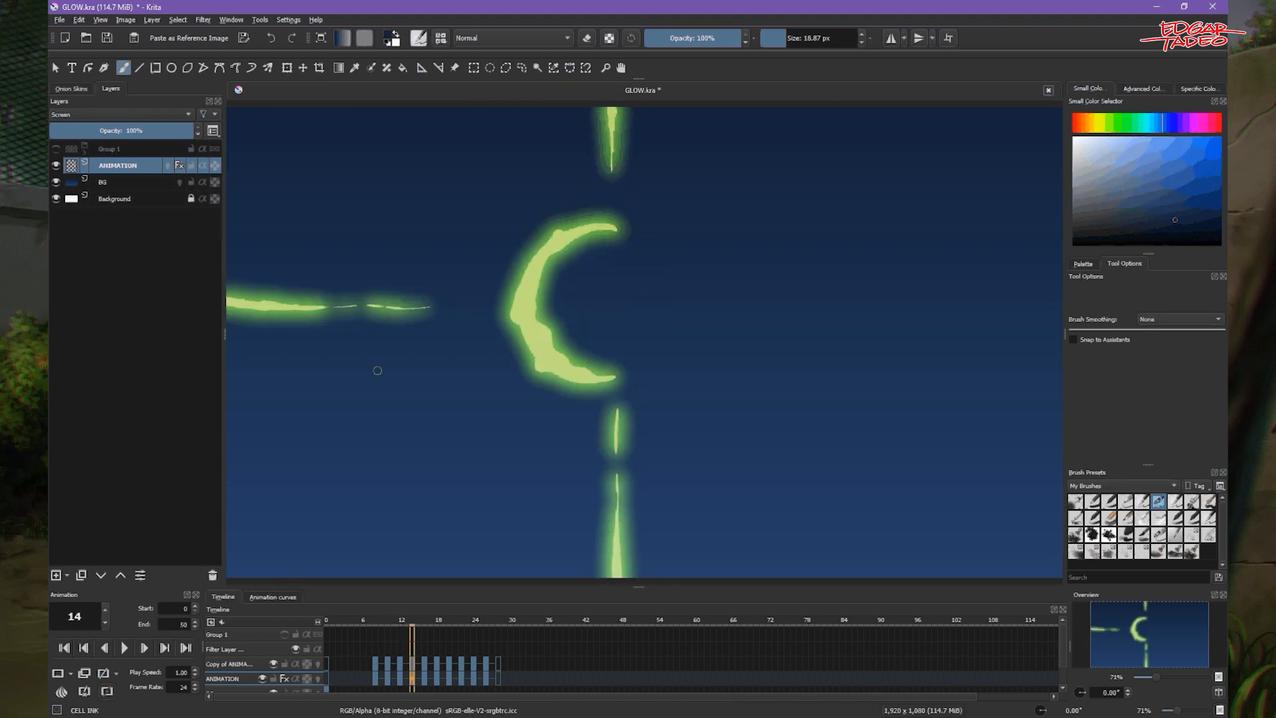
pyautogui.scroll(-3)
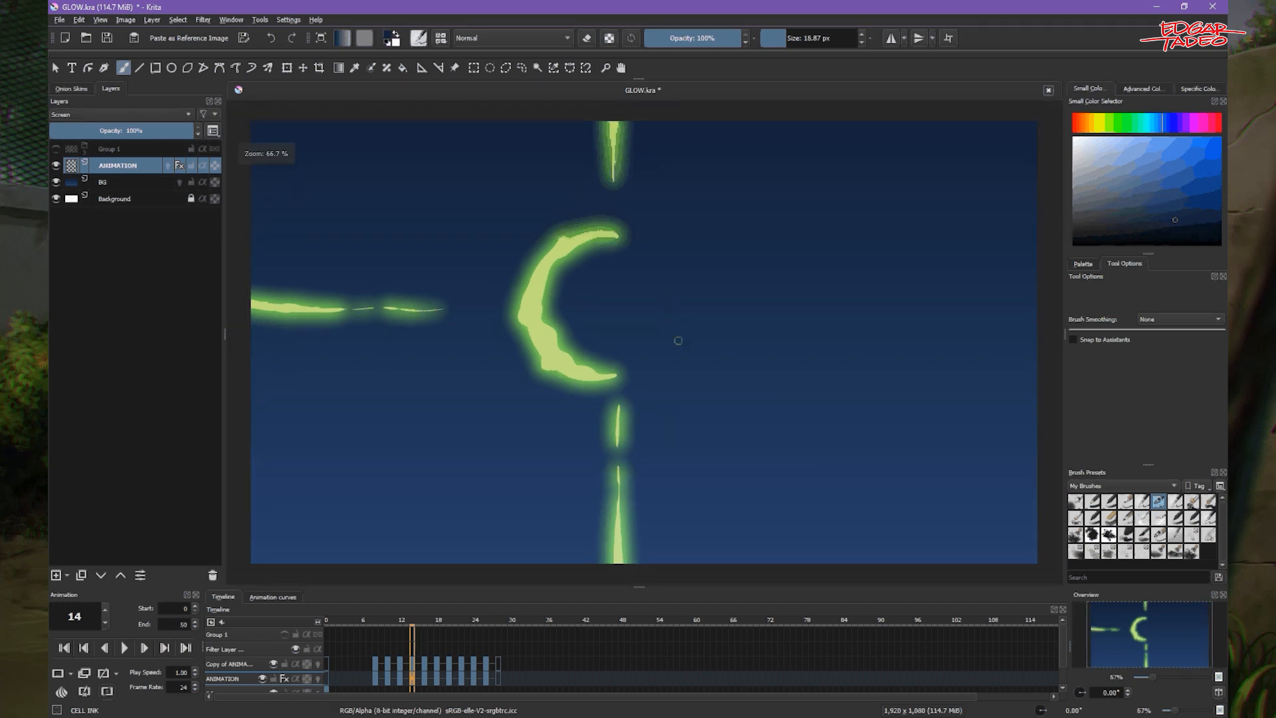
pyautogui.scroll(-3)
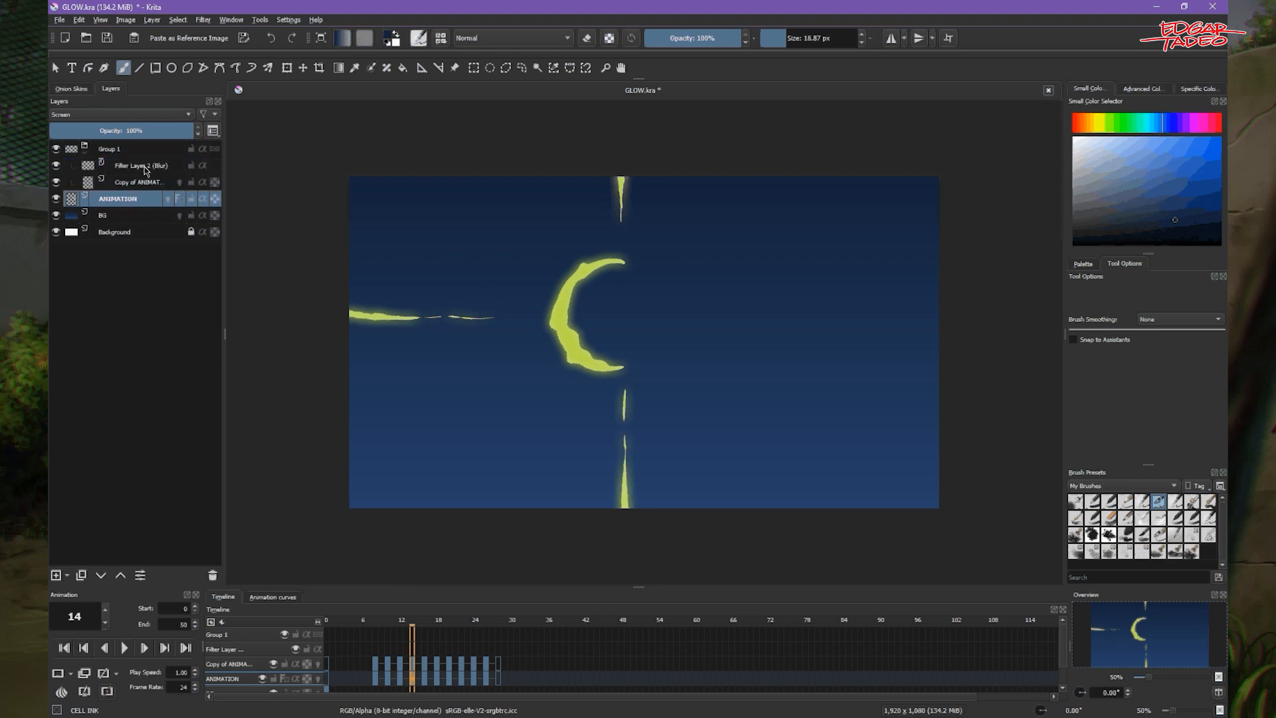
# - Reopen Filter Layer 2's Blur settings, confirm 35 px radius and circle shape, then close
pyautogui.click(139, 165)
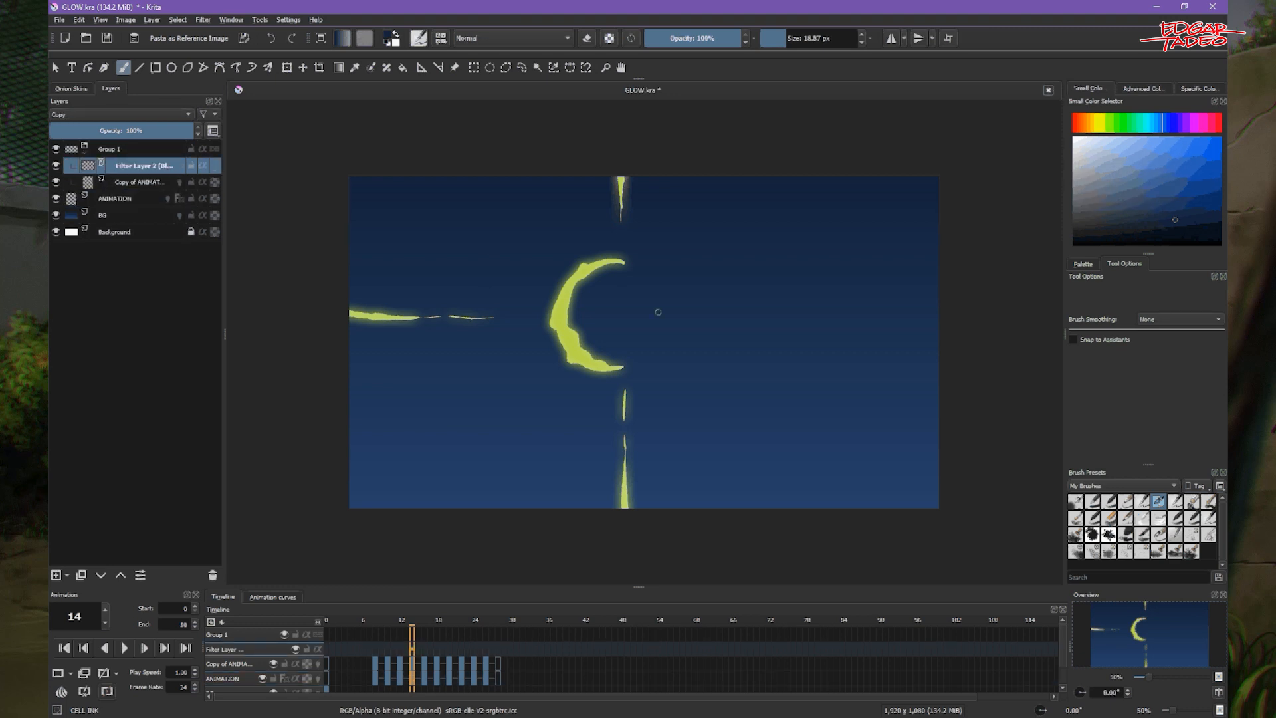
pyautogui.moveTo(641, 351)
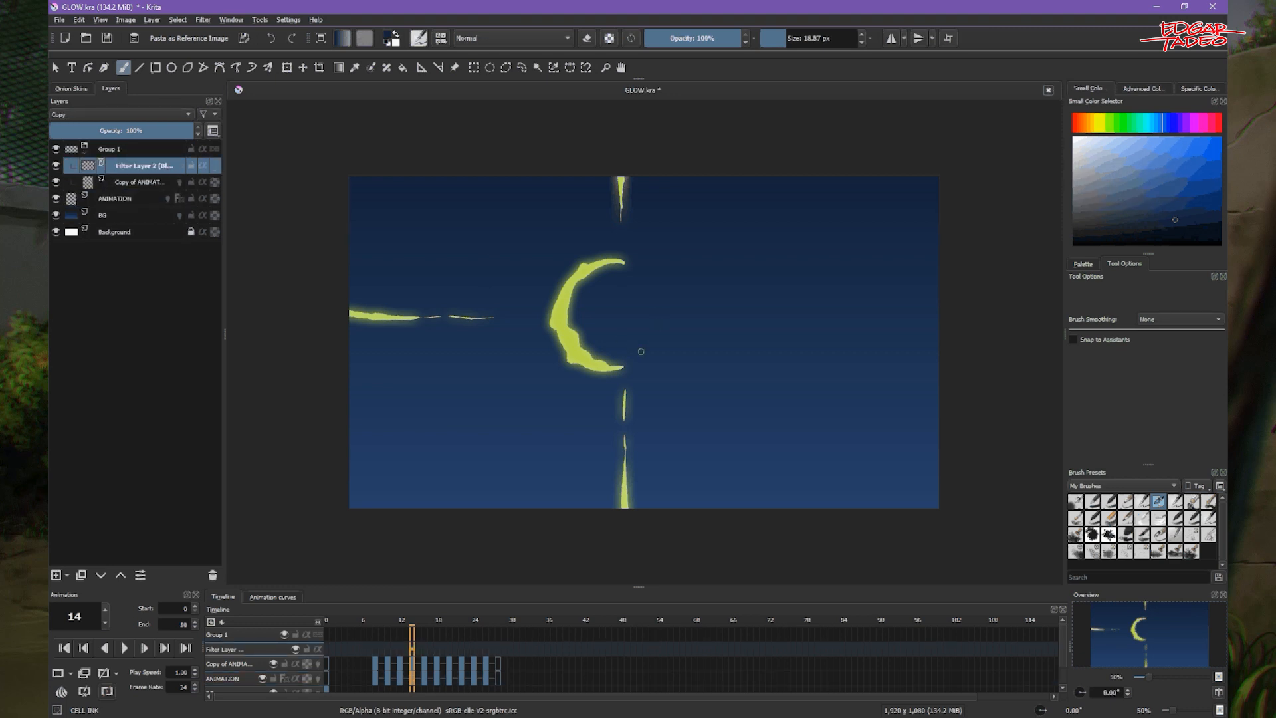
pyautogui.doubleClick(141, 166)
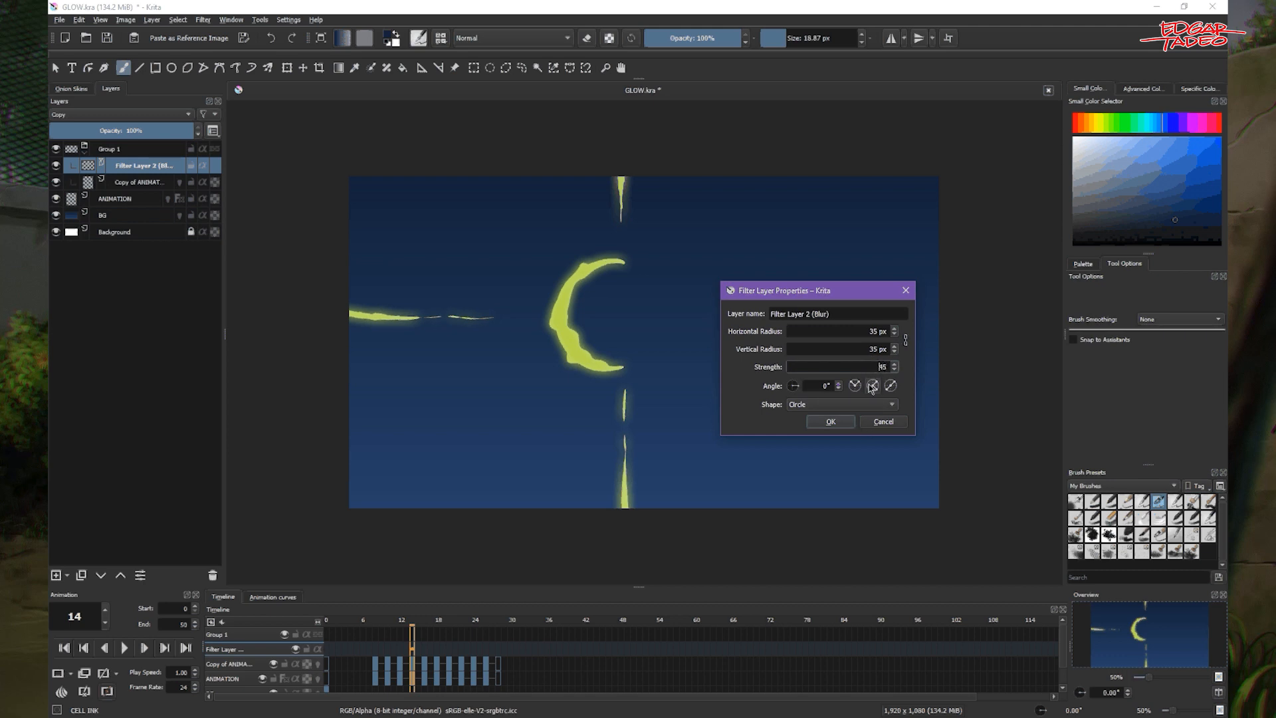
pyautogui.click(829, 421)
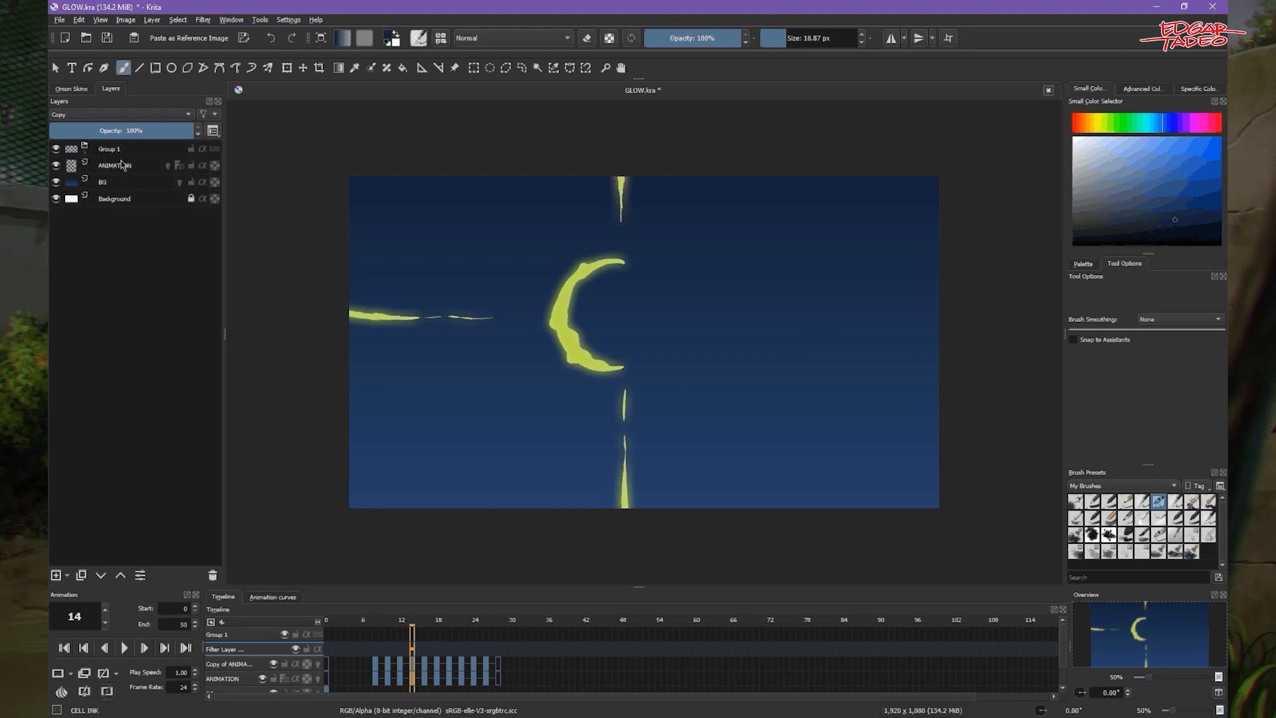
# - Hide Group 1 so the flare shows only the ANIMATION layer's green outer glow
pyautogui.click(55, 148)
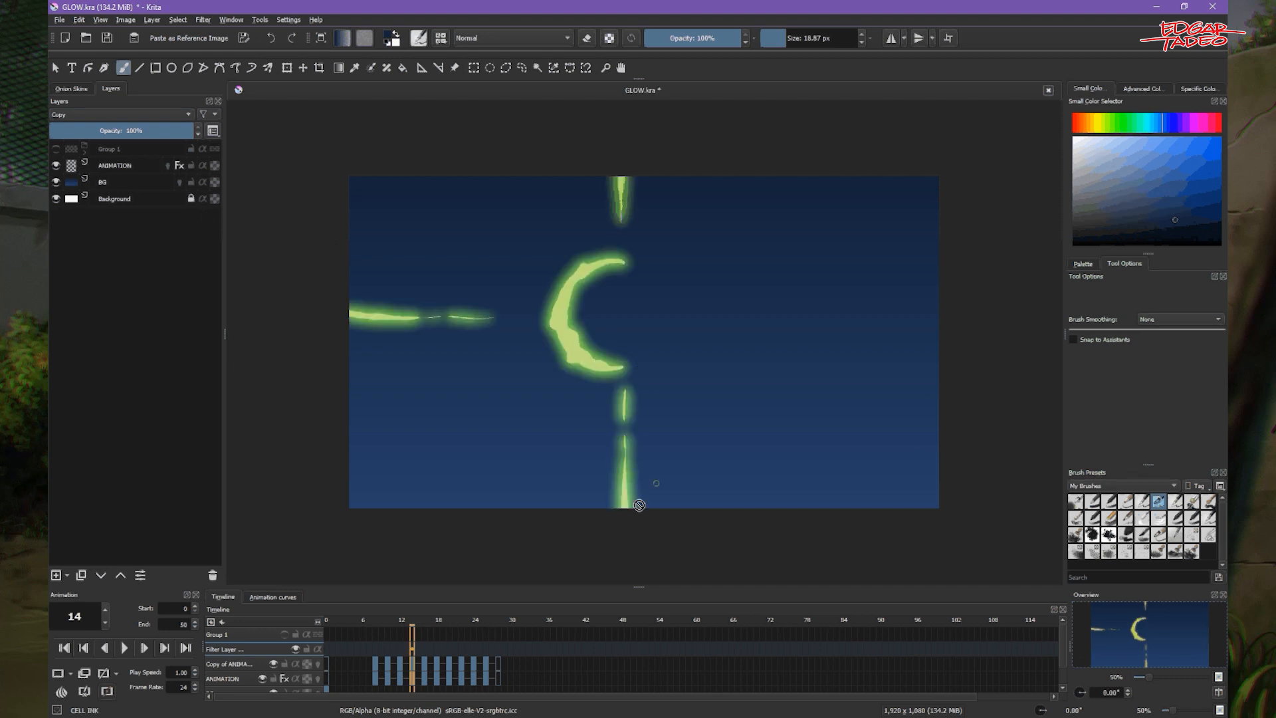
pyautogui.moveTo(663, 355)
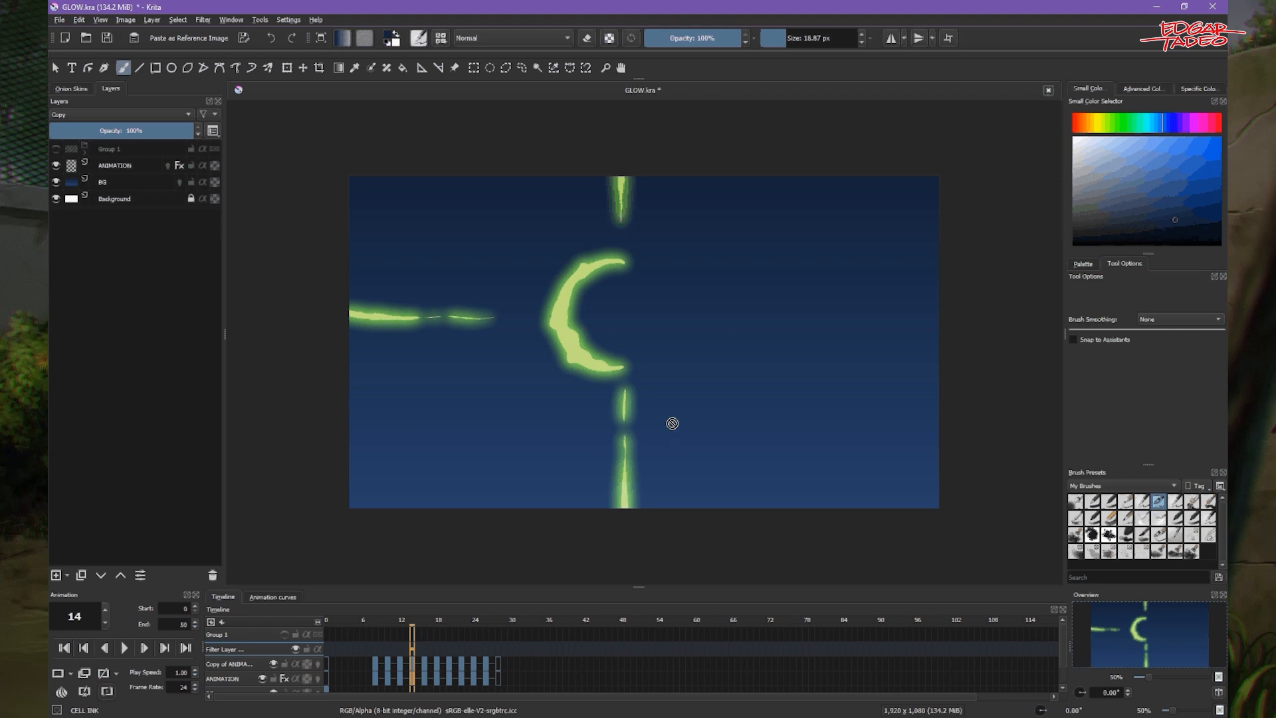
pyautogui.moveTo(668, 434)
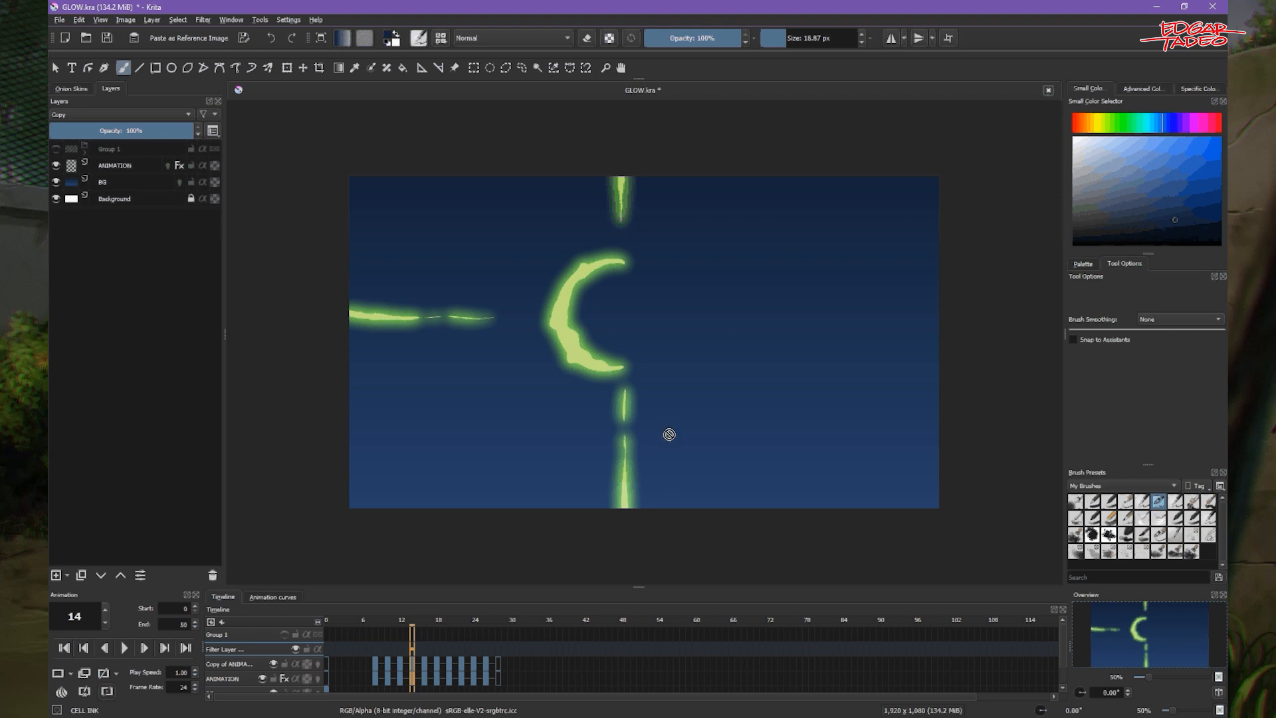
pyautogui.moveTo(686, 431)
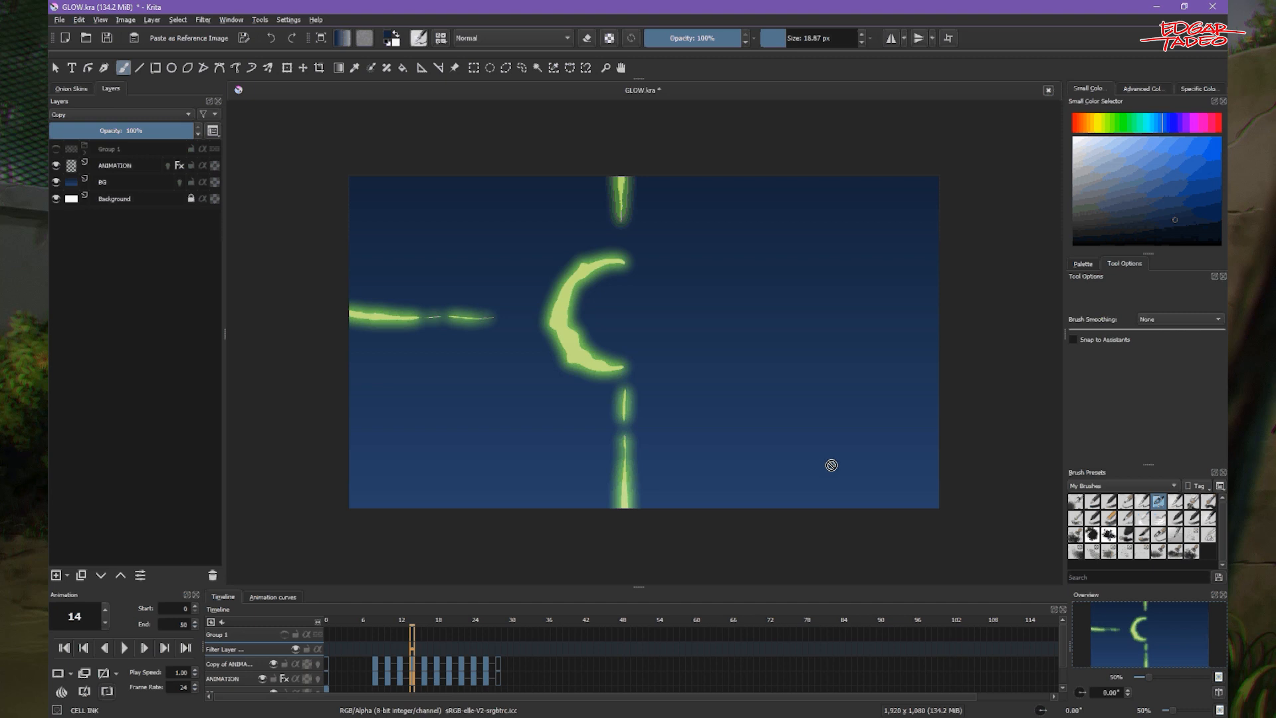
pyautogui.moveTo(853, 393)
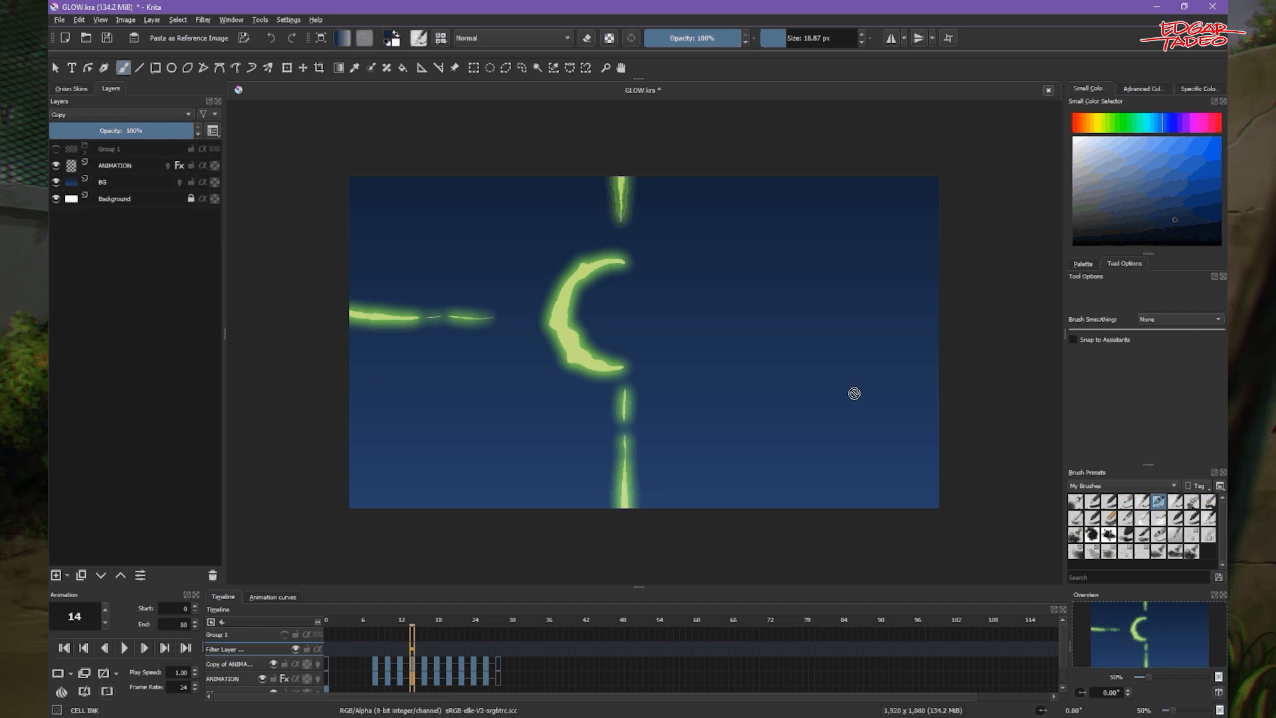
pyautogui.moveTo(836, 472)
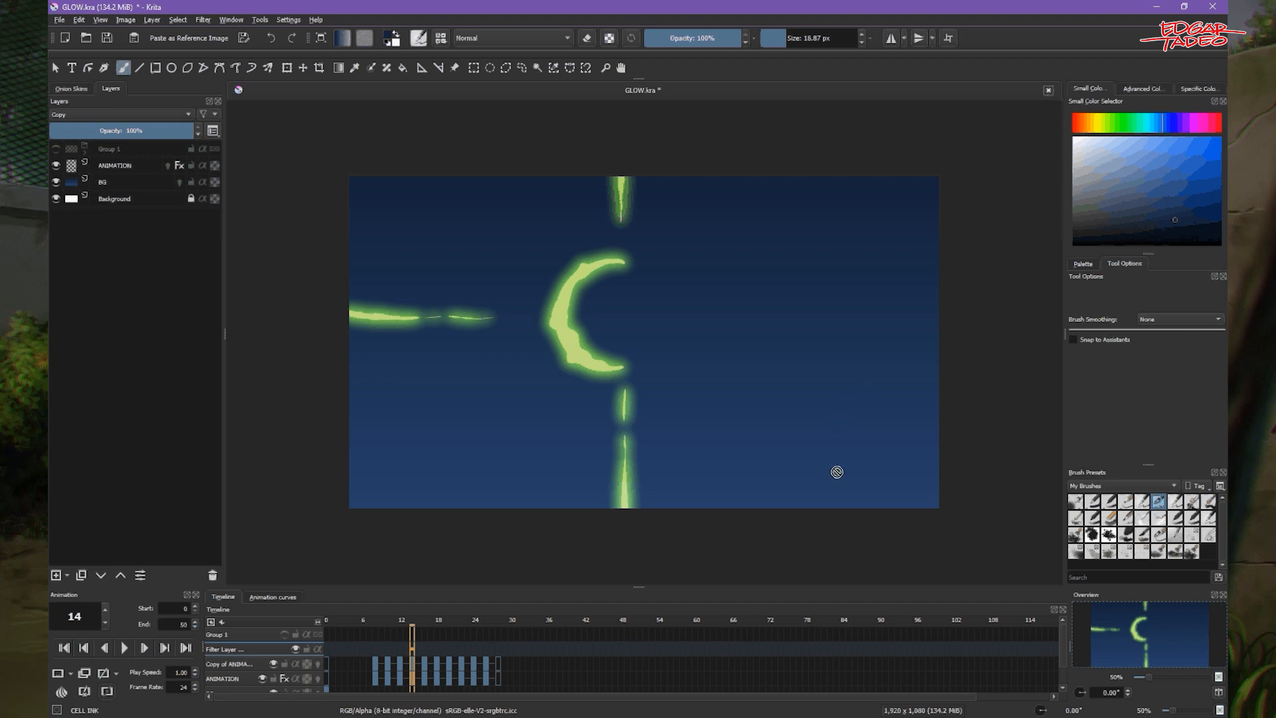
pyautogui.moveTo(783, 442)
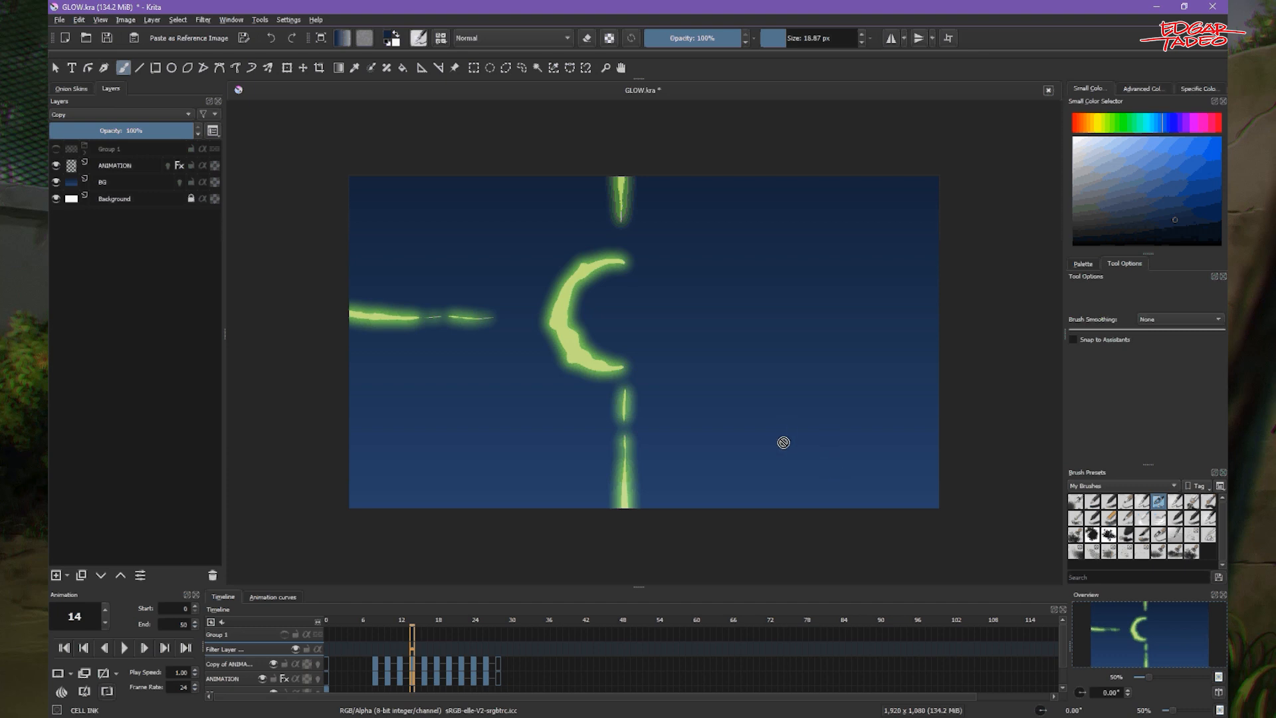
pyautogui.moveTo(780, 467)
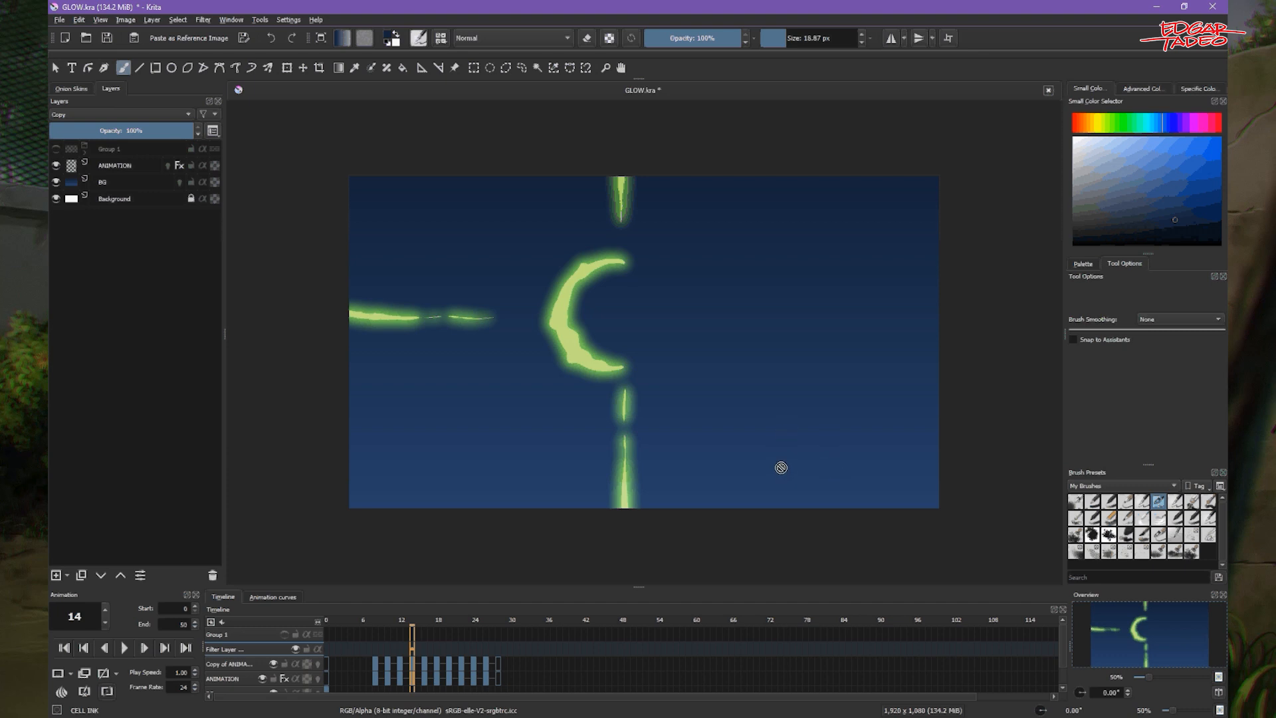
pyautogui.moveTo(777, 464)
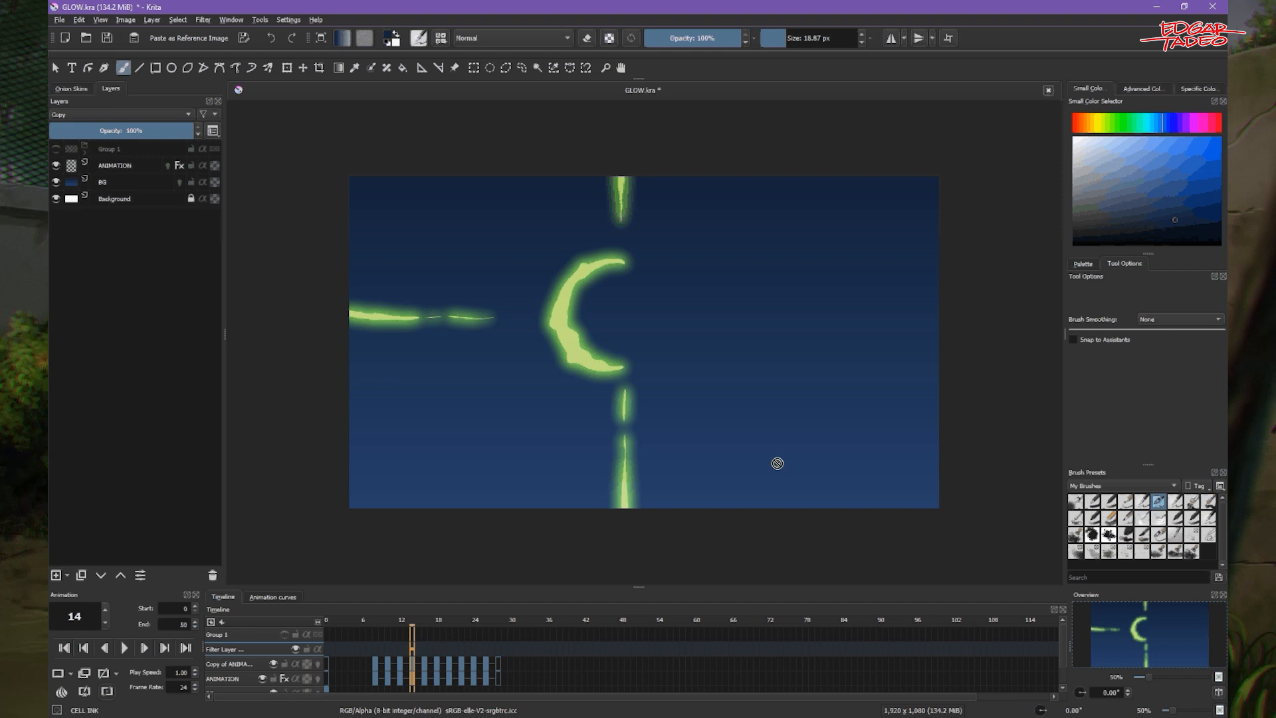
pyautogui.moveTo(779, 475)
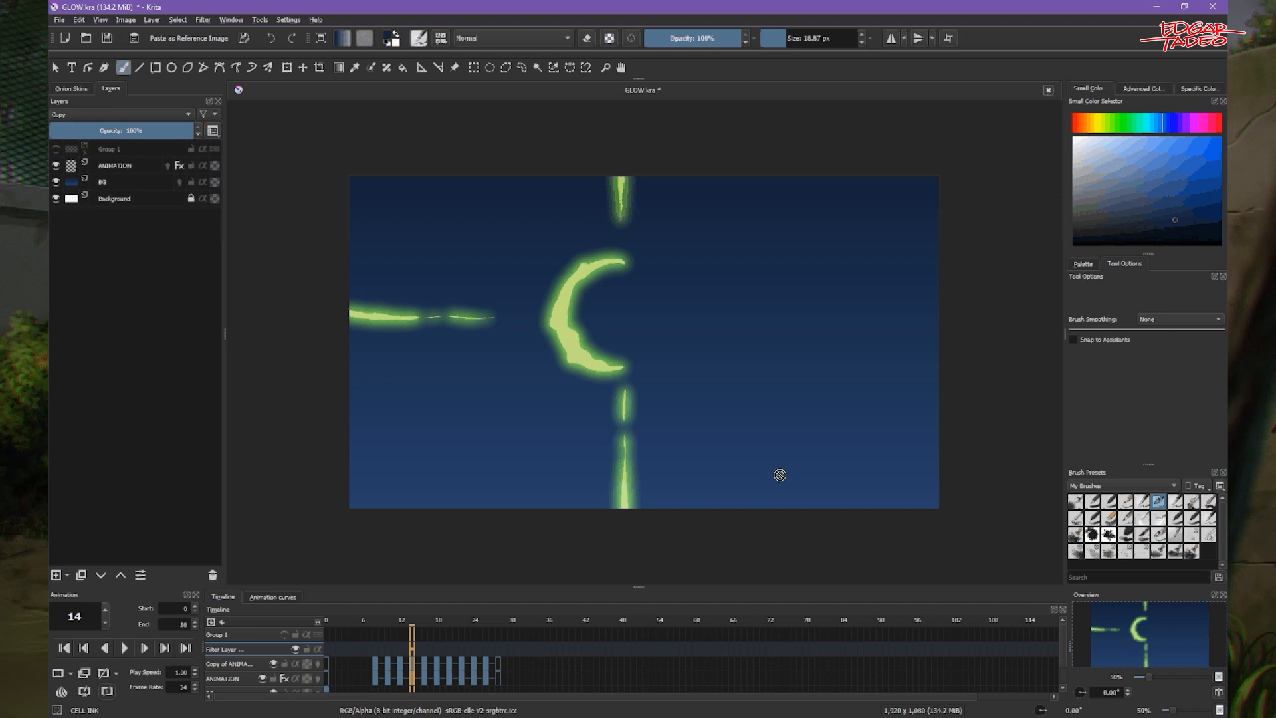
pyautogui.moveTo(778, 468)
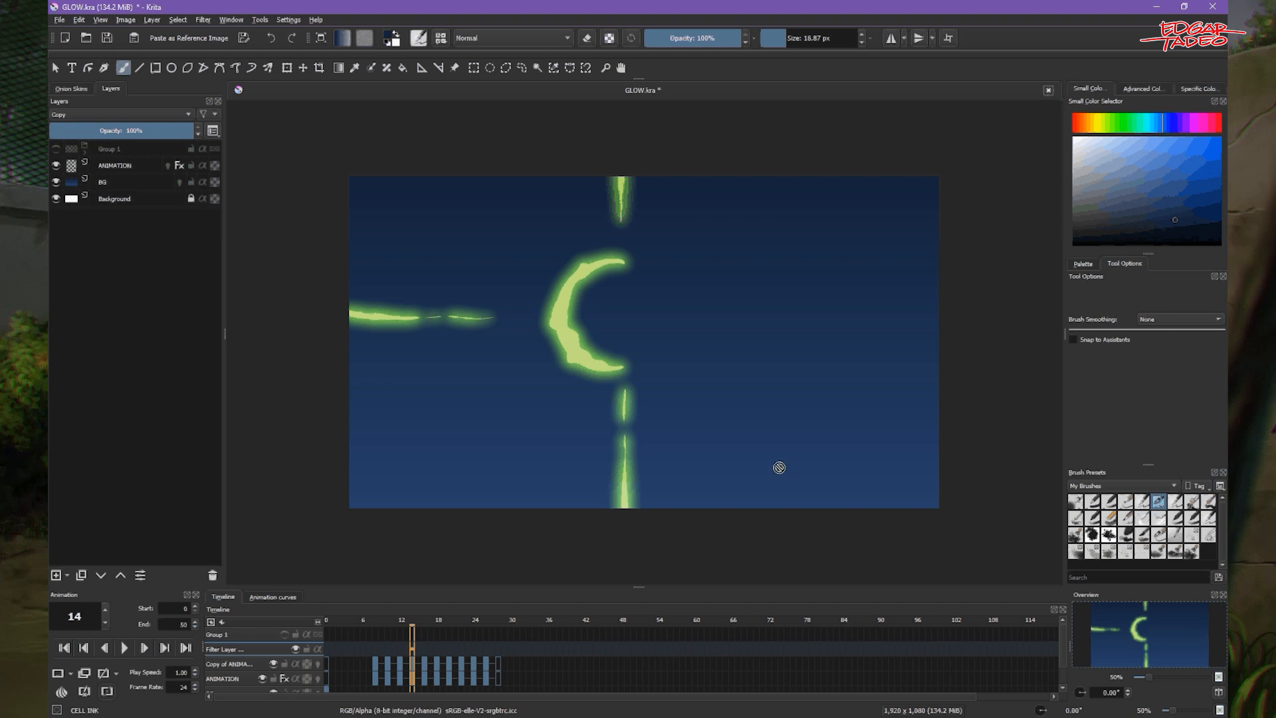